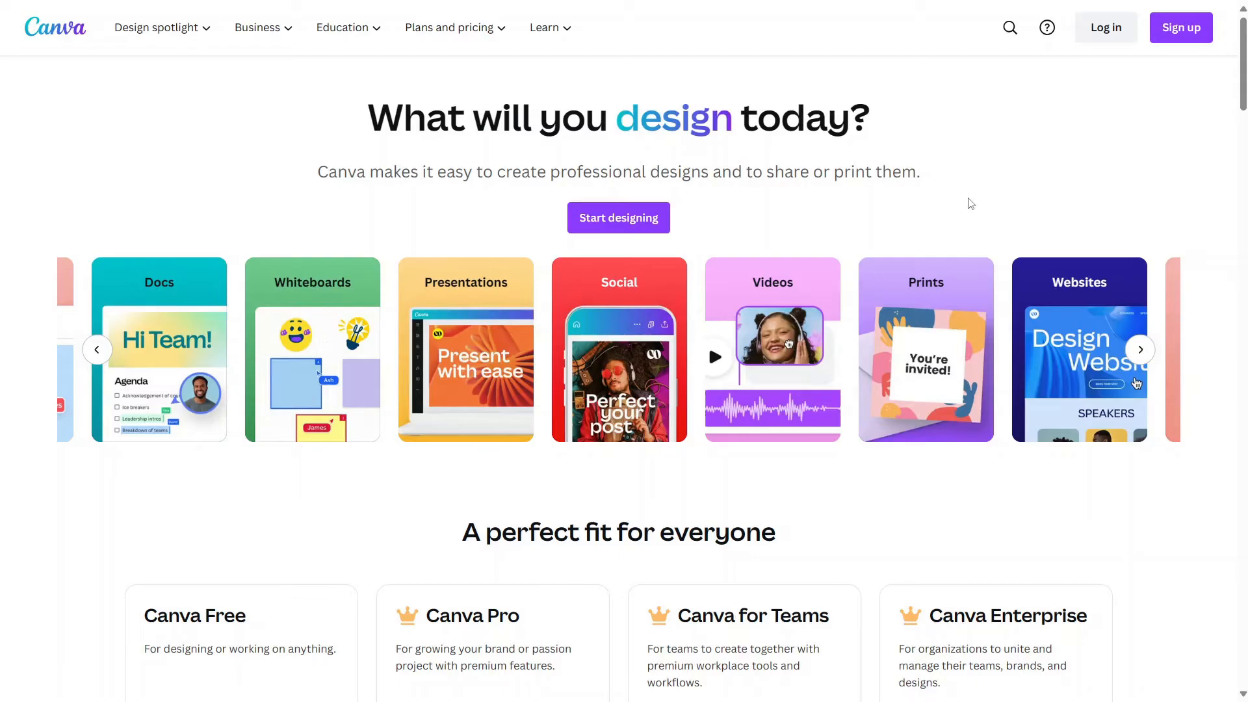
mouse_move(961, 212)
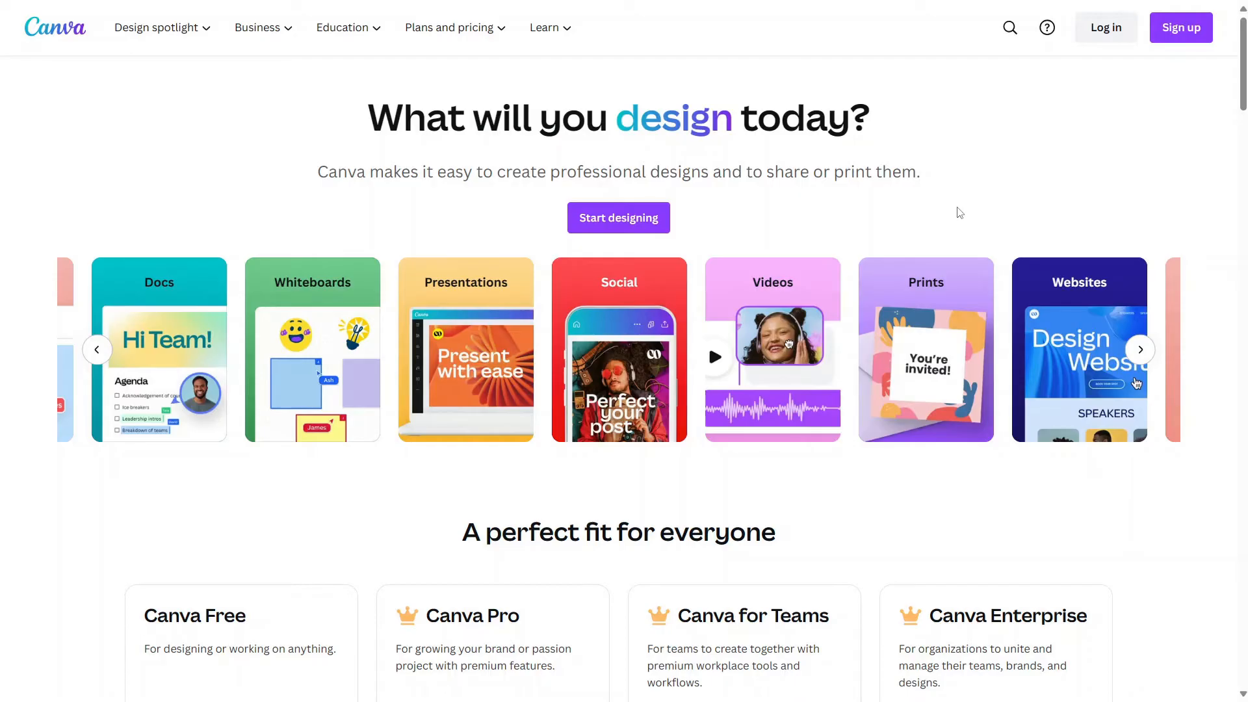
mouse_move(968, 218)
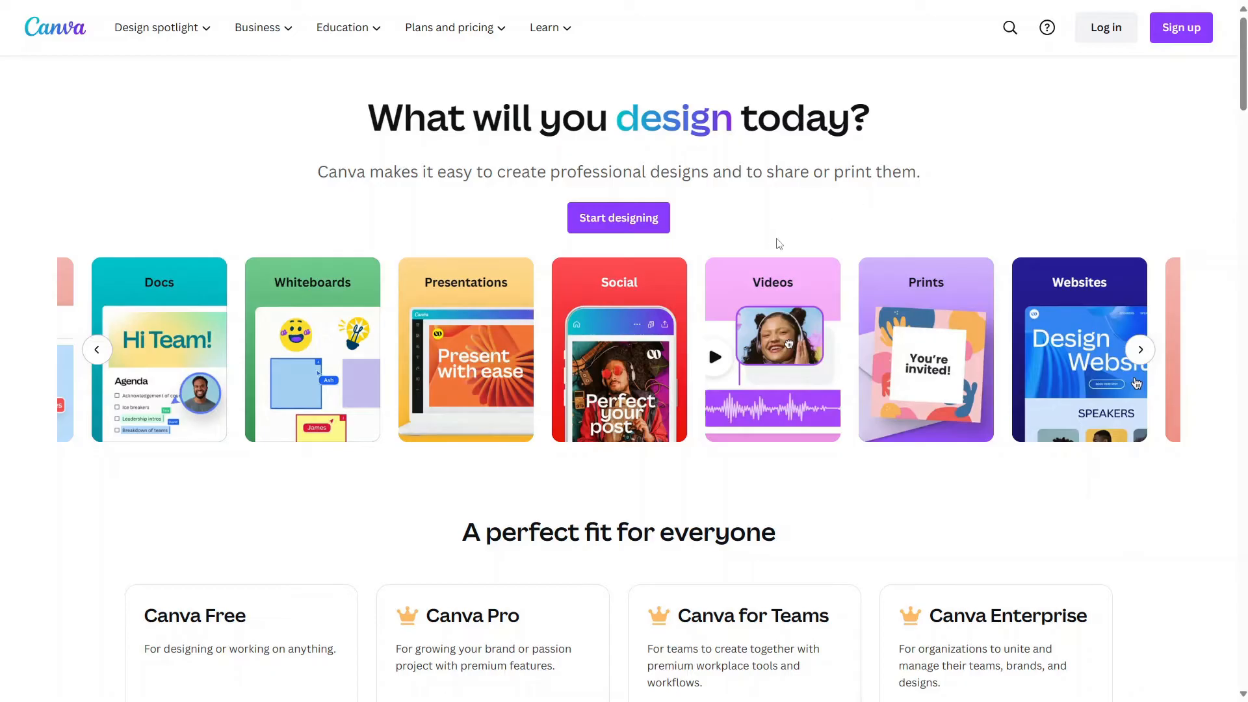
mouse_move(767, 246)
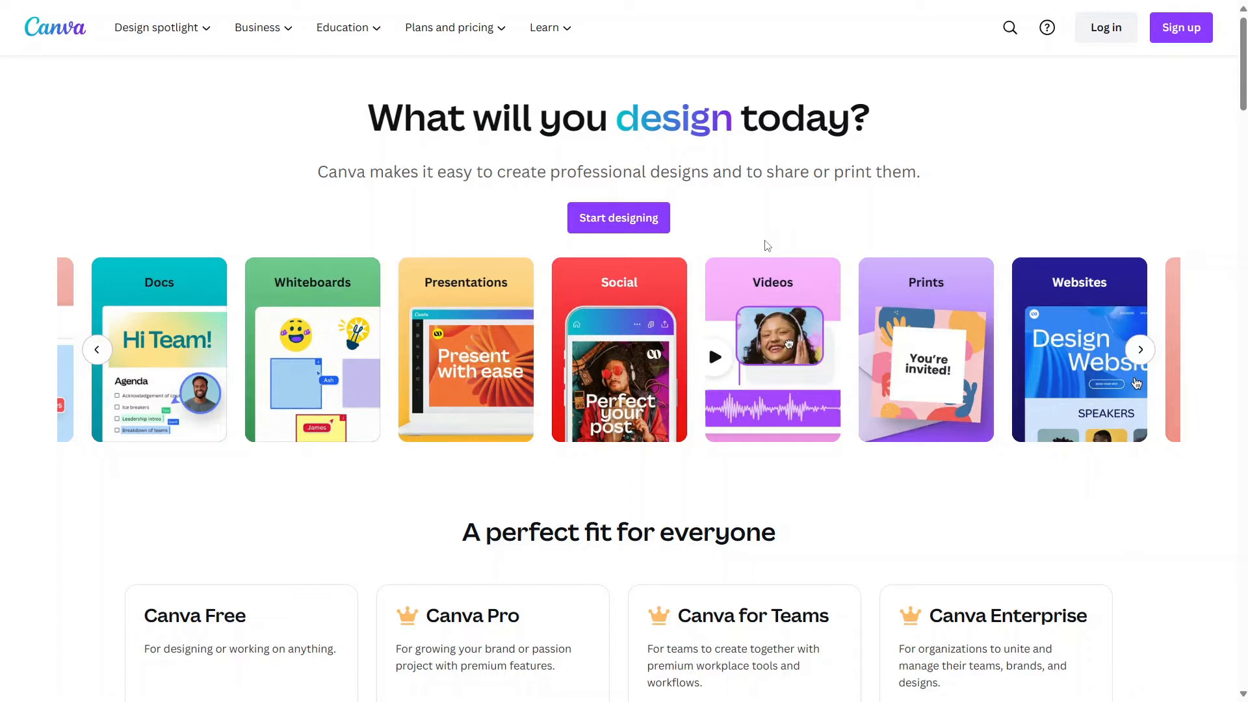
mouse_move(913, 229)
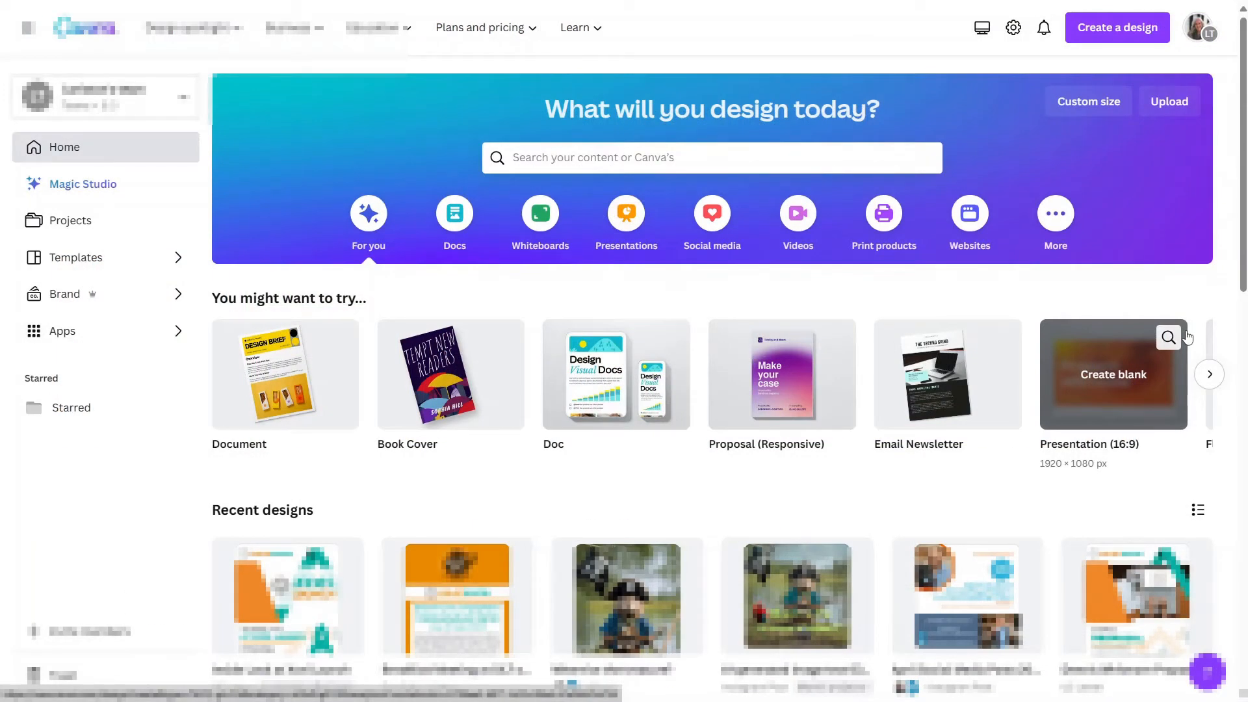
mouse_move(1186, 338)
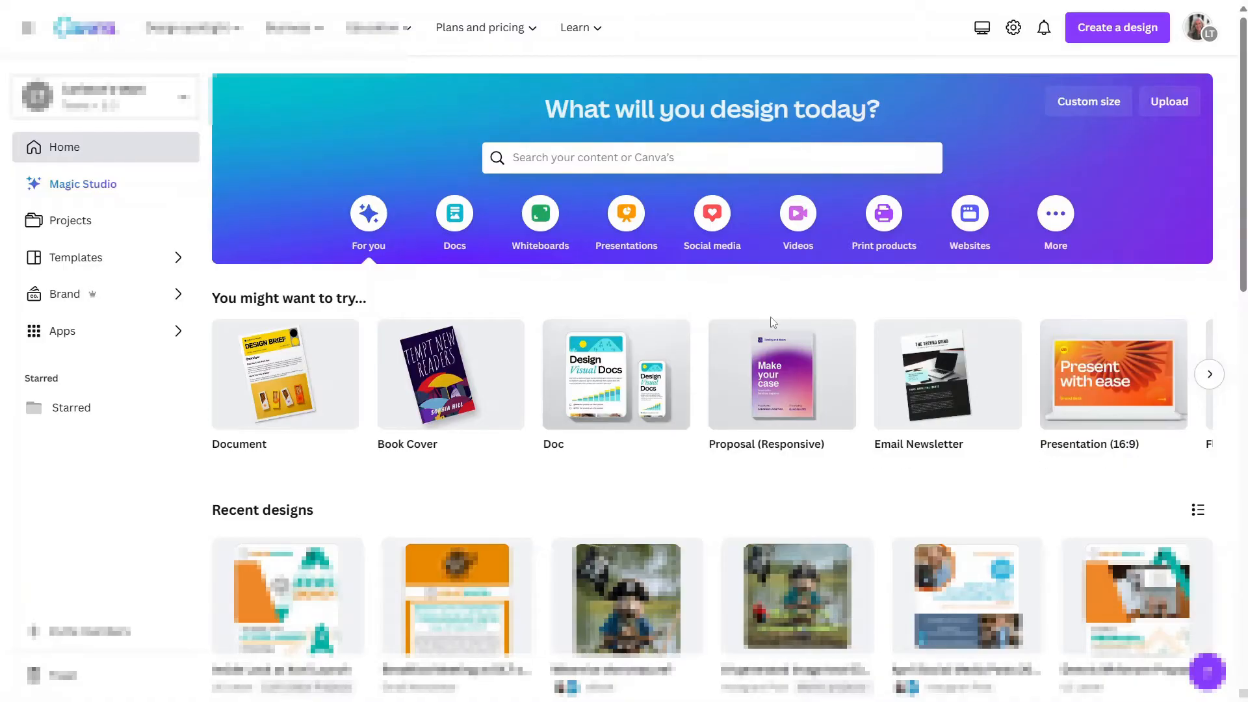
Step: Look over the Magic Studio overview page, then return to the home dashboard
left_click(80, 183)
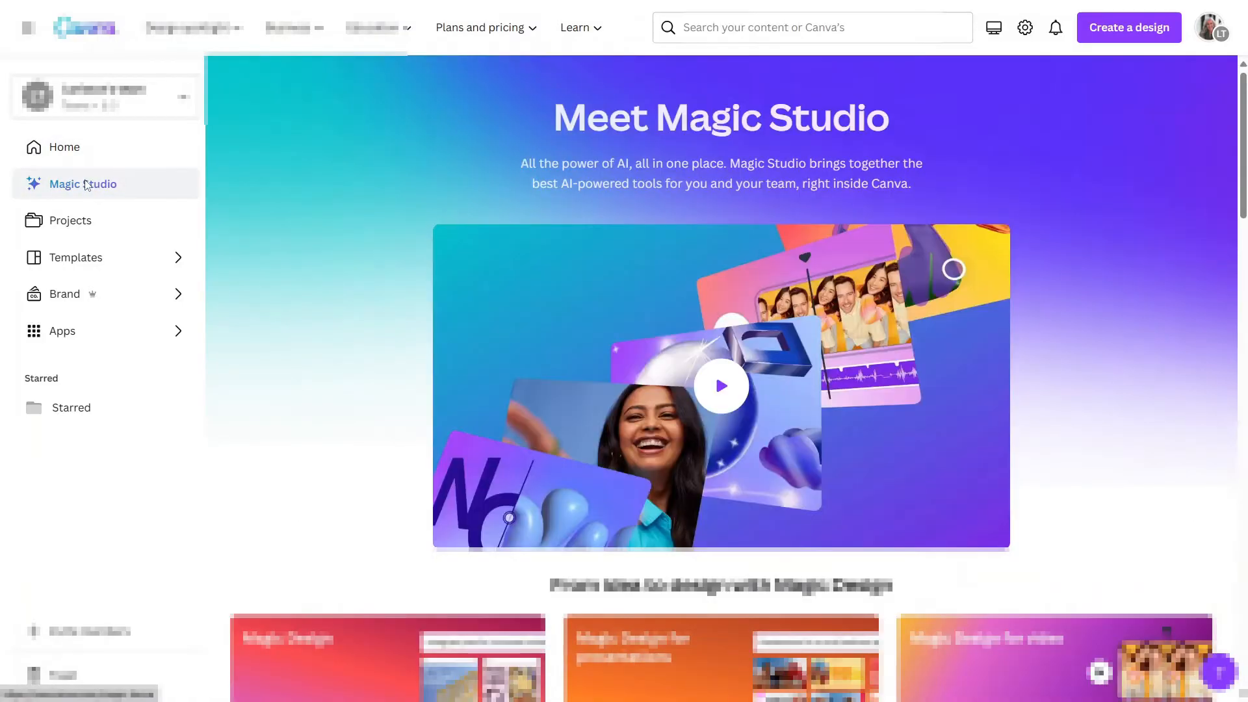
scroll("down", 3)
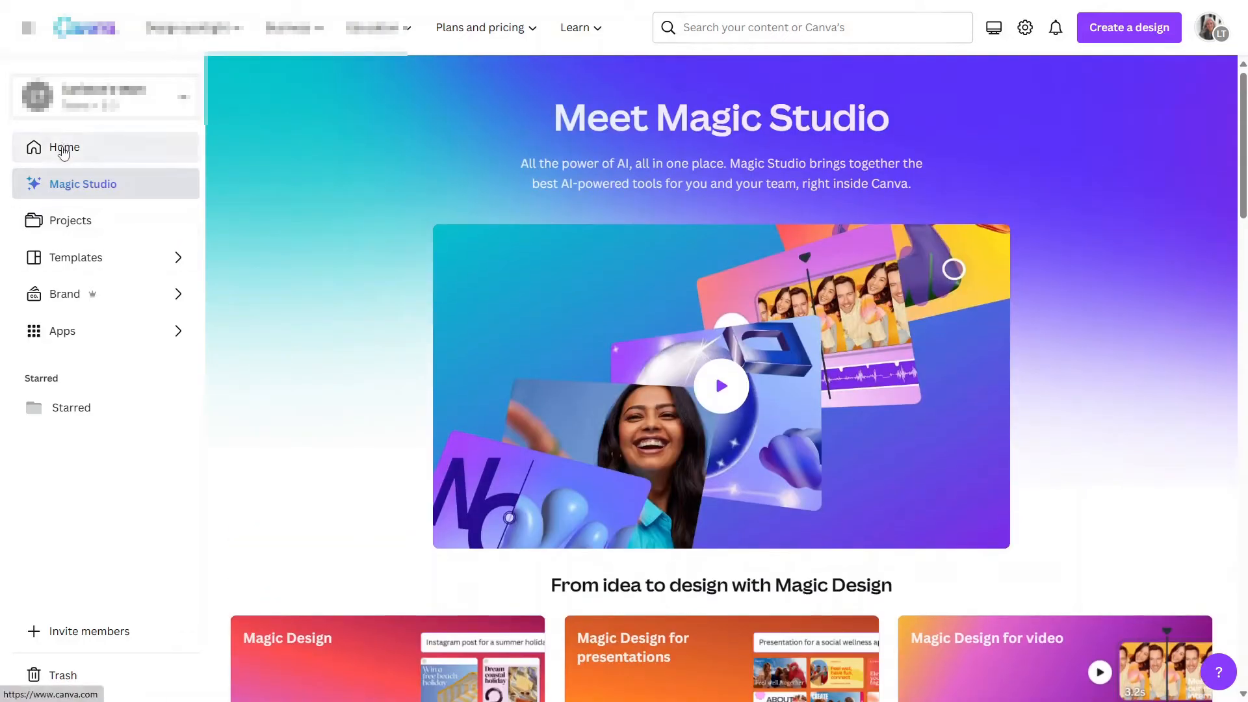
left_click(64, 147)
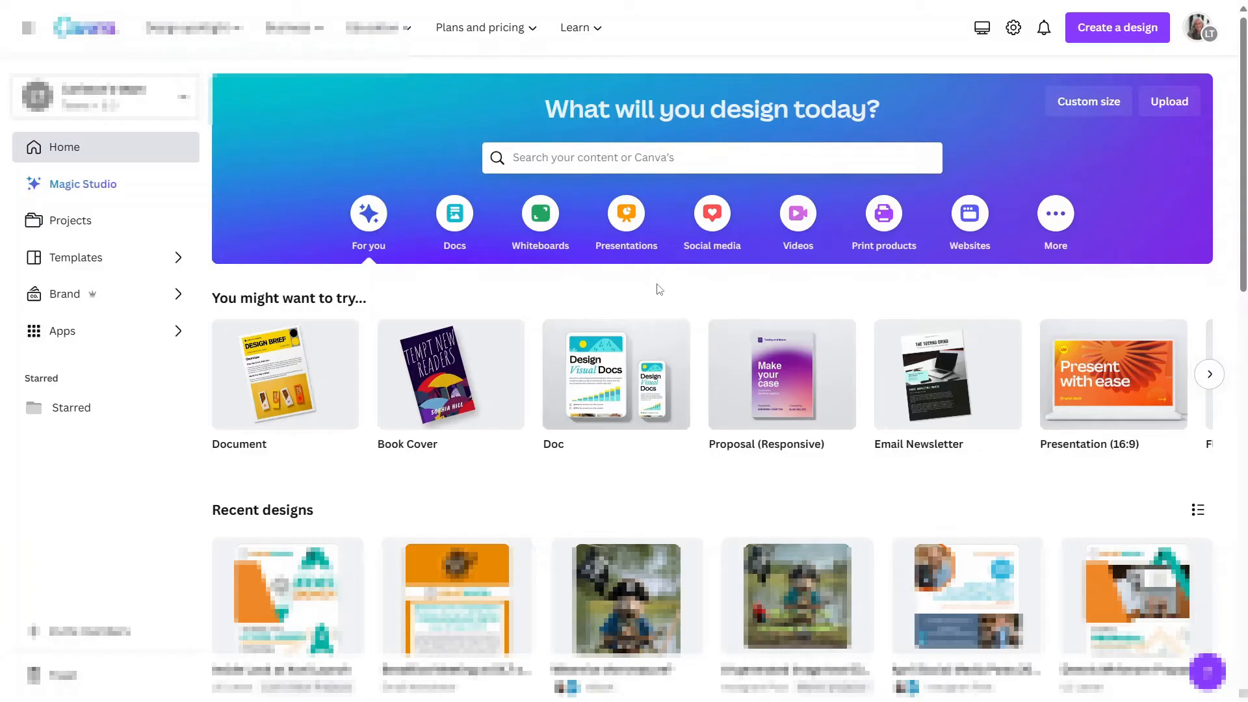
mouse_move(661, 313)
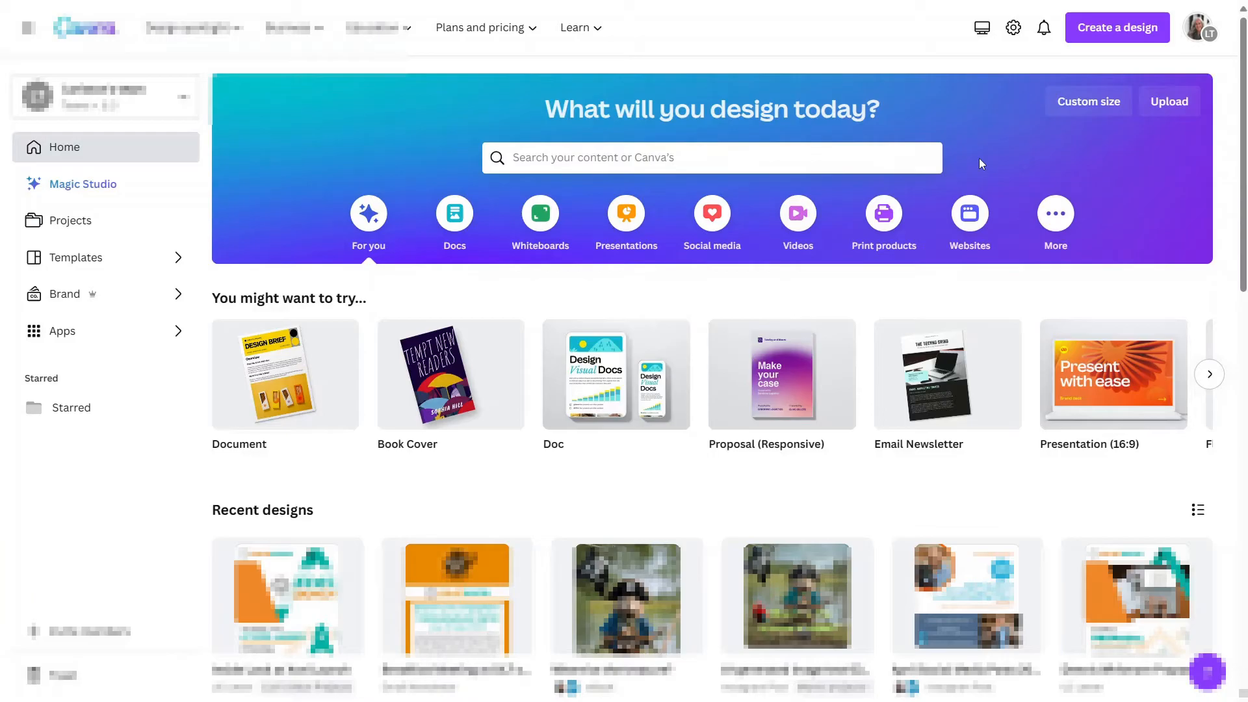
mouse_move(958, 292)
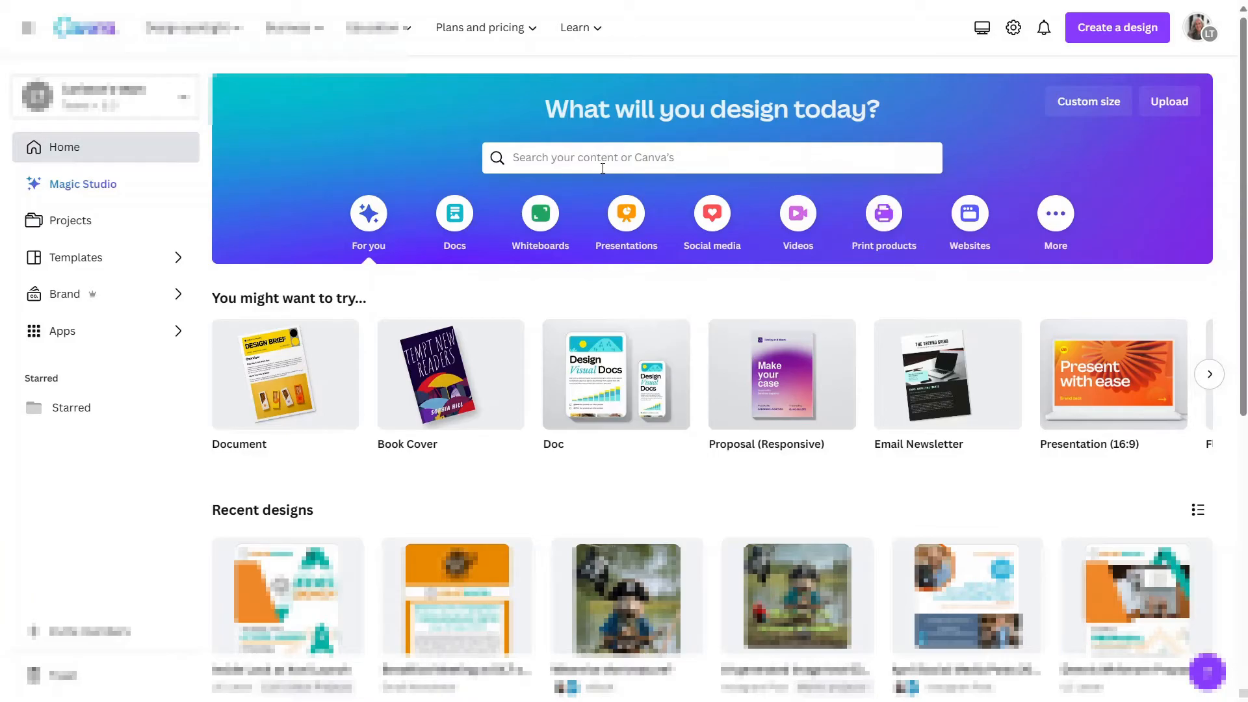
Step: Search 'book cover', create a blank Book Cover design and show the Elements library
left_click(711, 157)
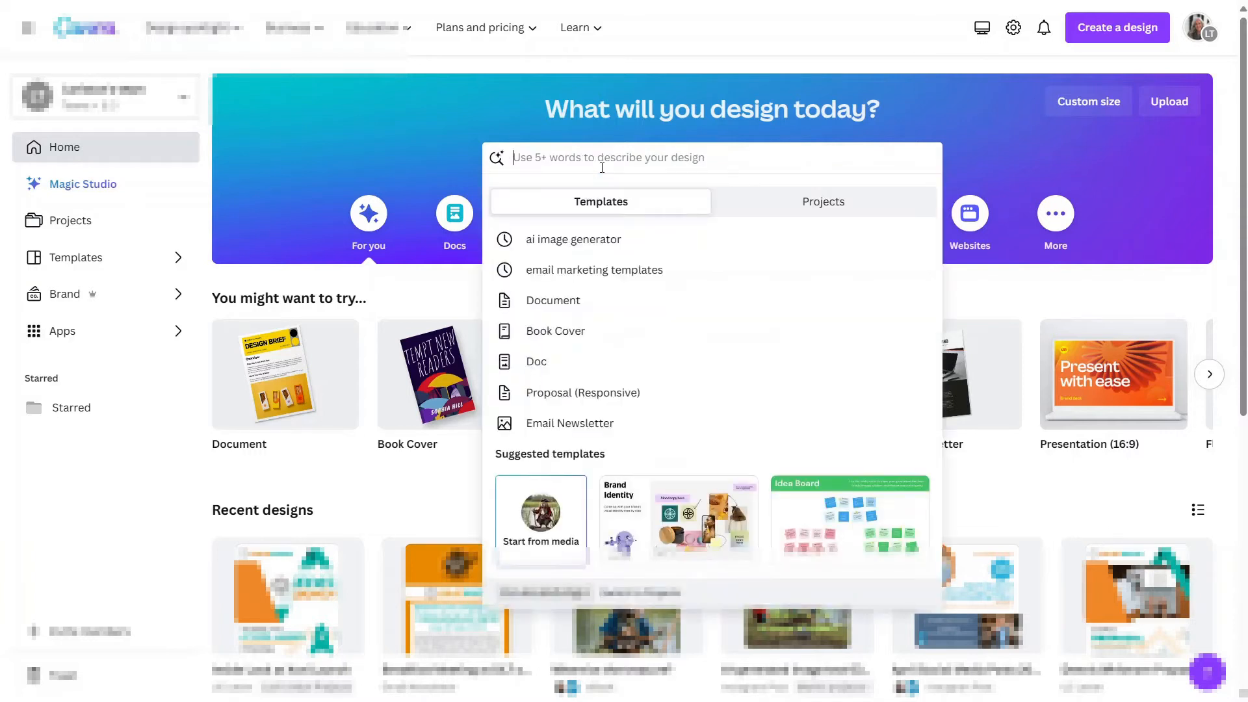
type("Book co")
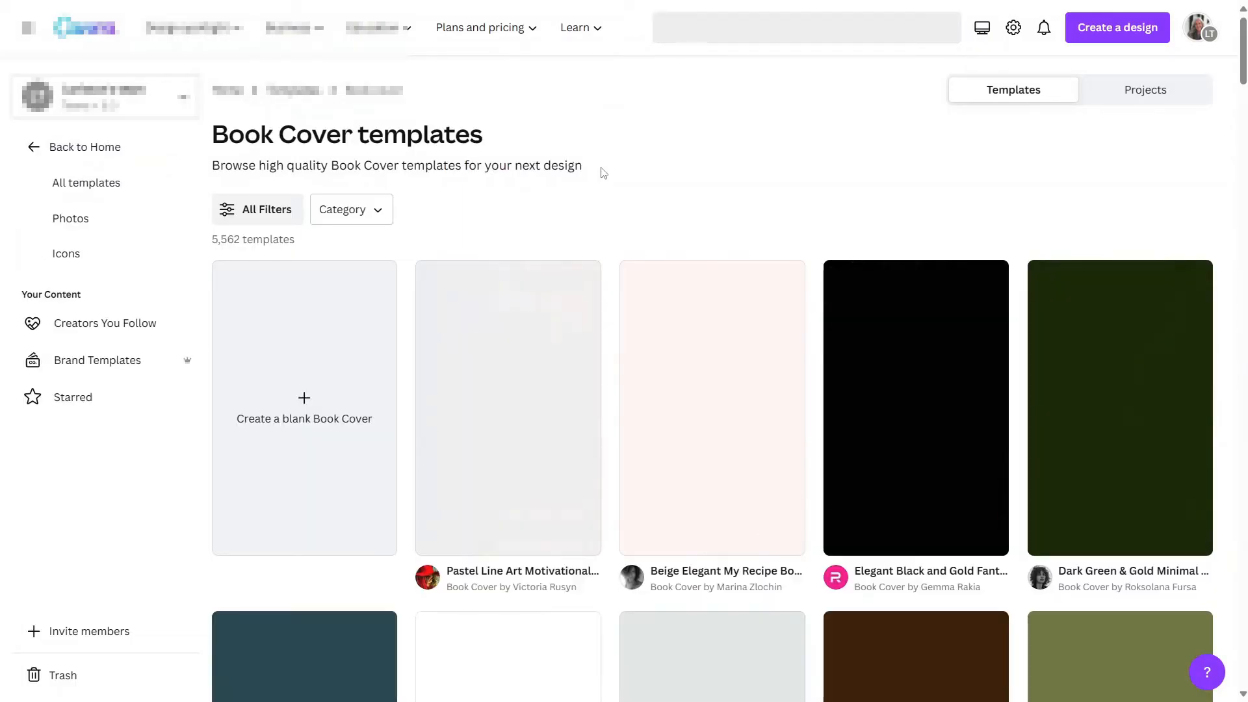
type("book cover")
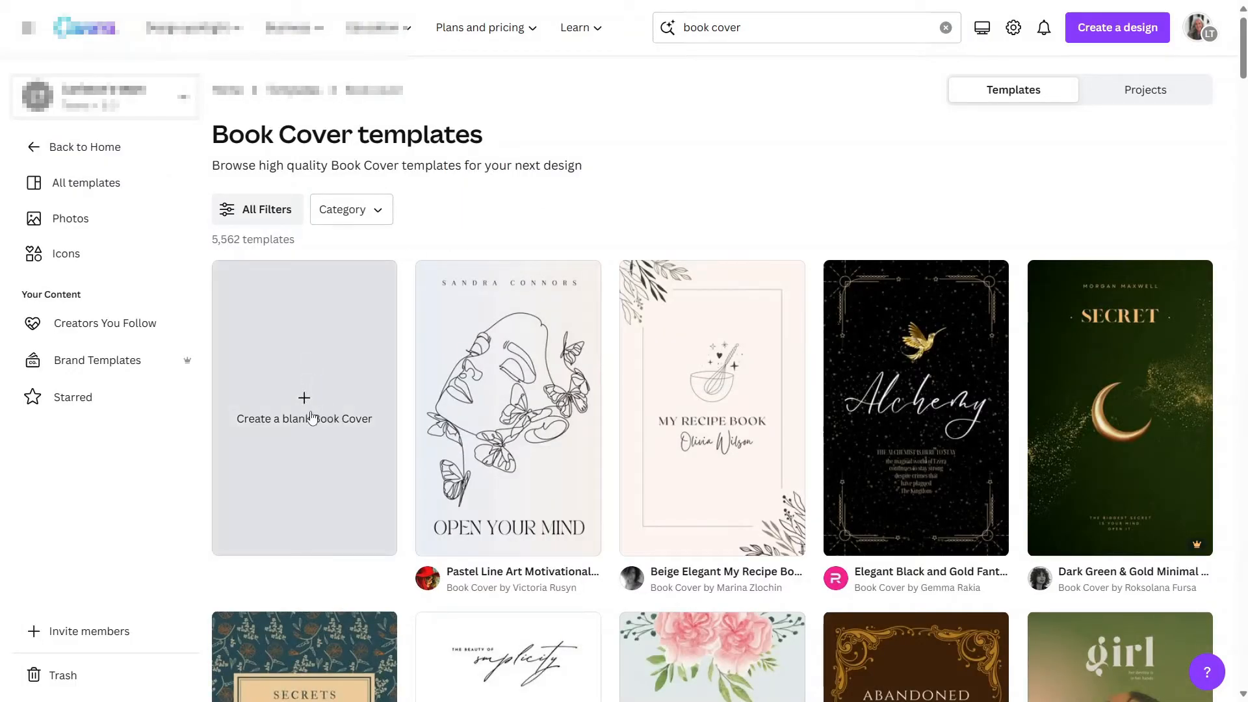
left_click(303, 408)
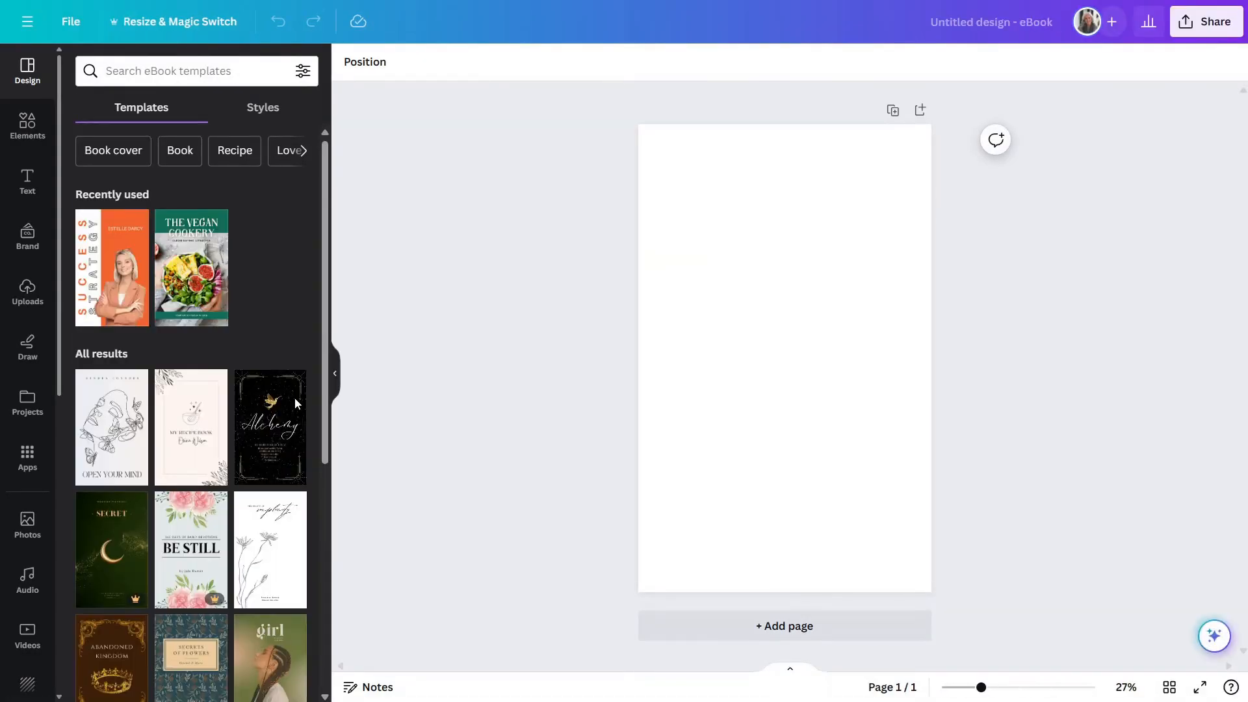
mouse_move(313, 393)
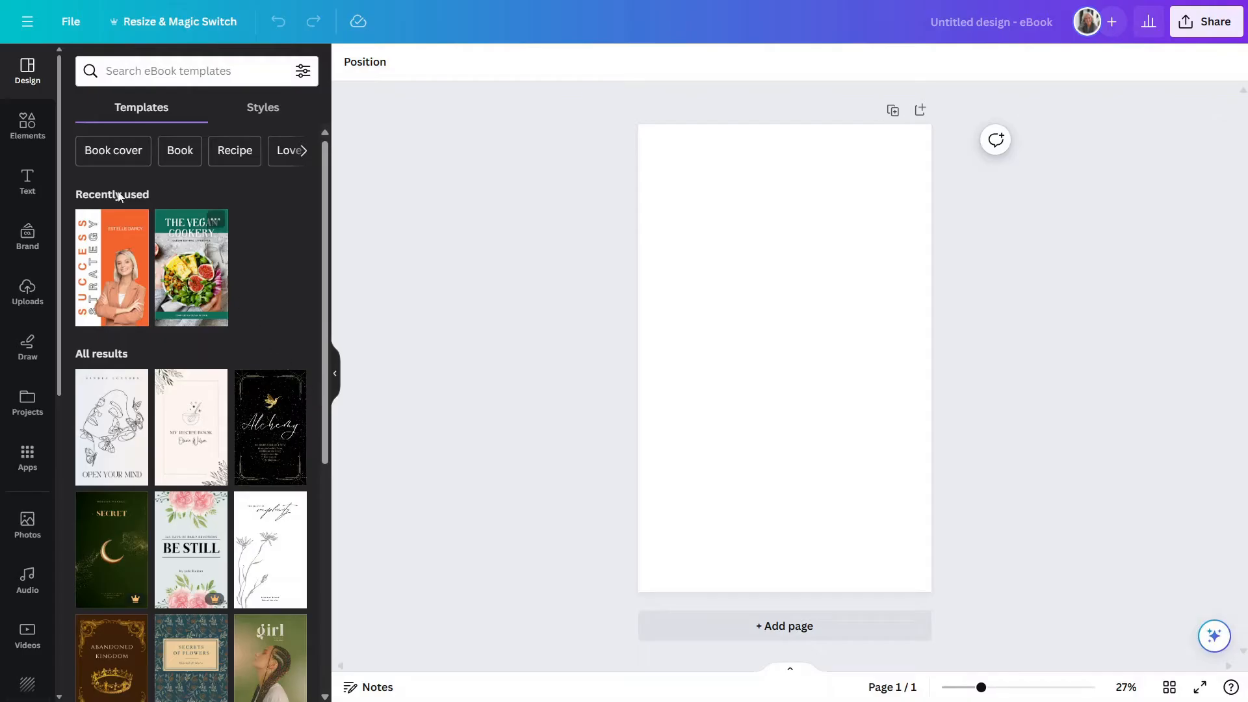
left_click(27, 126)
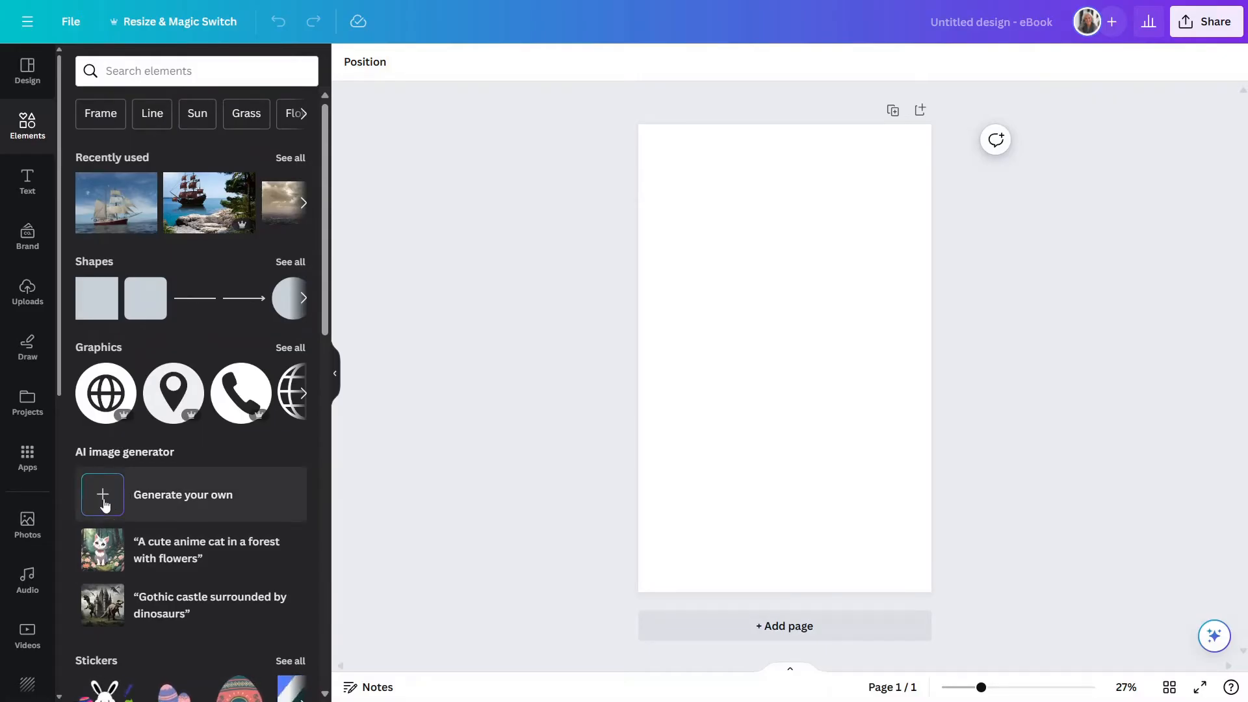
Step: Enter the prompt 'A muskrat dressed as a pirate in a wetlands' in the AI image generator
left_click(103, 494)
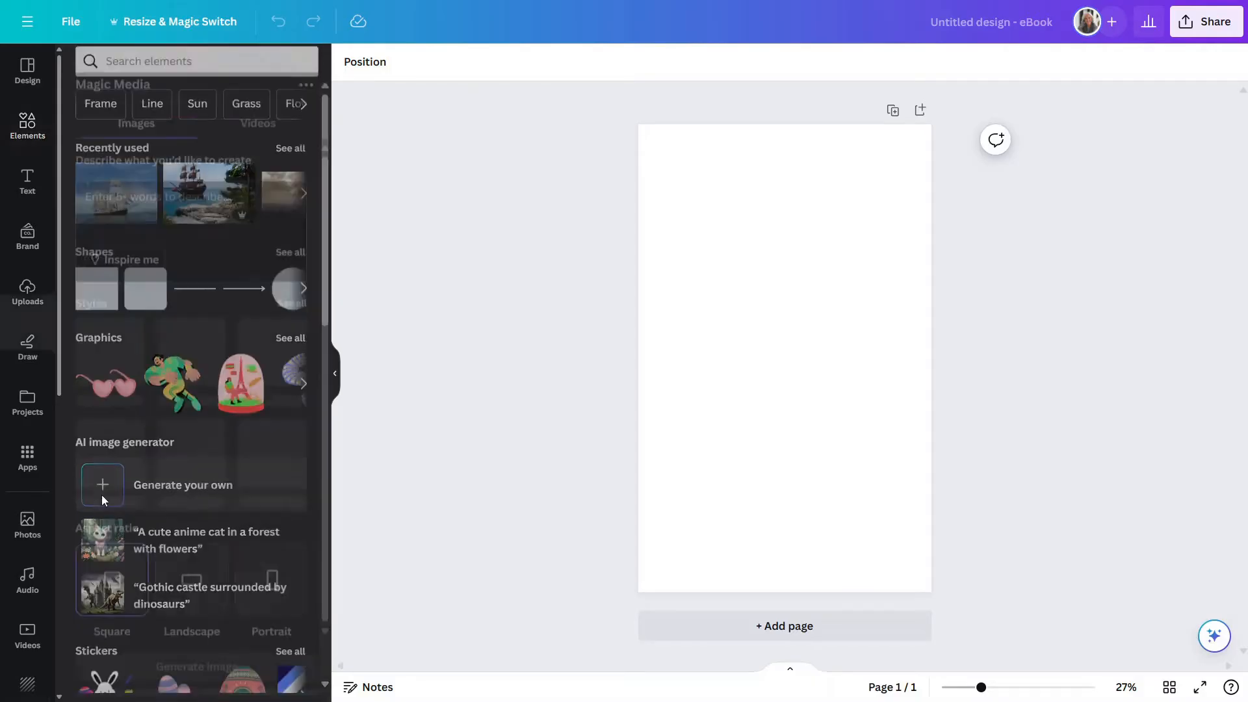
left_click(102, 484)
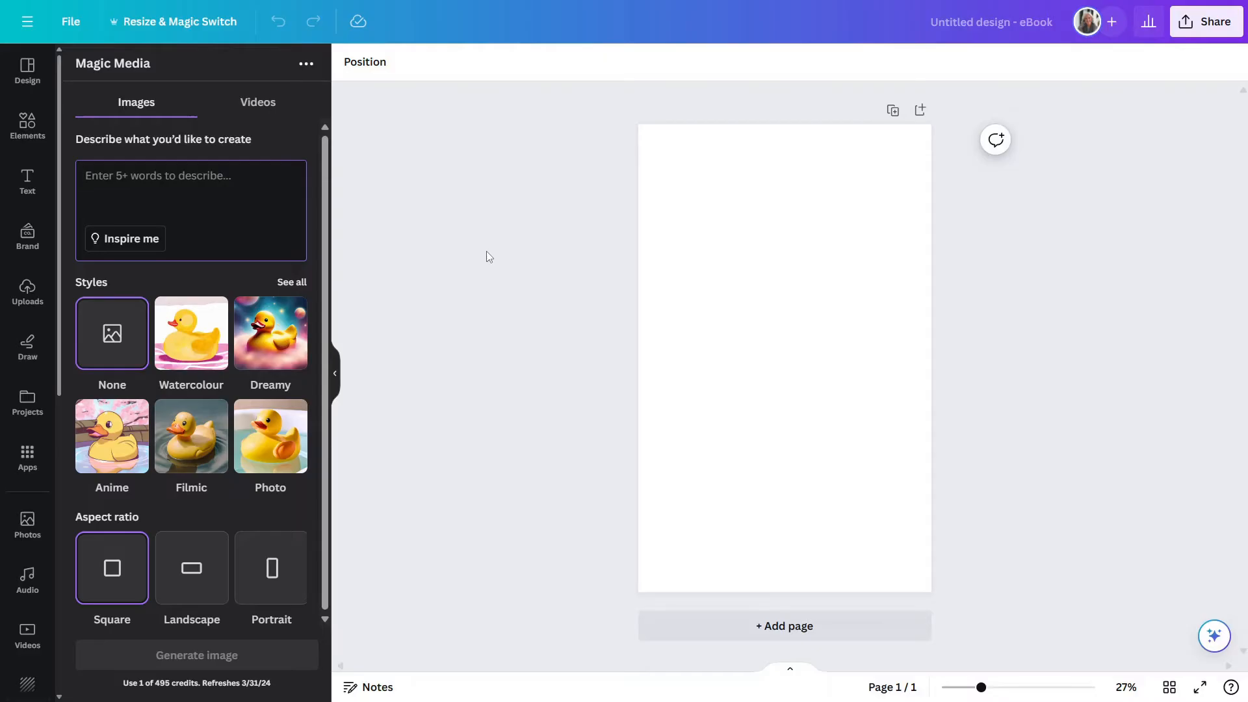
left_click(191, 175)
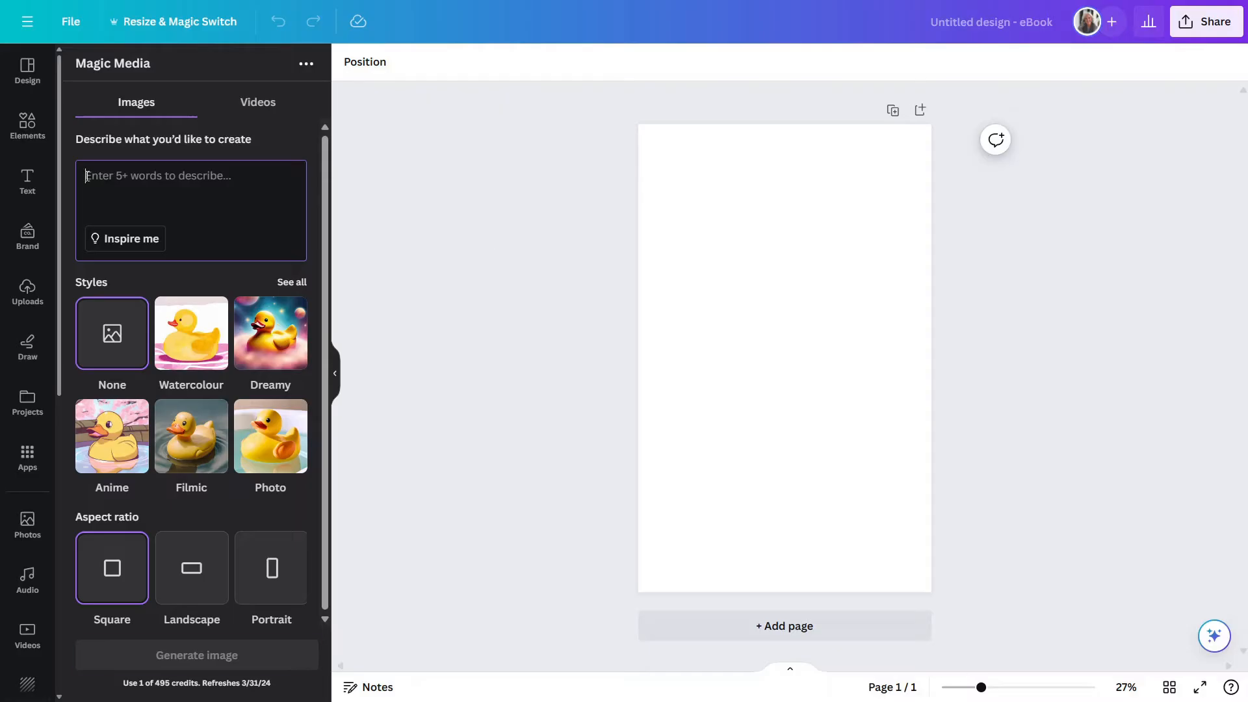
type("A muskrat")
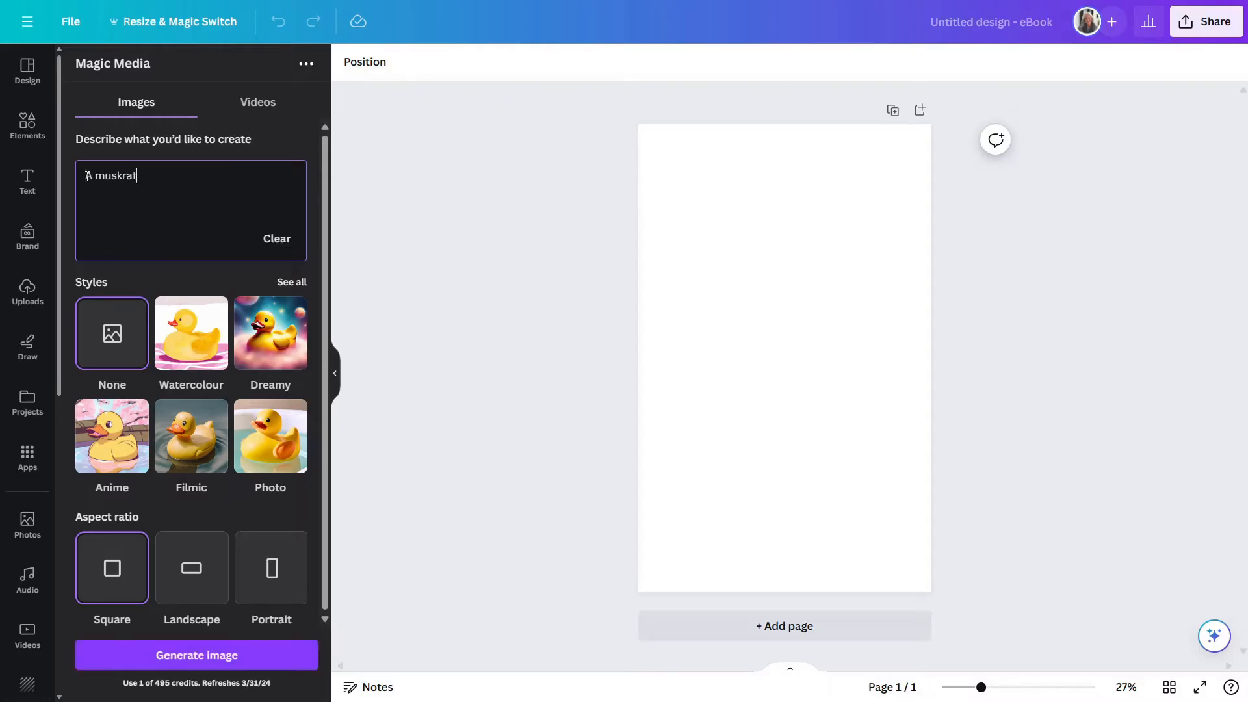
type("dressed")
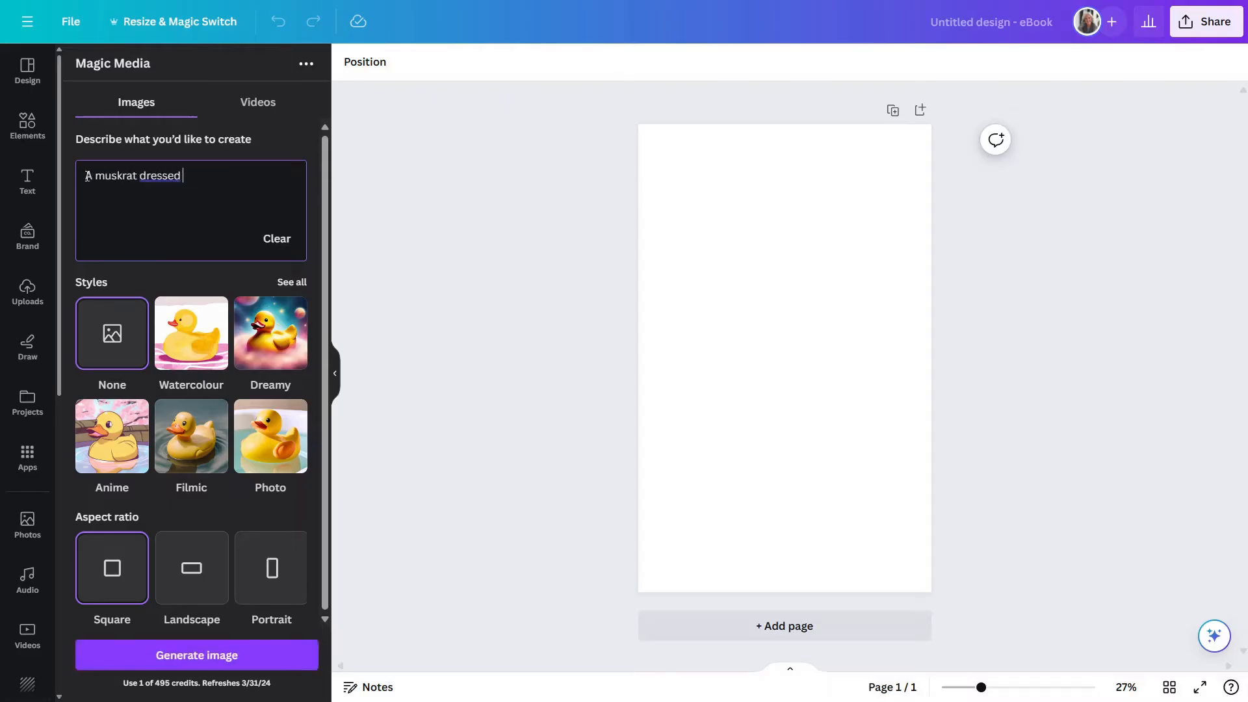
type("as a pirate in")
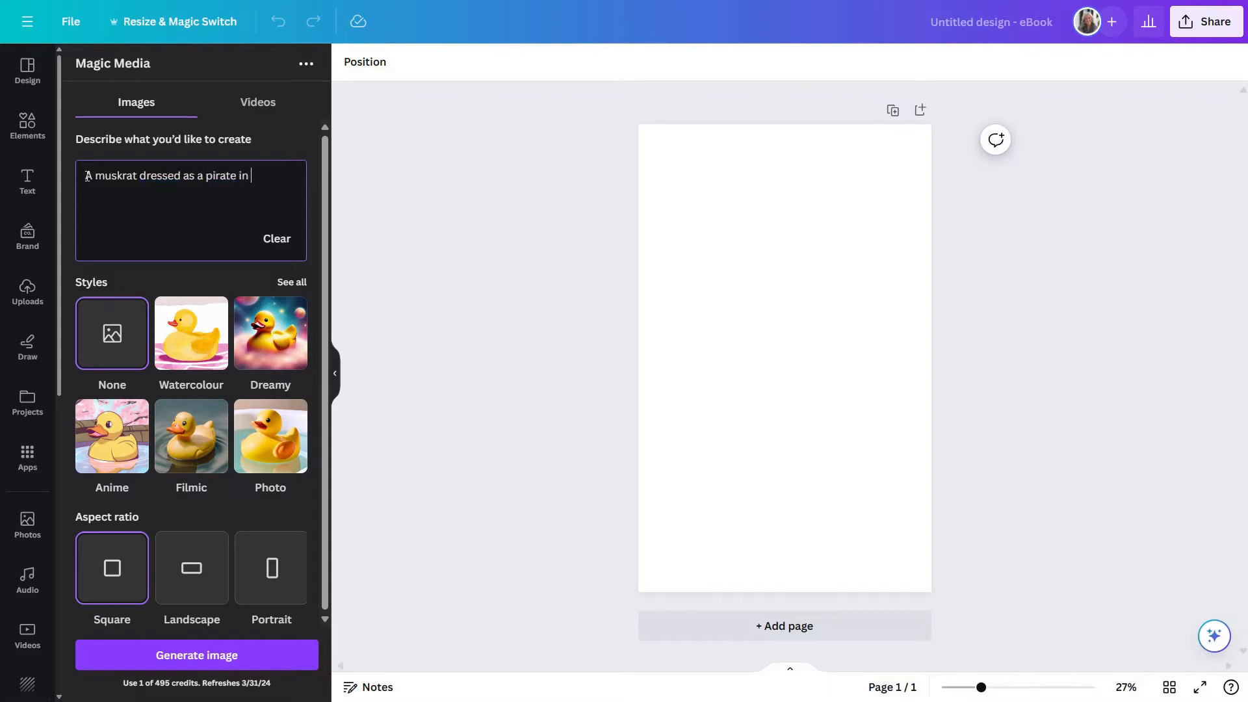
type("a wetlands")
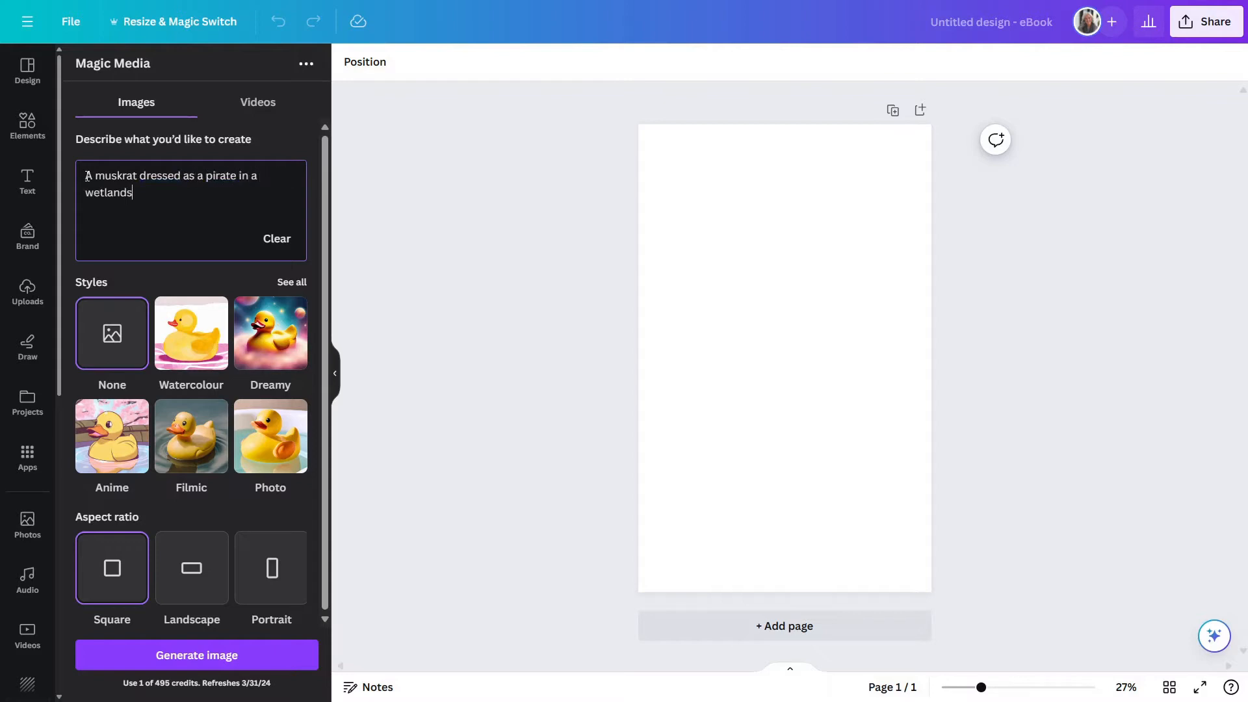
double_click(109, 193)
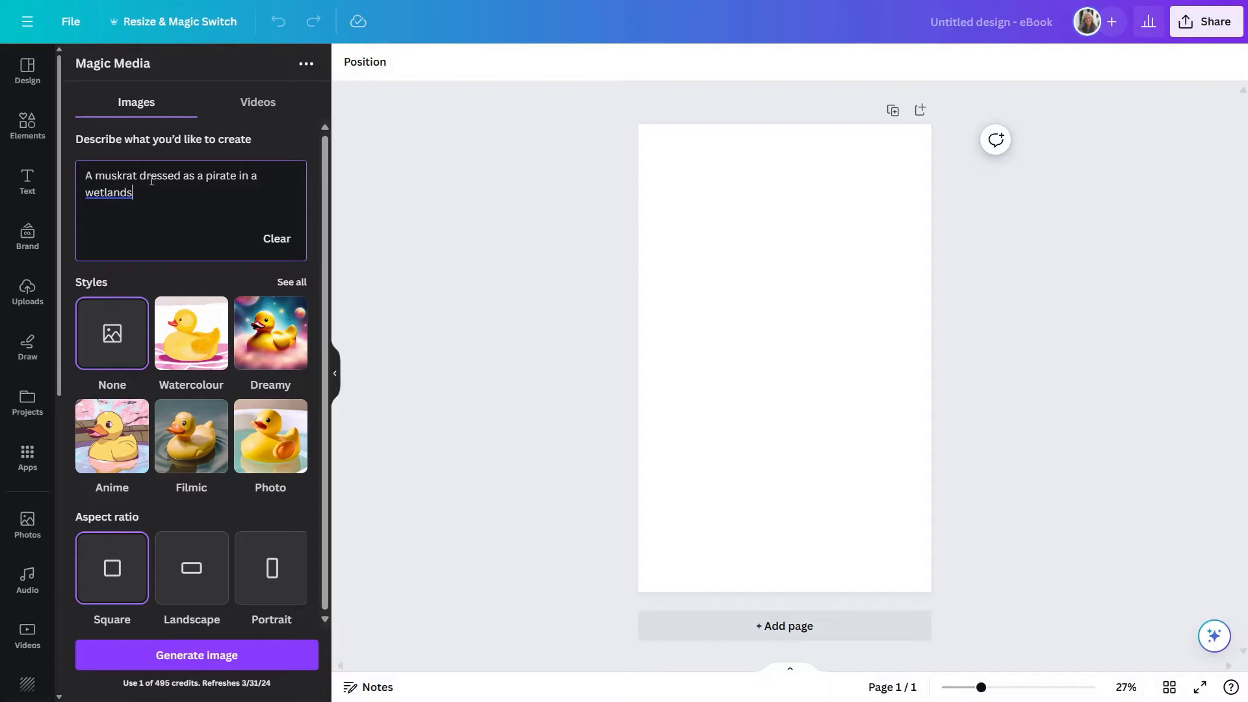
mouse_move(178, 206)
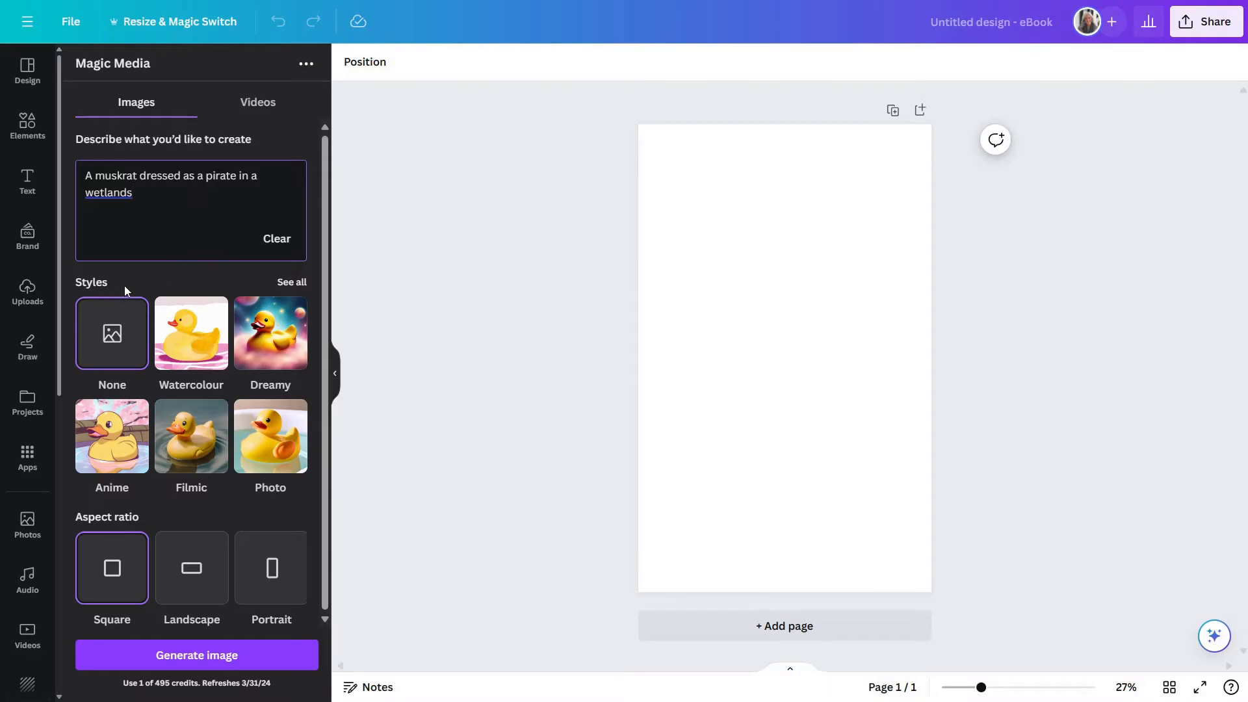
mouse_move(106, 340)
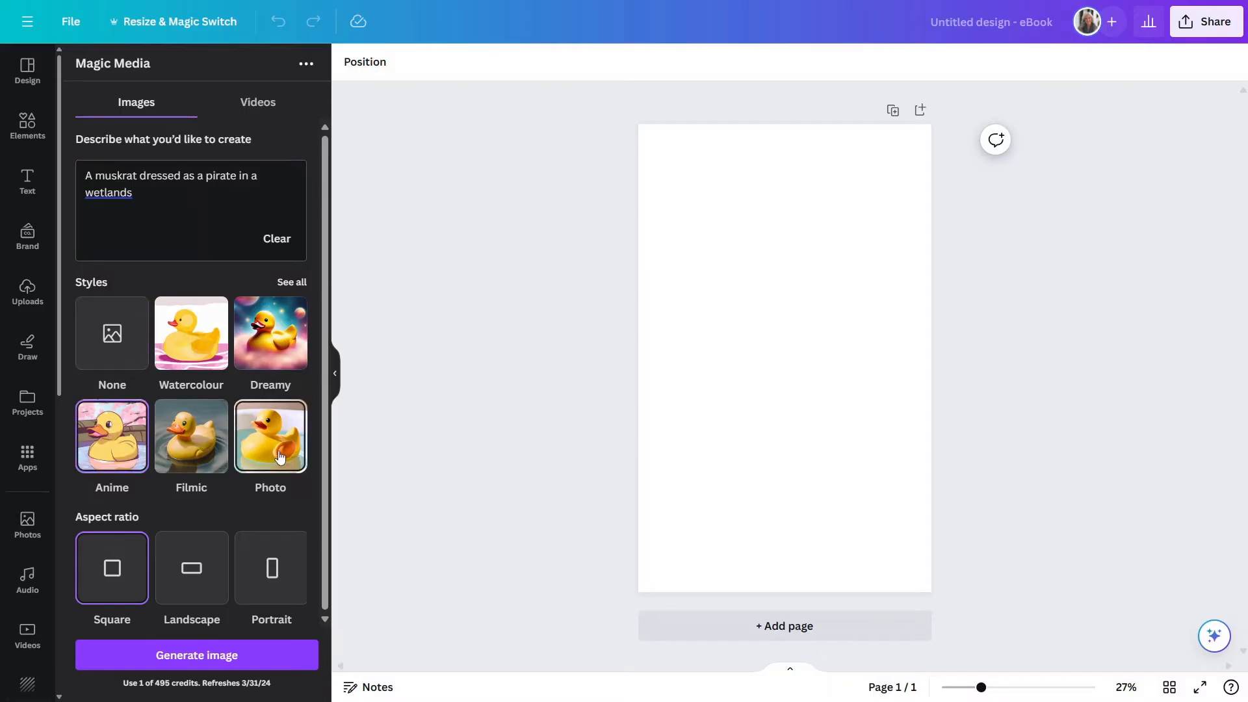
Step: Try the Photo style for the image, then set the style back to None
left_click(270, 436)
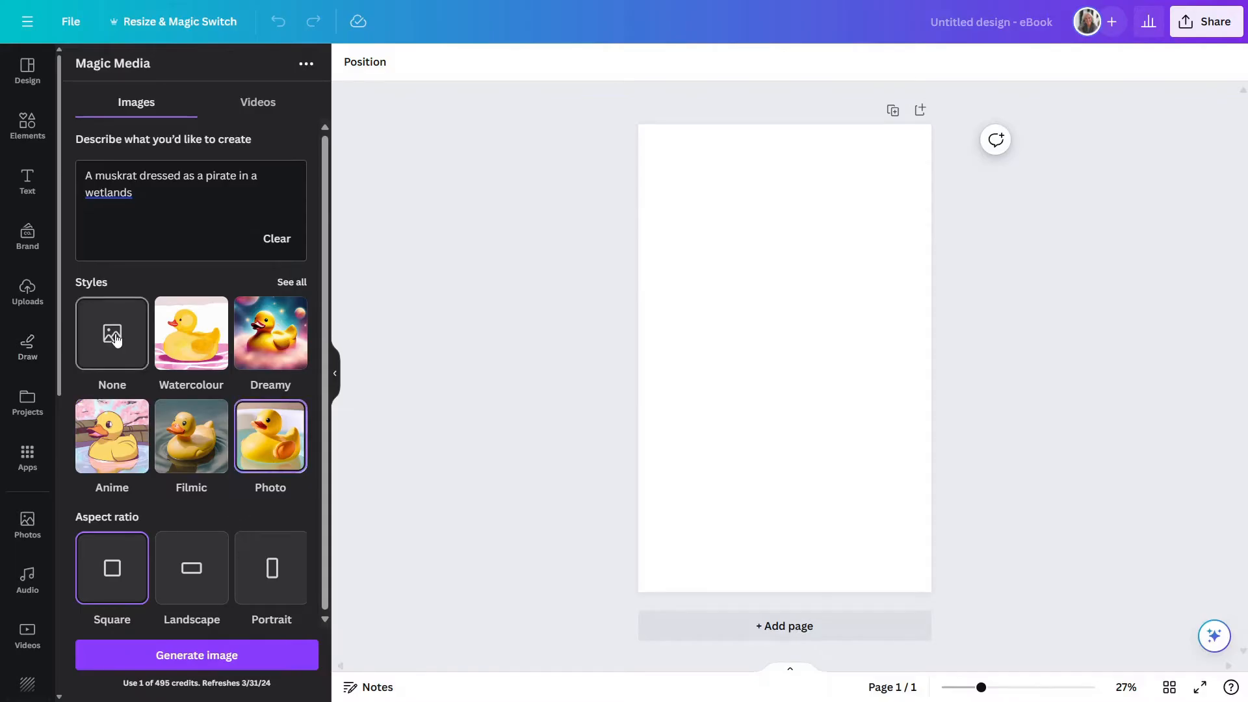
left_click(111, 333)
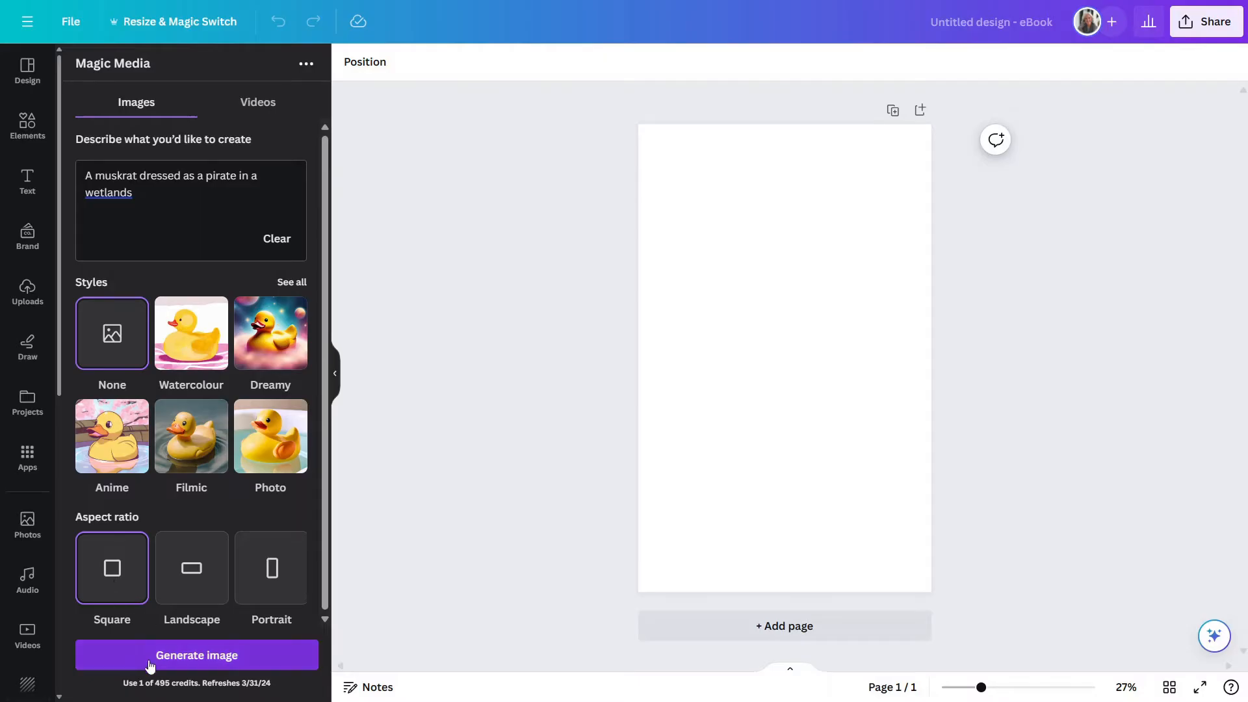
mouse_move(156, 692)
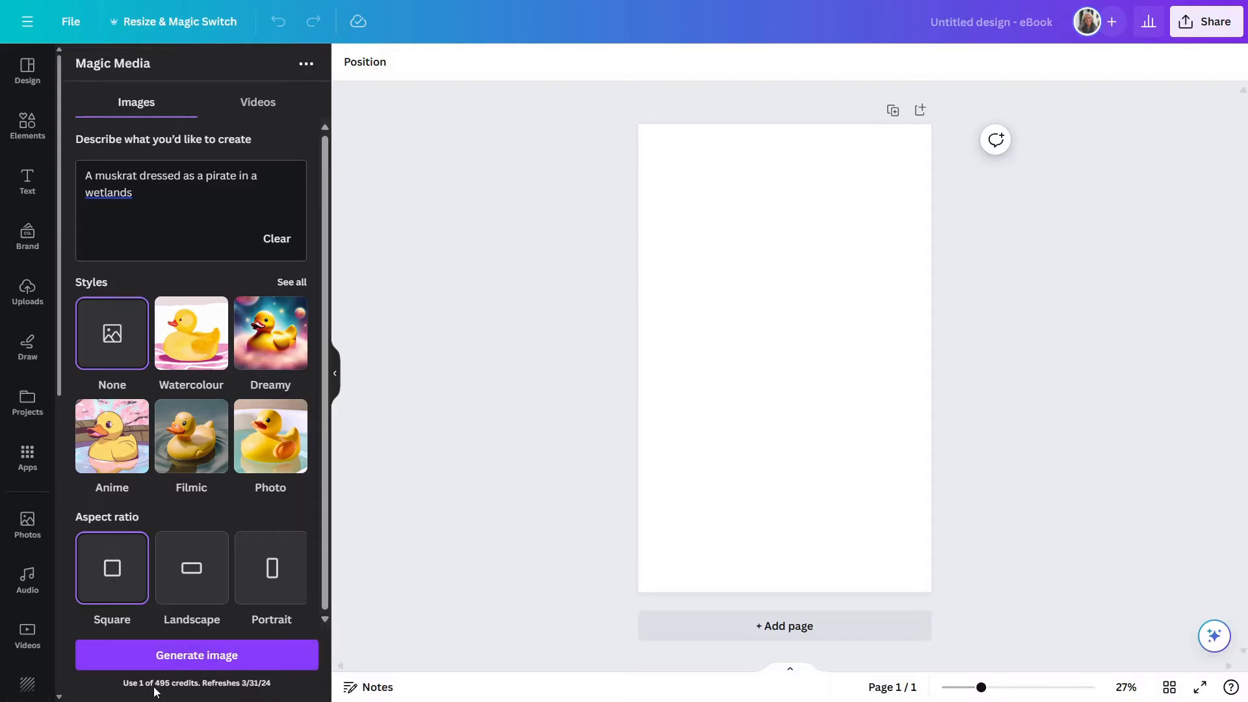
mouse_move(165, 695)
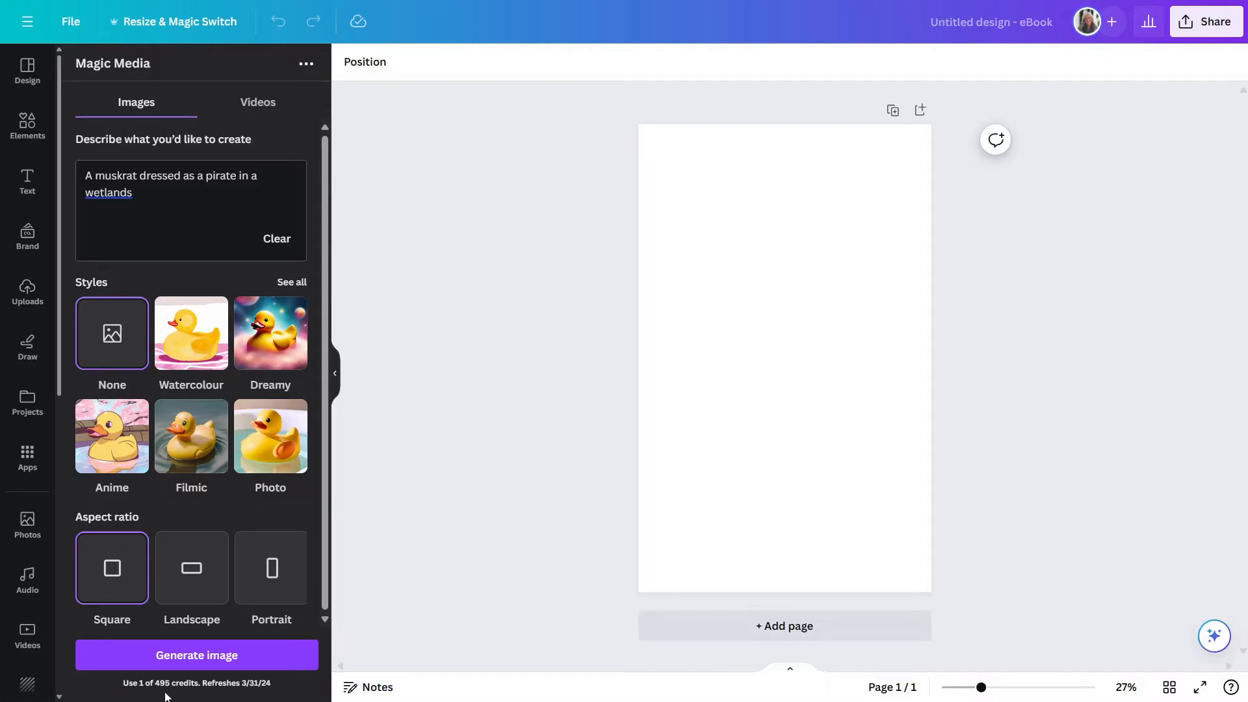
mouse_move(167, 663)
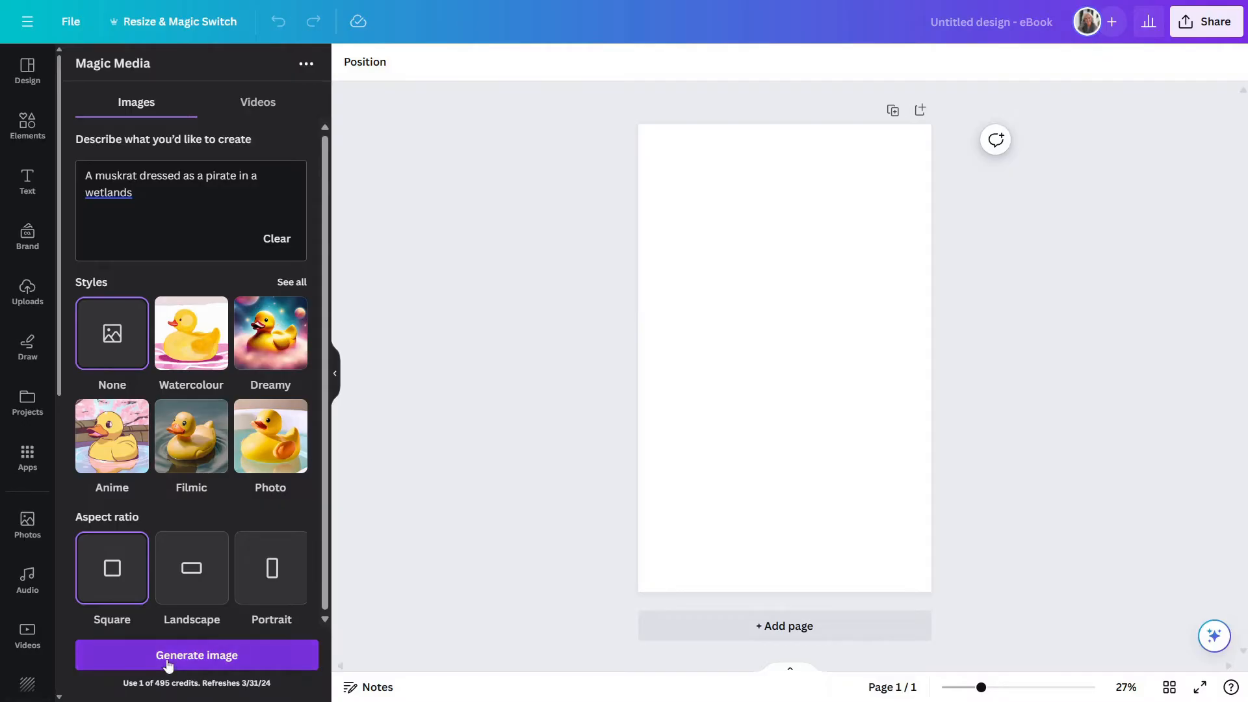
Step: Generate images from the muskrat pirate description
left_click(196, 655)
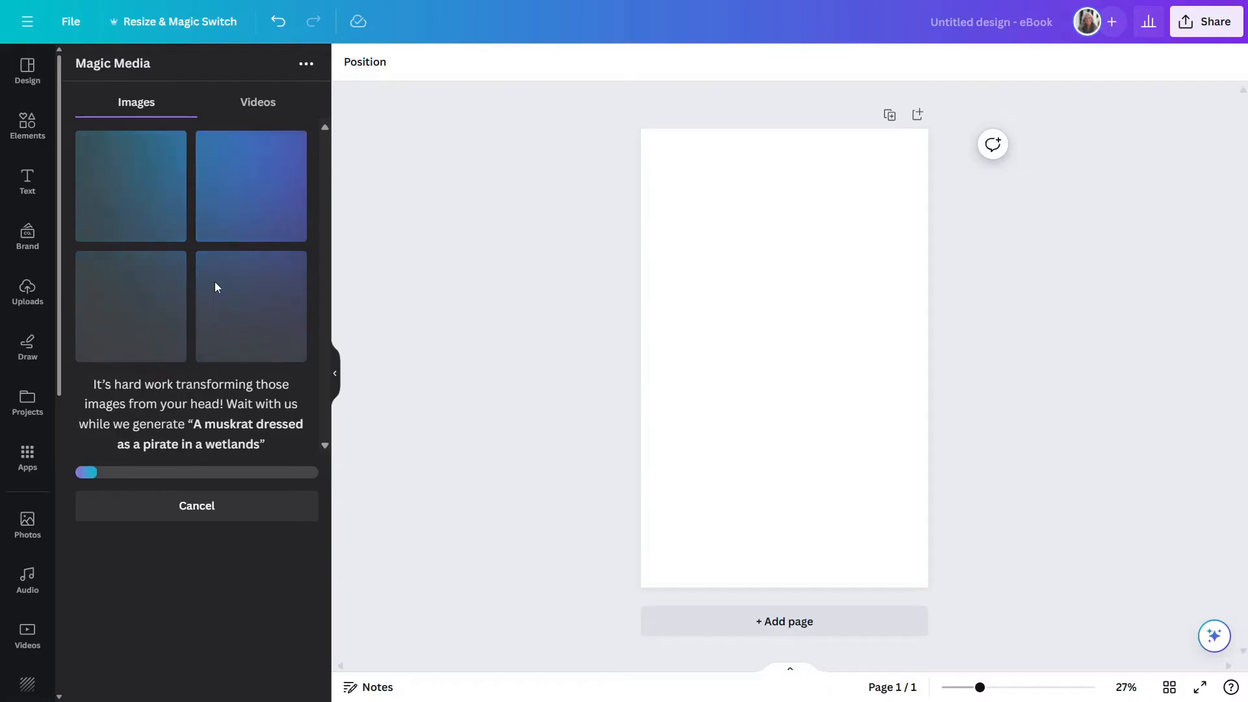
mouse_move(462, 378)
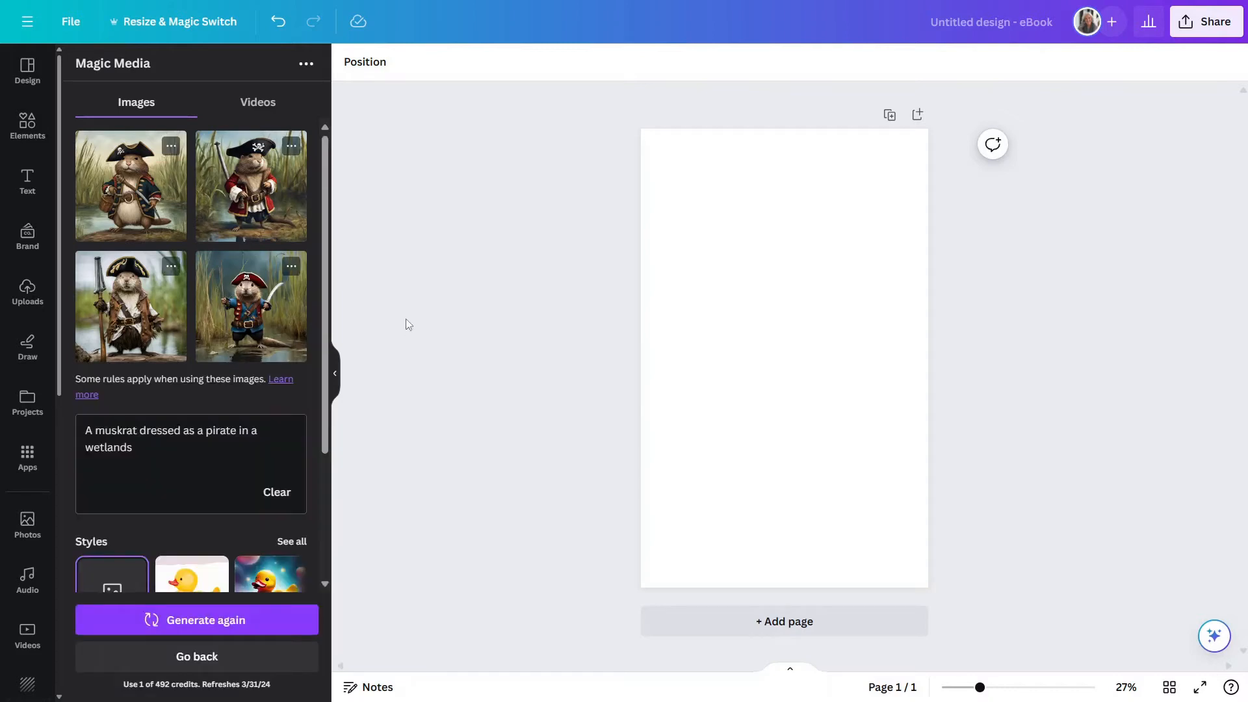
mouse_move(363, 293)
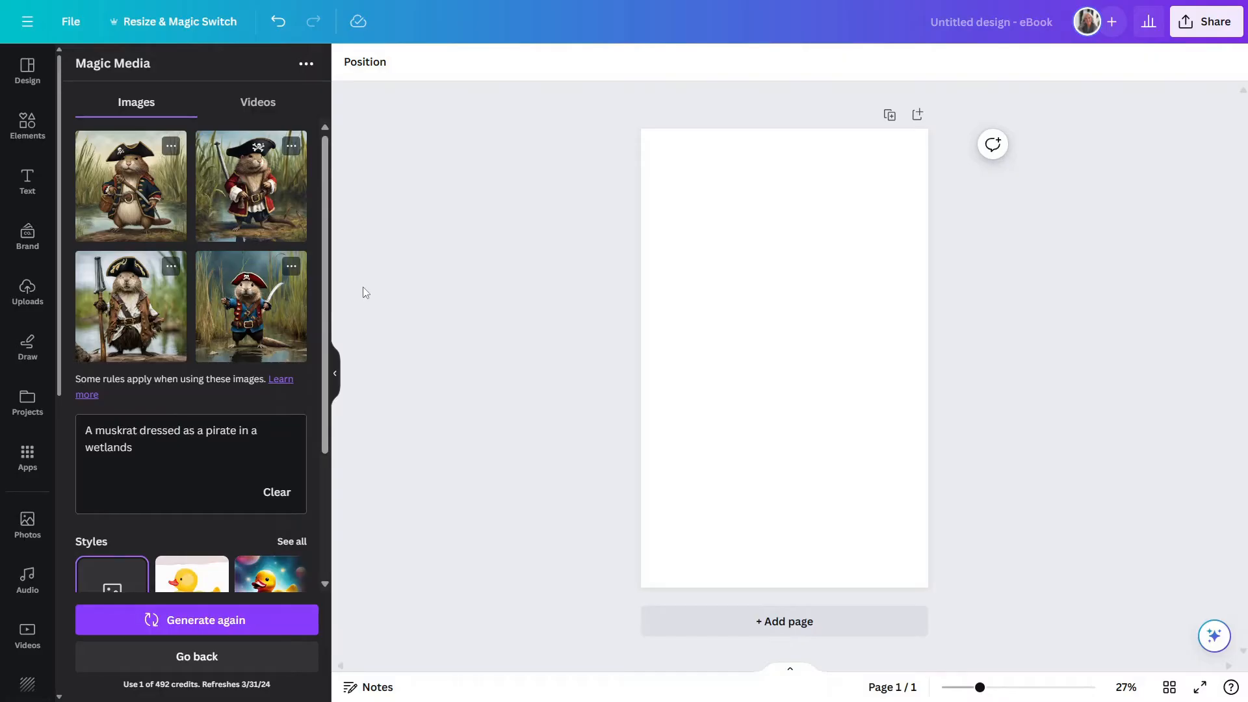
mouse_move(270, 247)
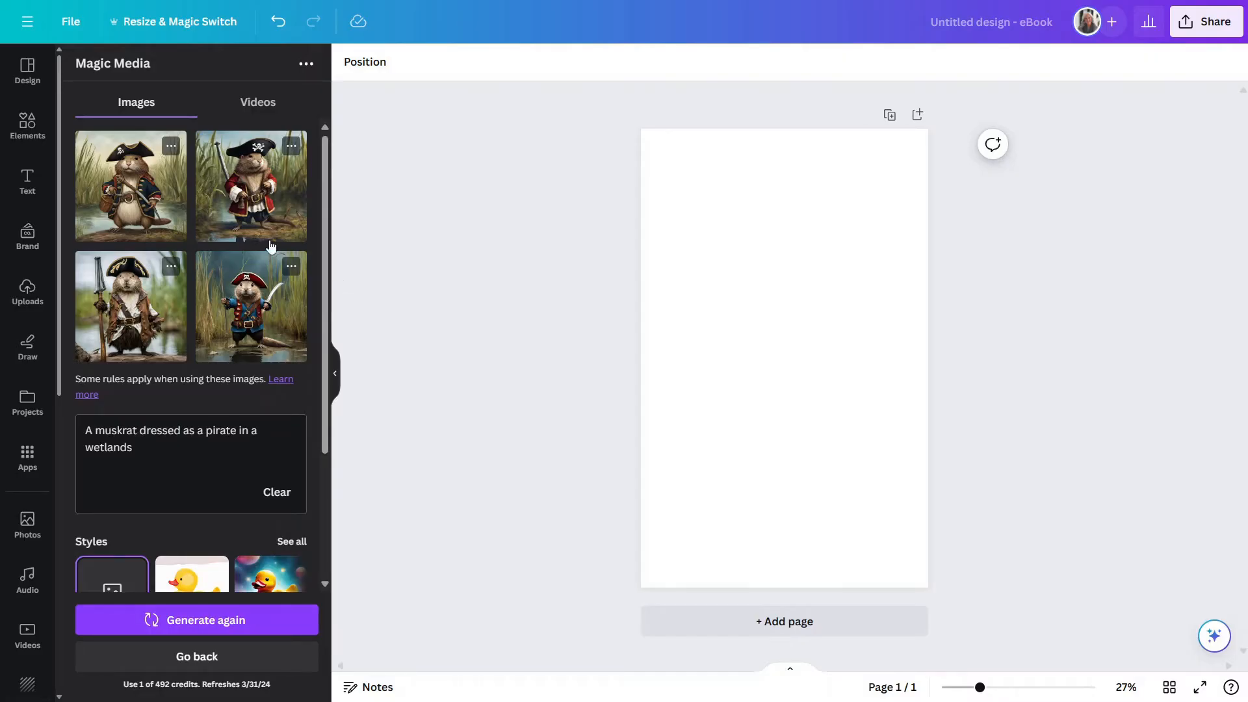
mouse_move(232, 286)
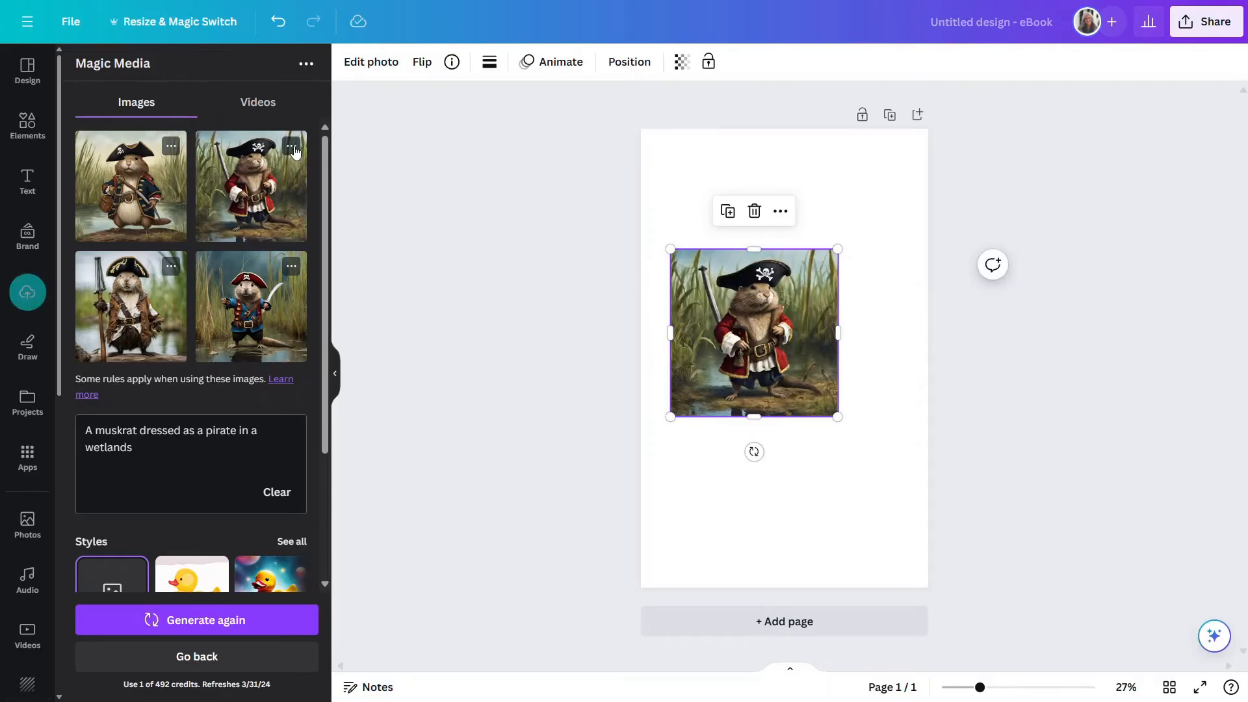
left_click(292, 153)
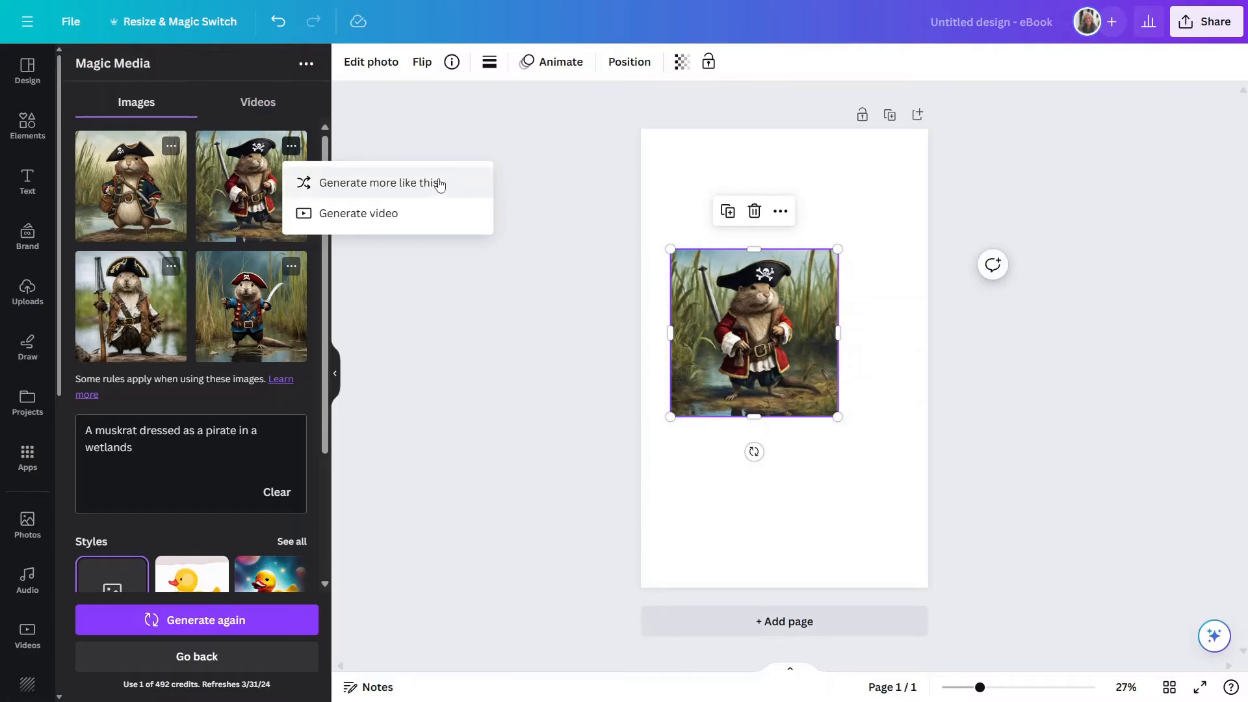
mouse_move(635, 374)
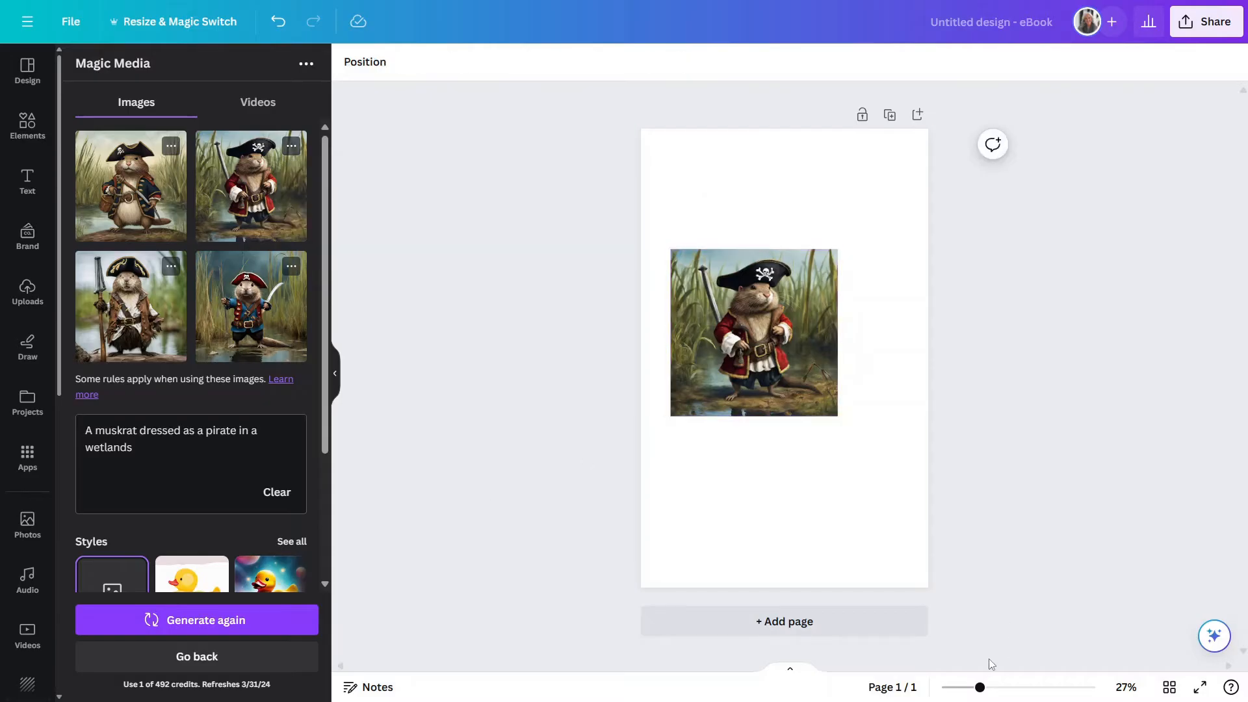
left_click_drag(980, 687, 1023, 687)
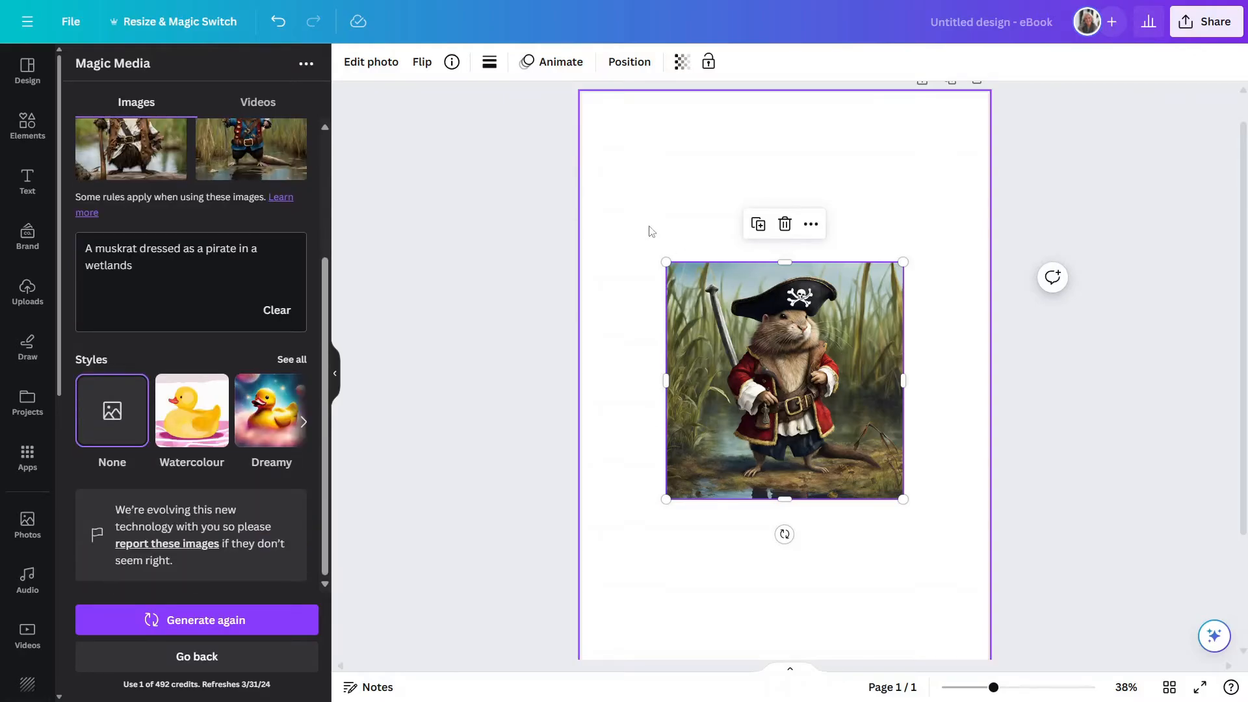
Step: Show the photo editing options and enlarge the muskrat image from its top-left corner
left_click(371, 62)
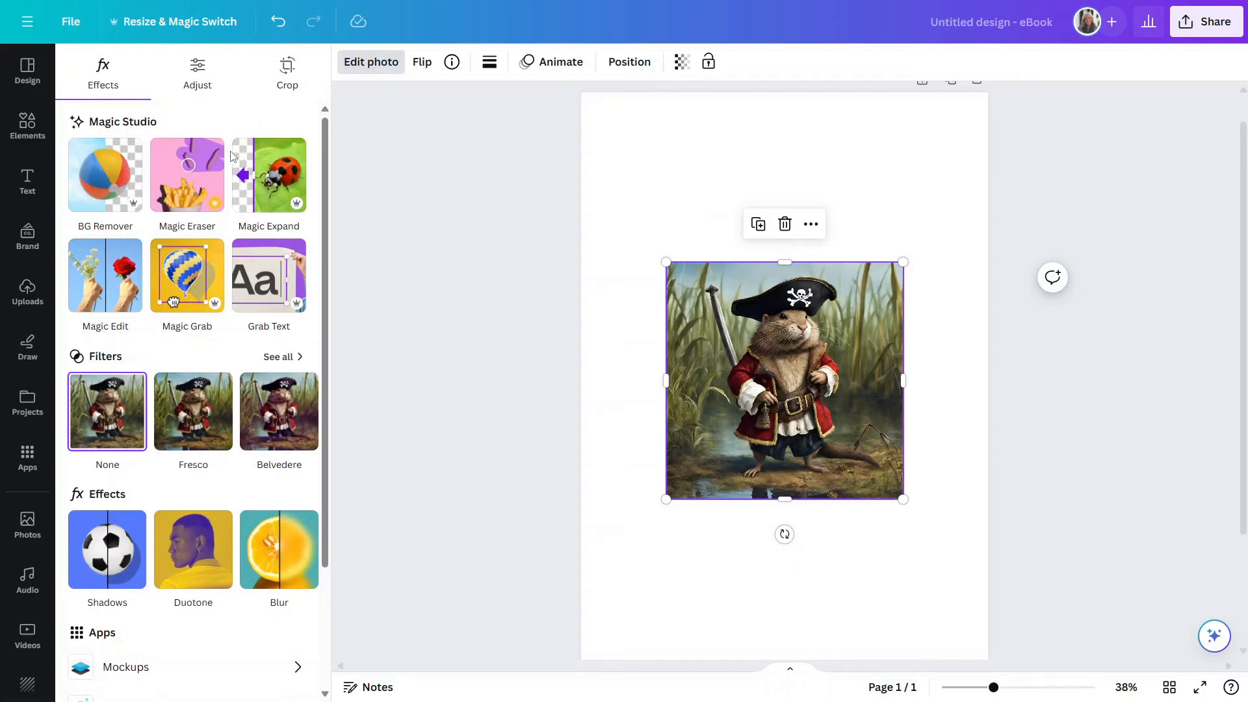
mouse_move(186, 275)
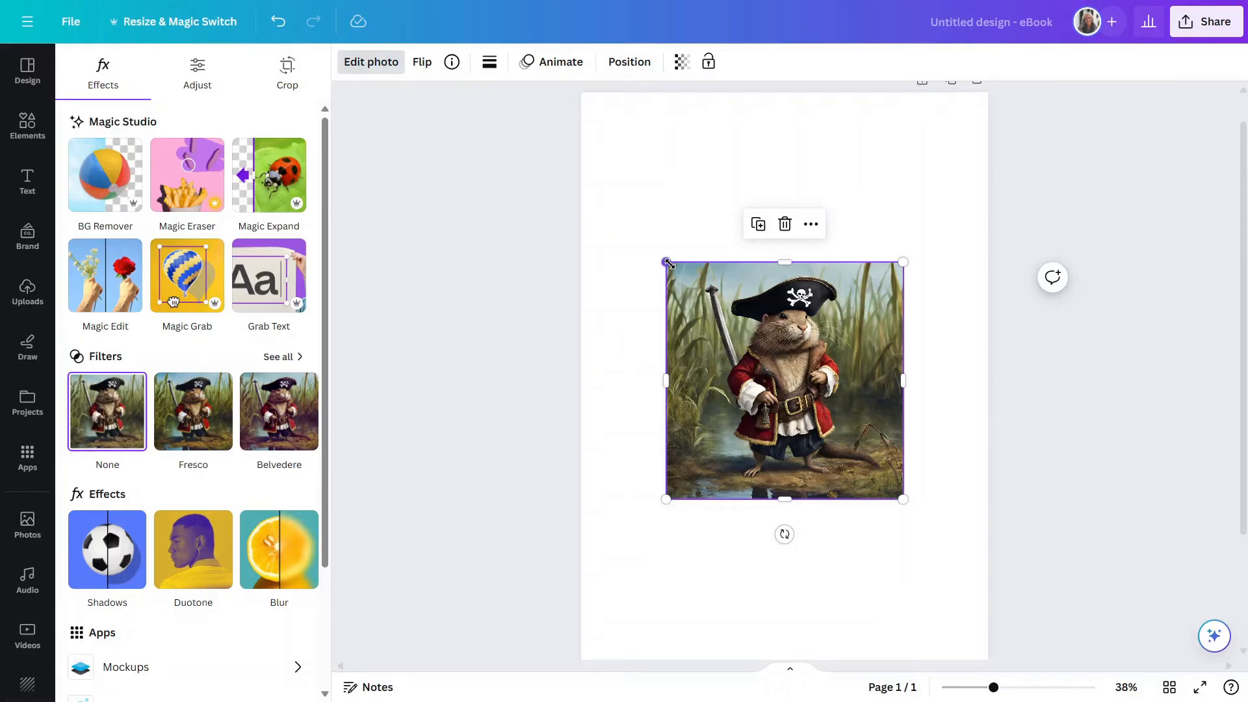
left_click_drag(666, 262, 636, 235)
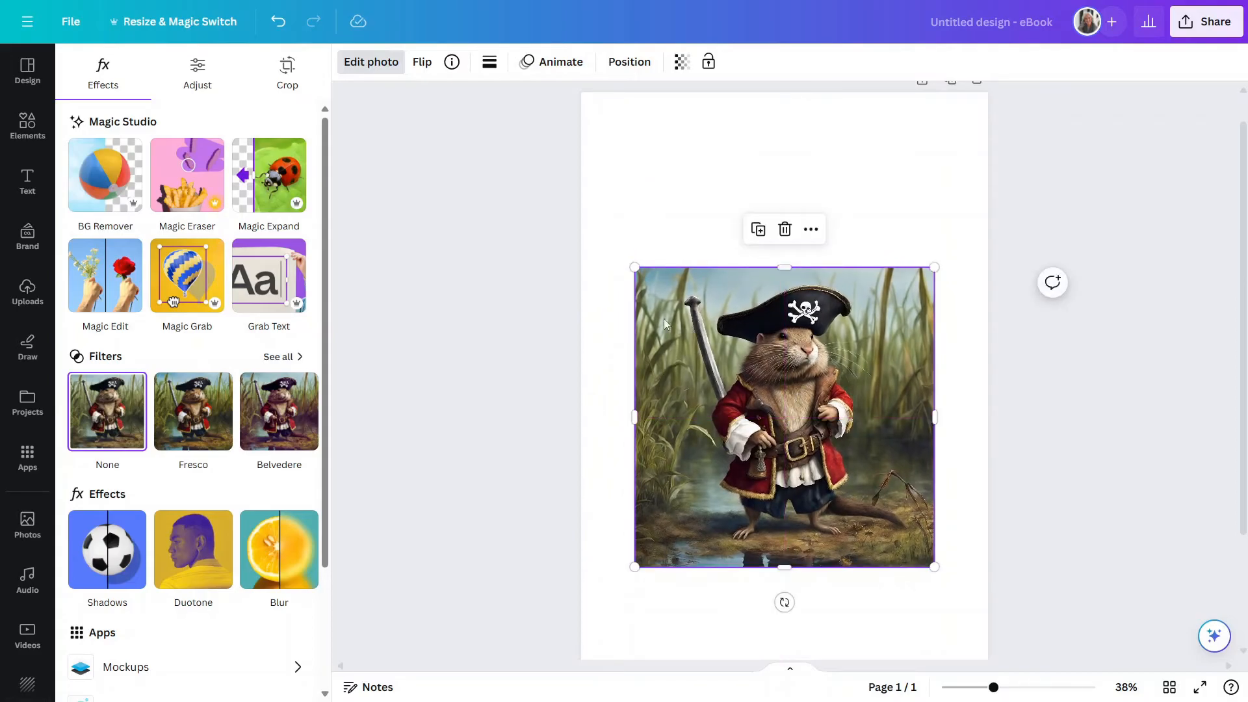
Step: Magic Expand the muskrat image to cover the whole page
left_click(286, 71)
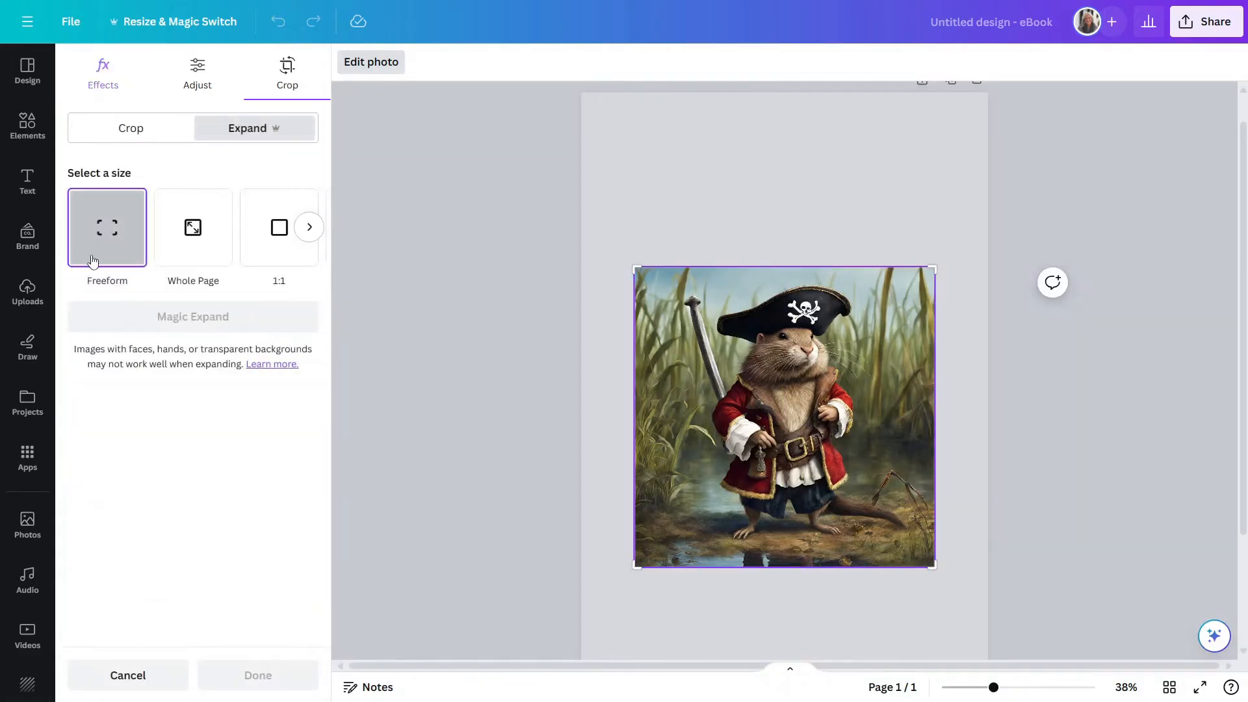
left_click(193, 227)
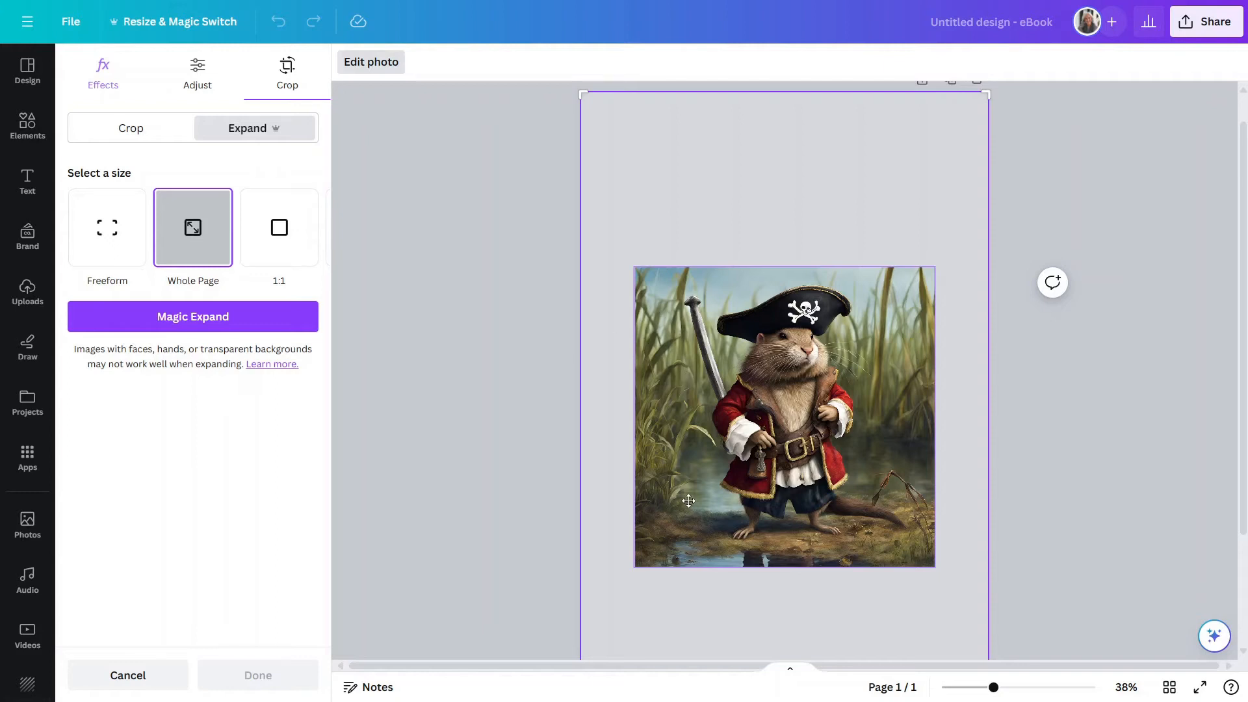
mouse_move(1239, 599)
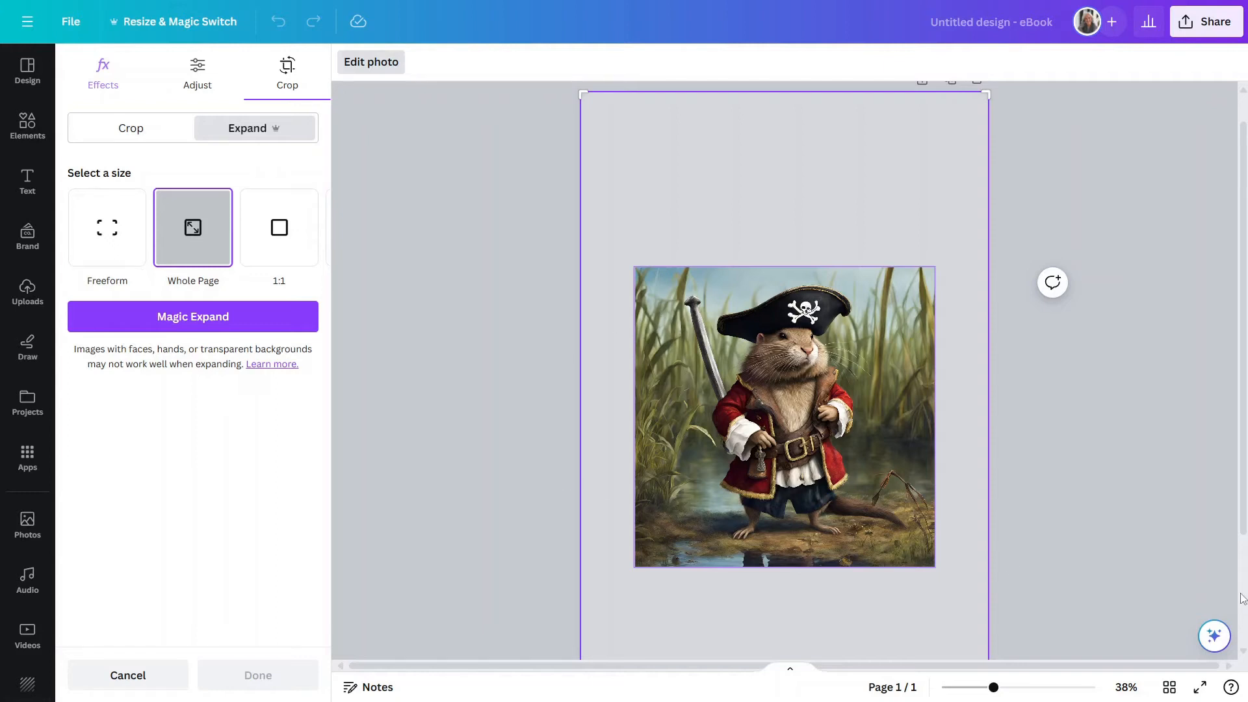
left_click_drag(997, 687, 991, 686)
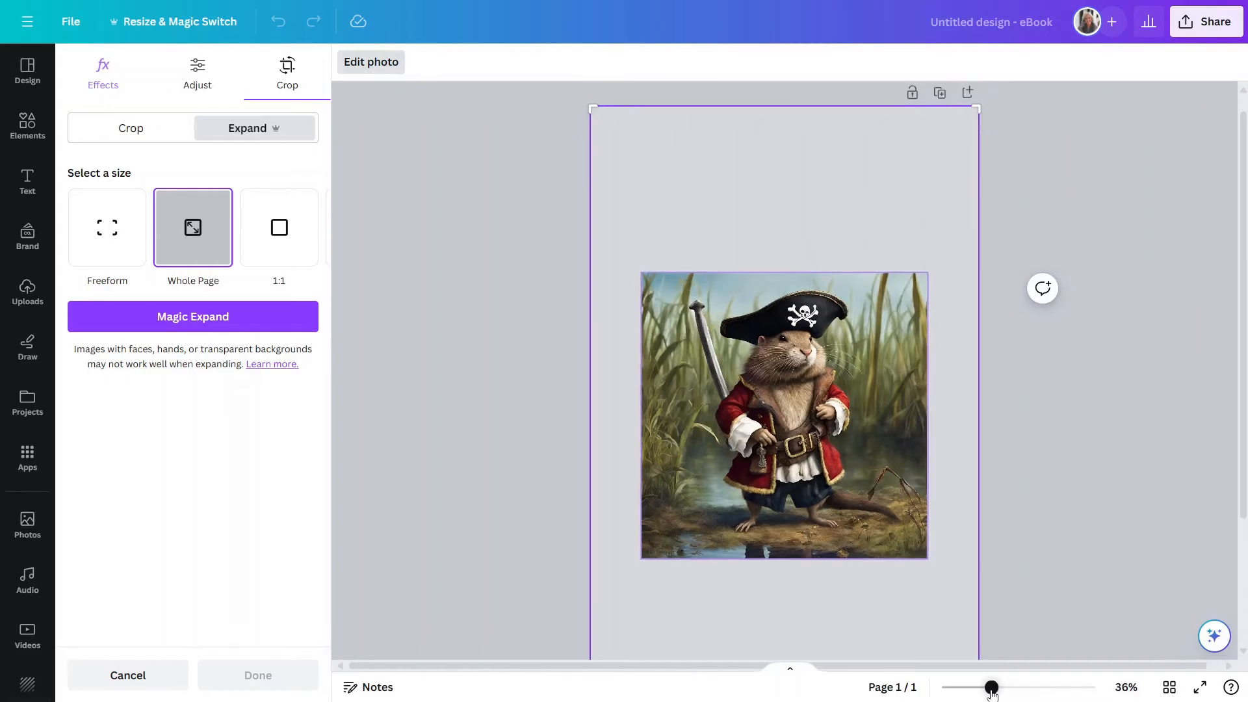
left_click_drag(991, 687, 985, 687)
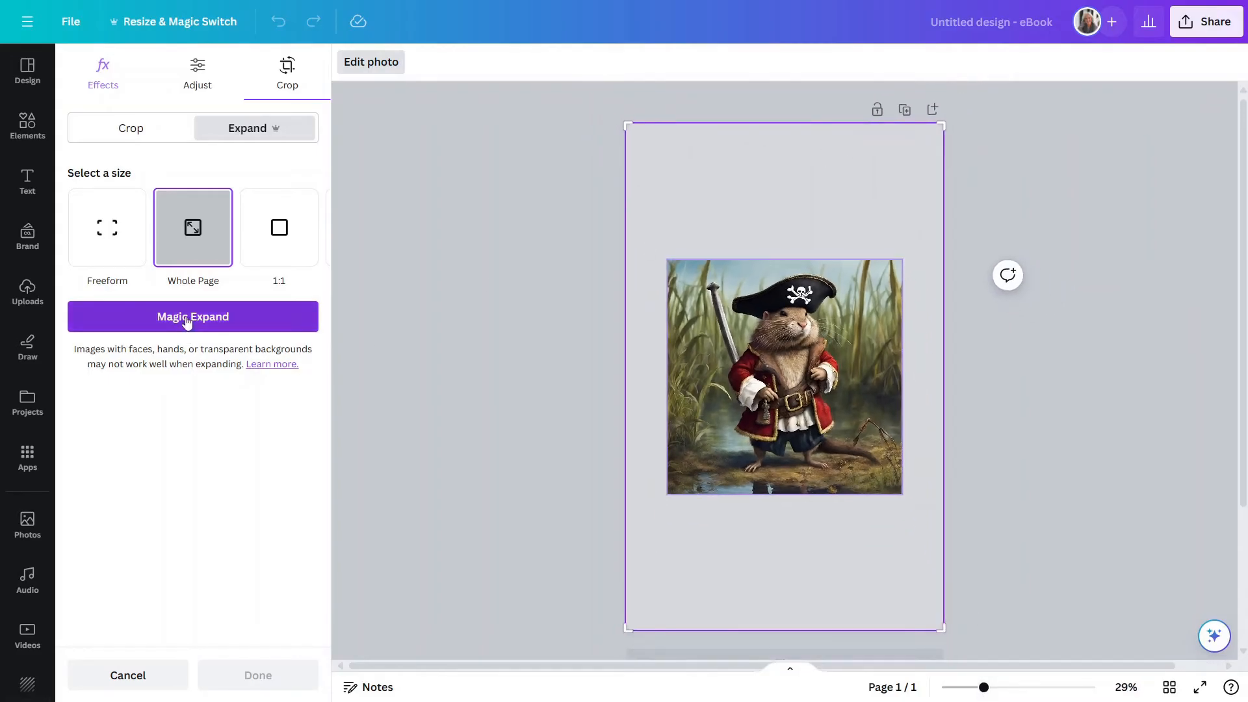
left_click(193, 316)
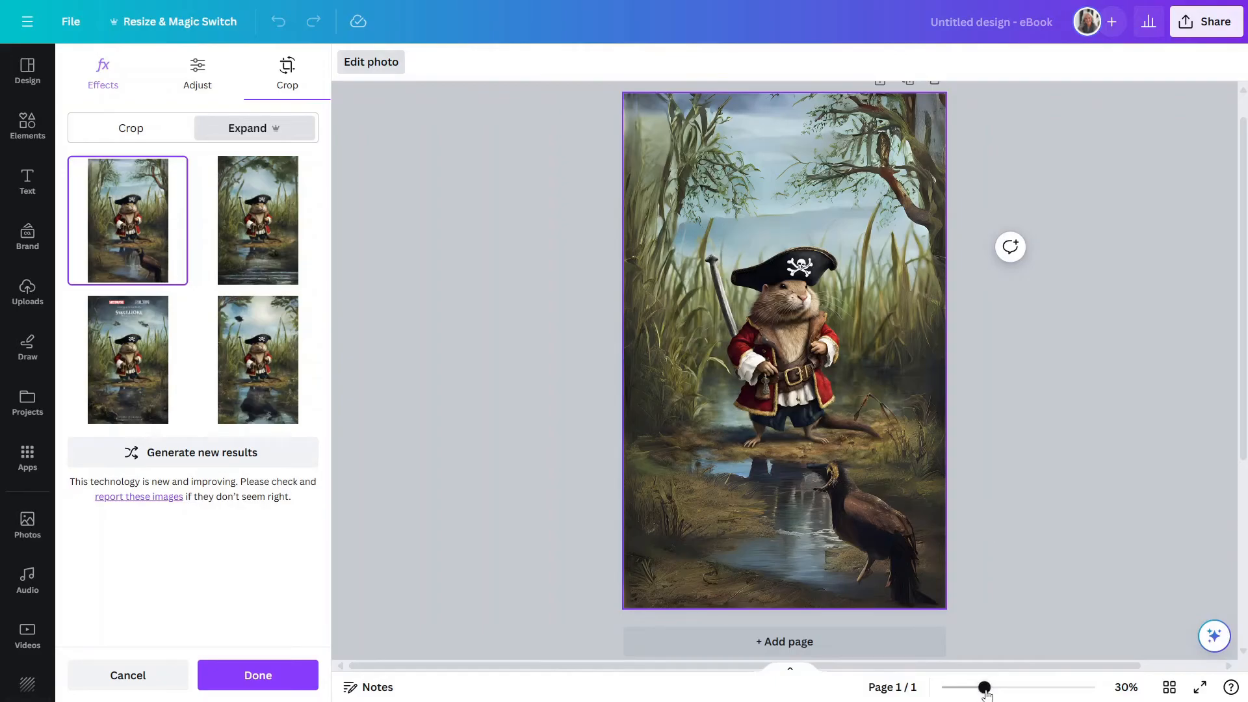
Step: Preview the second, third and fourth expanded versions, then return to the first one
left_click_drag(987, 687, 980, 686)
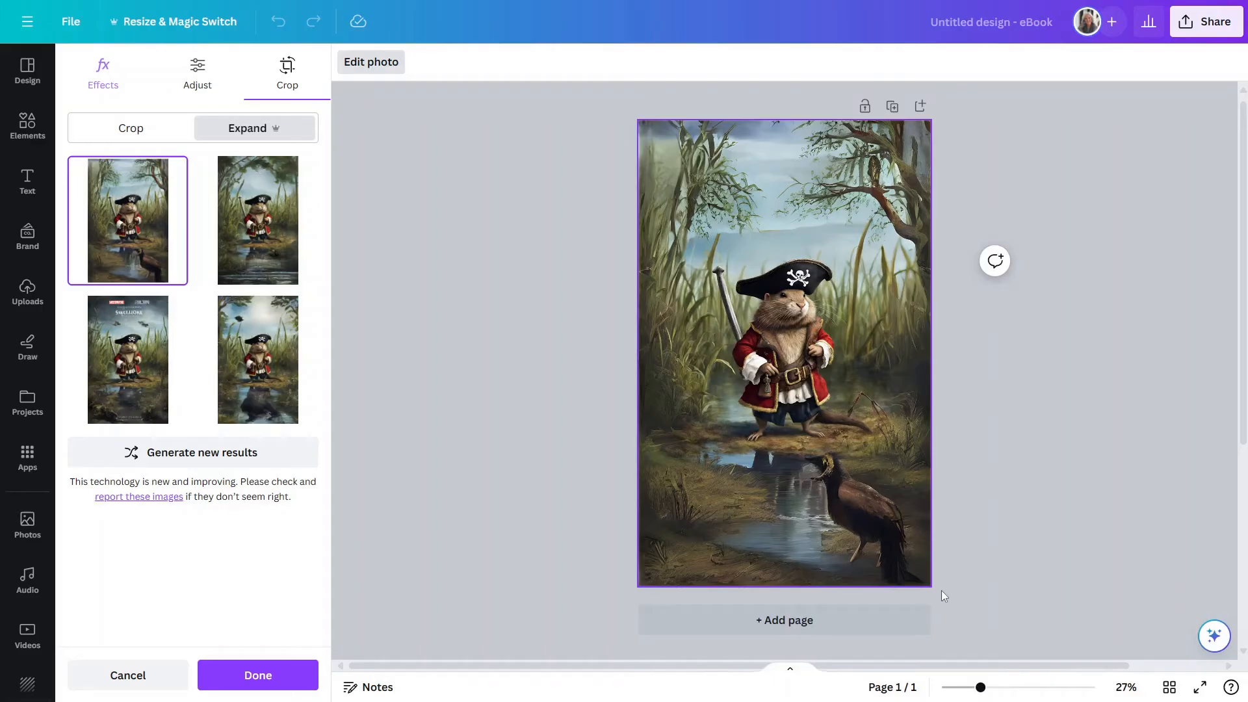
mouse_move(816, 311)
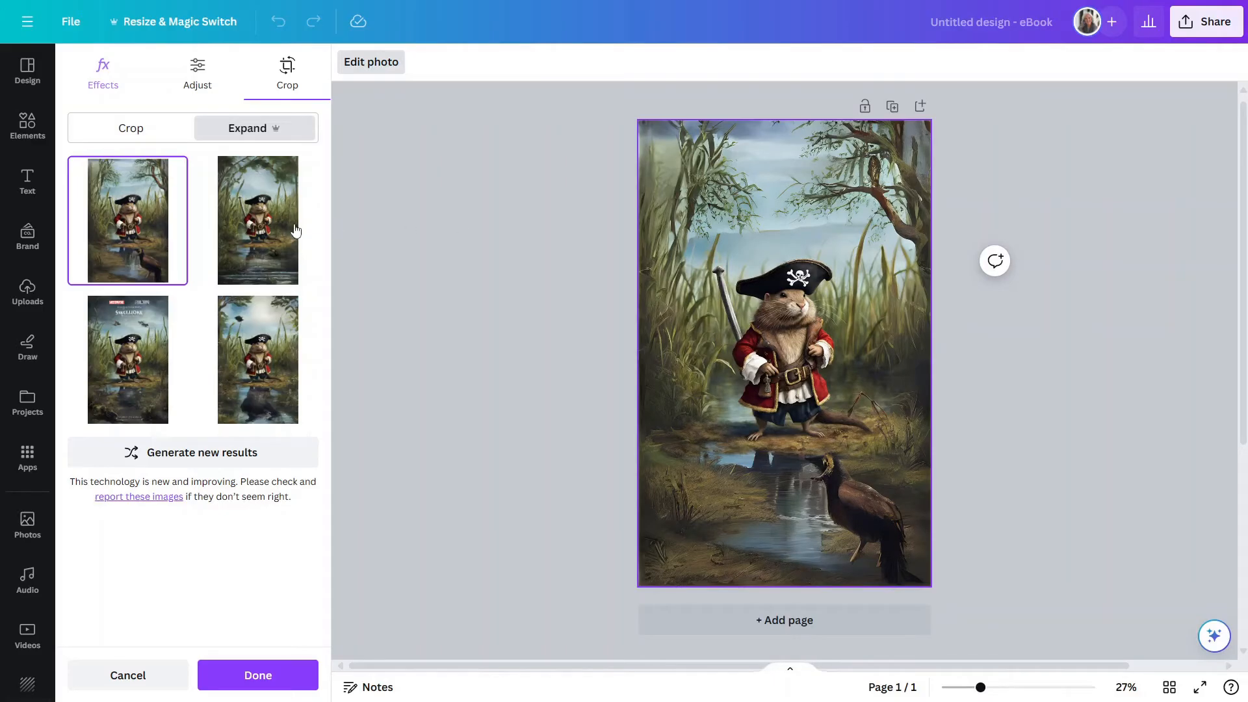
left_click(257, 221)
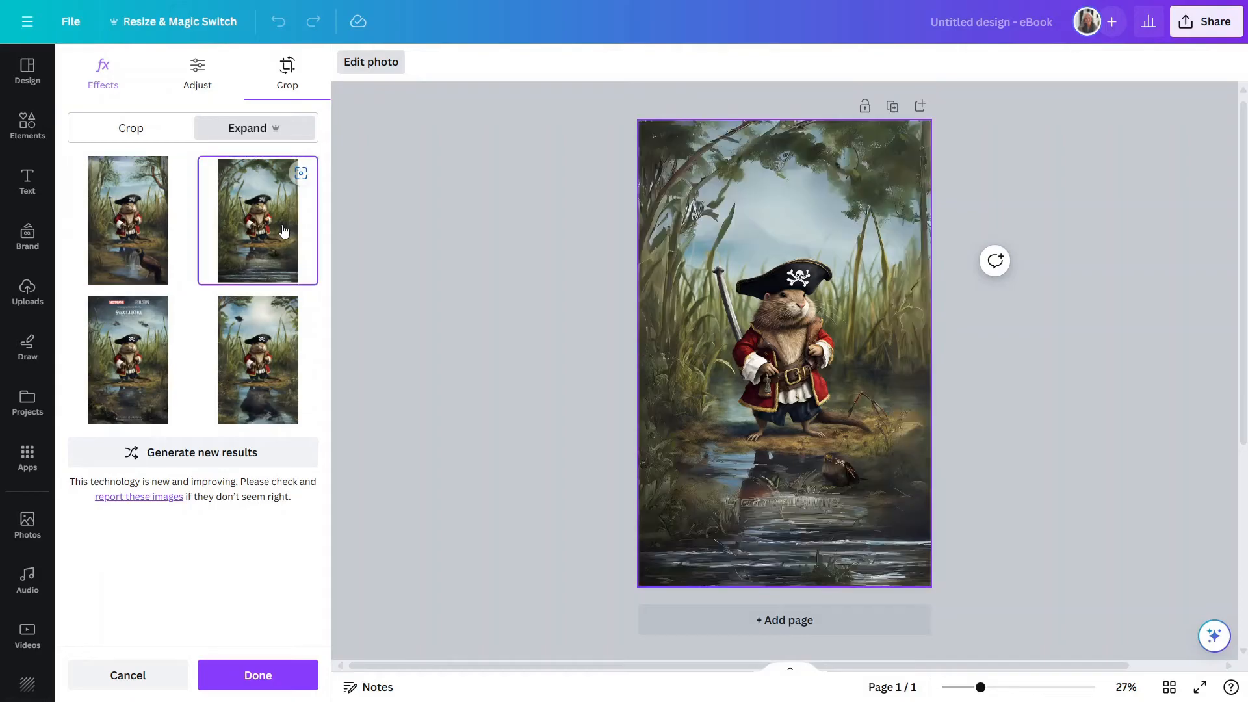
left_click(127, 359)
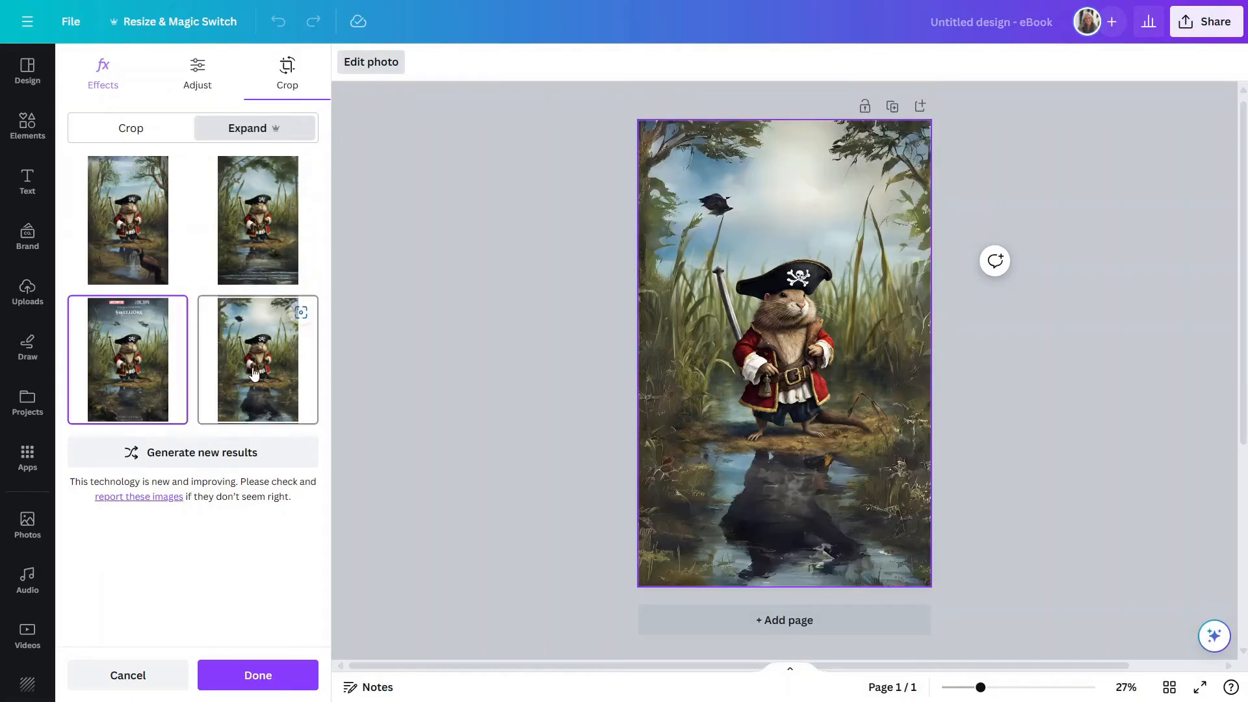
left_click(257, 359)
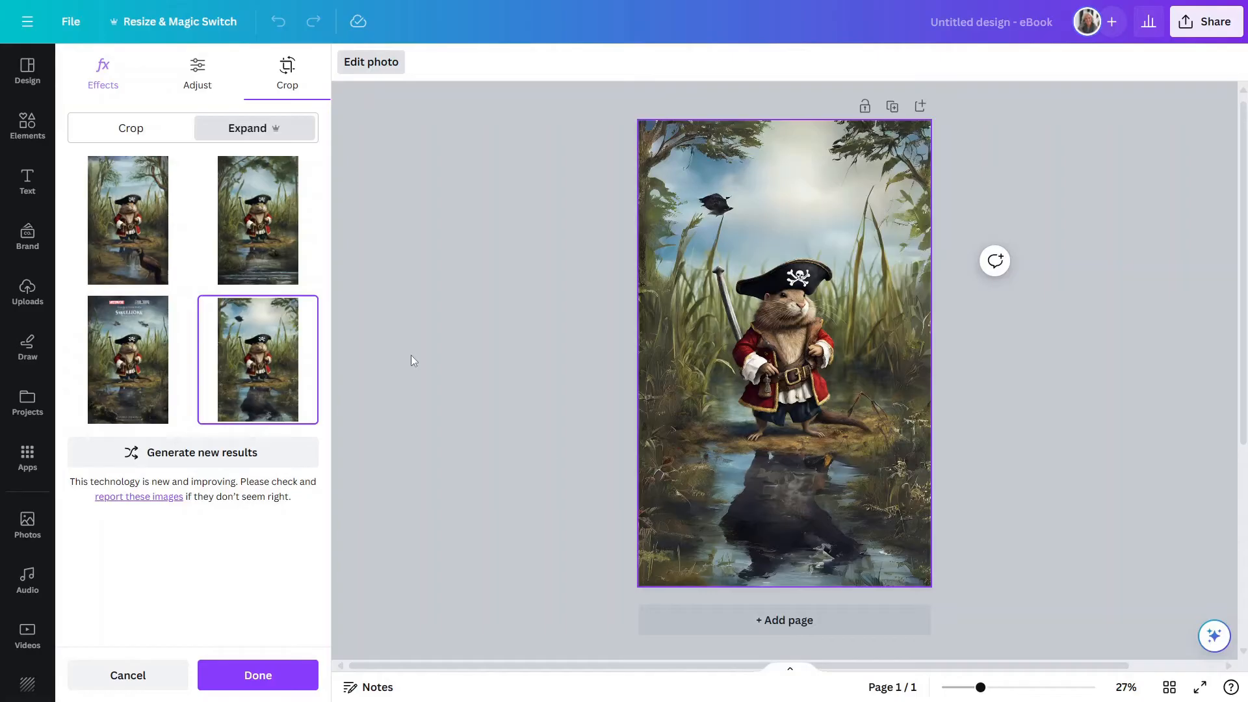
left_click(128, 220)
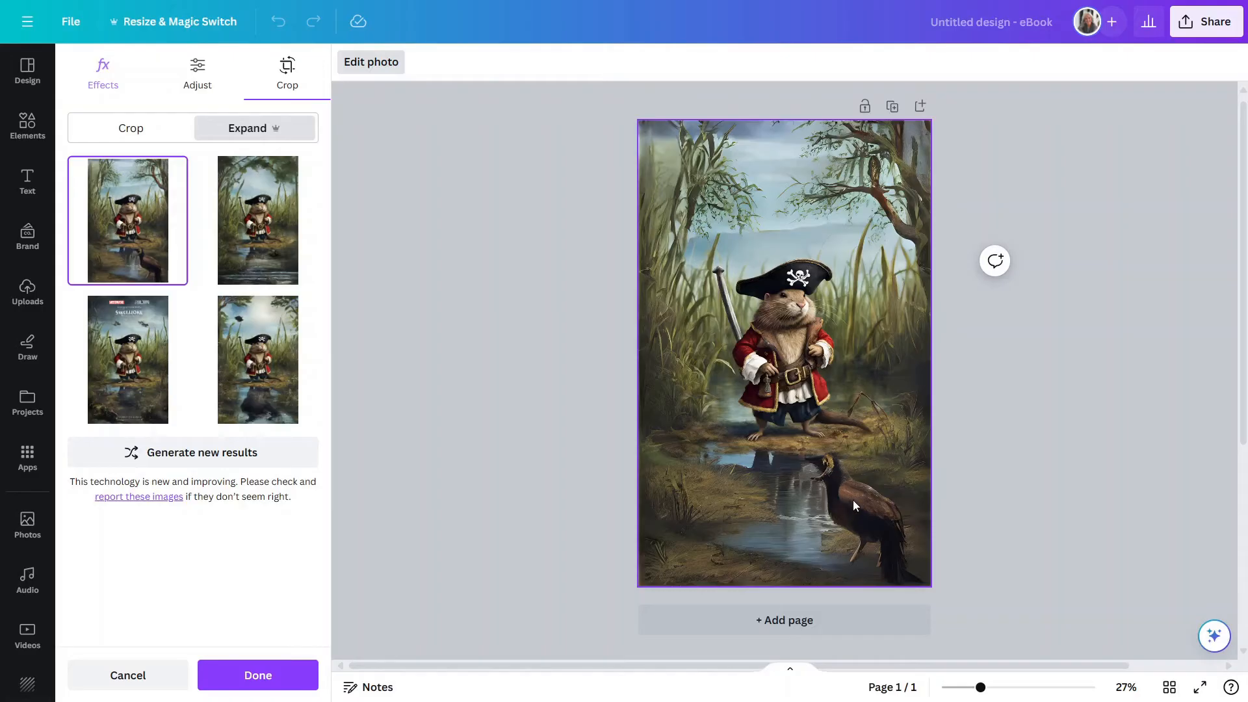
mouse_move(797, 538)
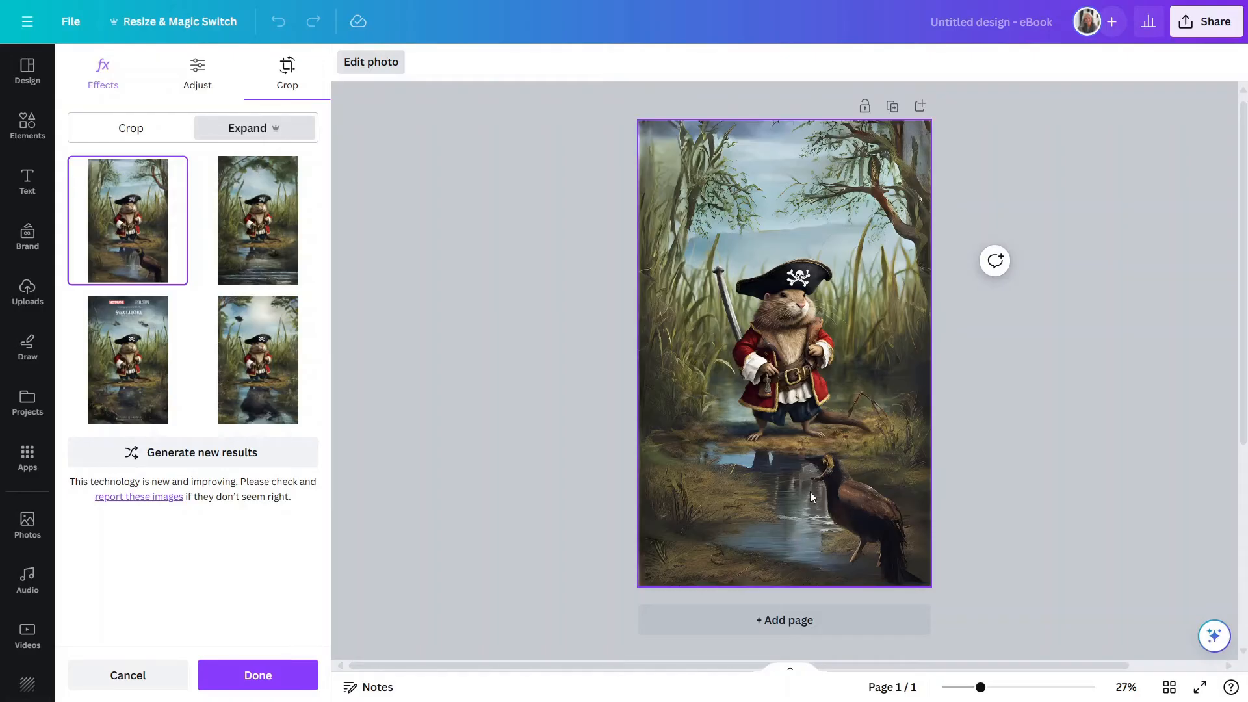
mouse_move(778, 352)
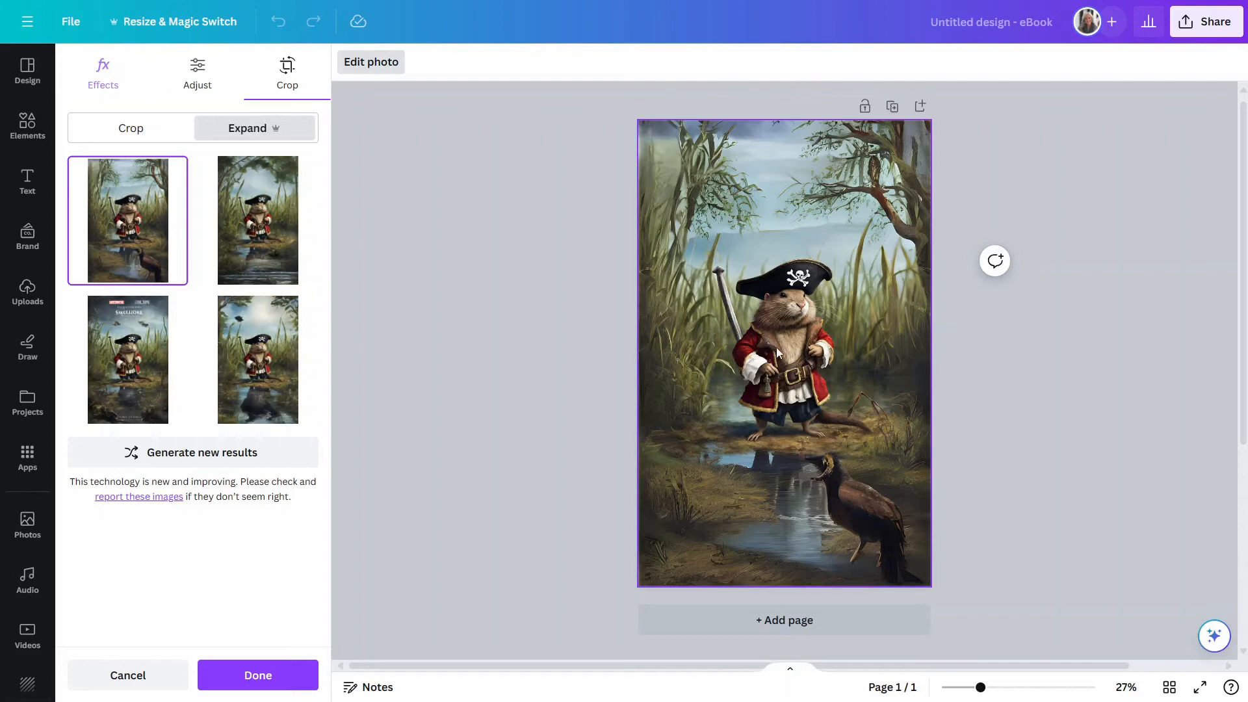
mouse_move(783, 337)
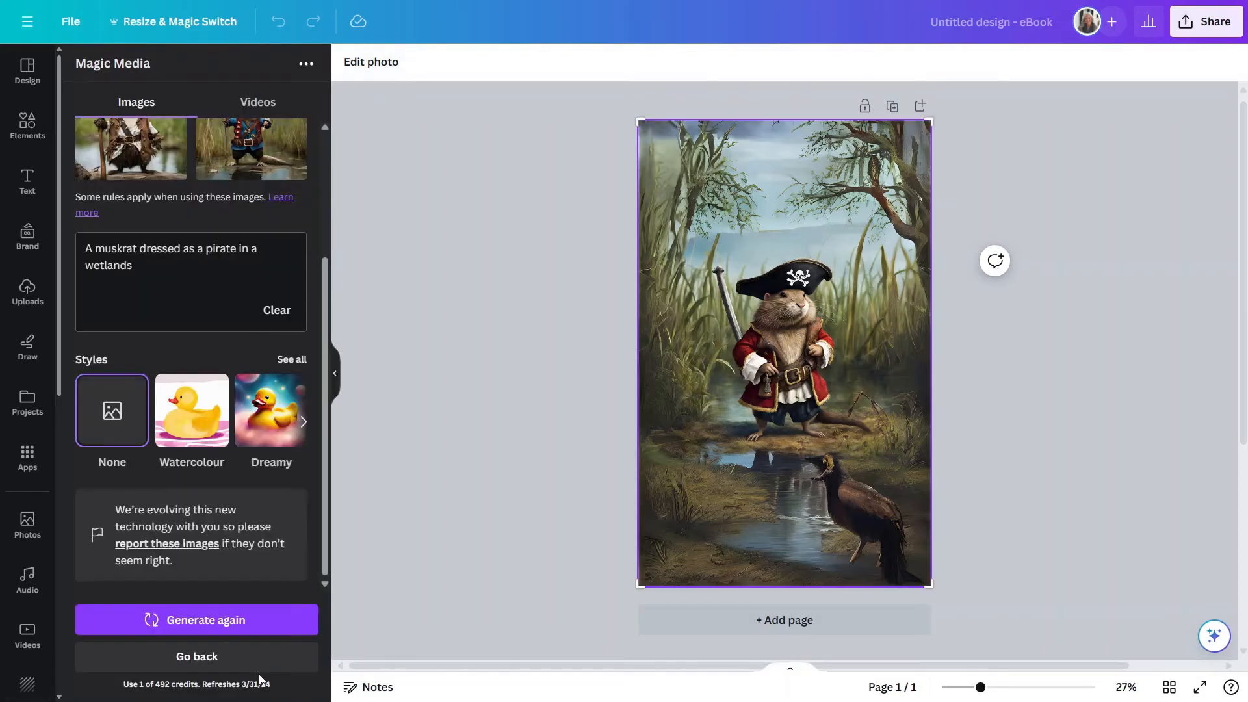
Step: Use Magic Grab to separate the muskrat from the expanded swamp background
left_click(784, 359)
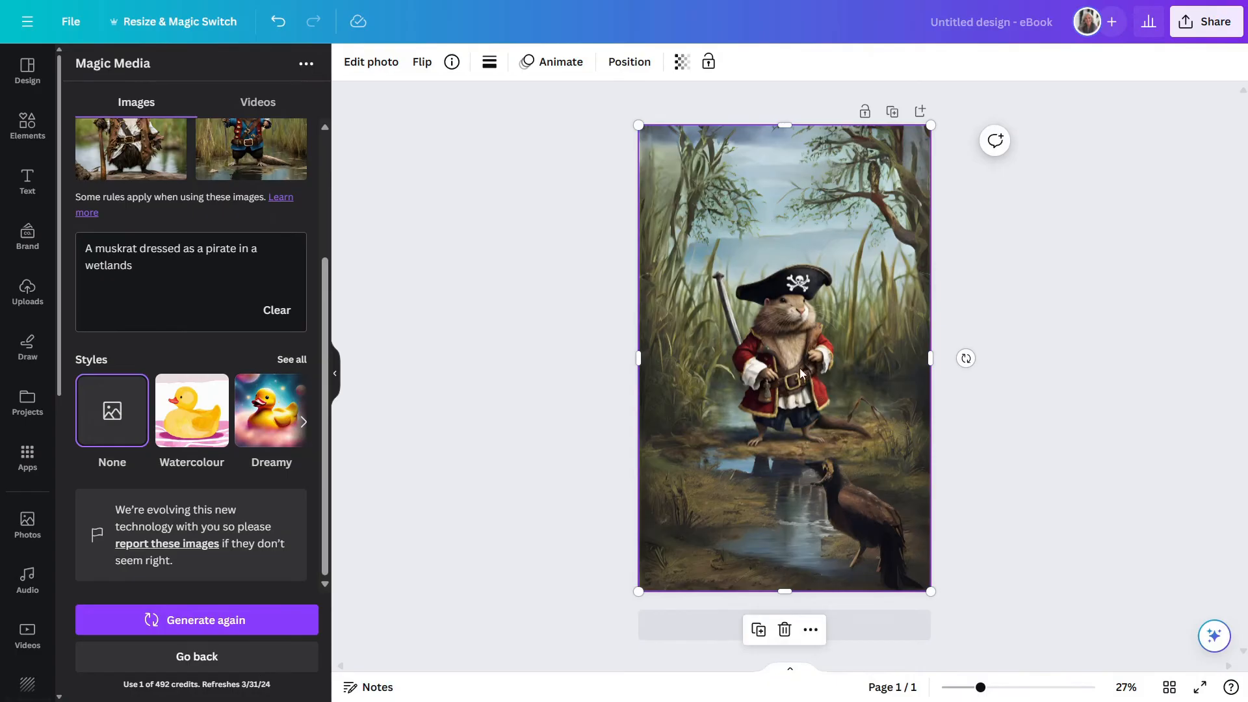
left_click(370, 61)
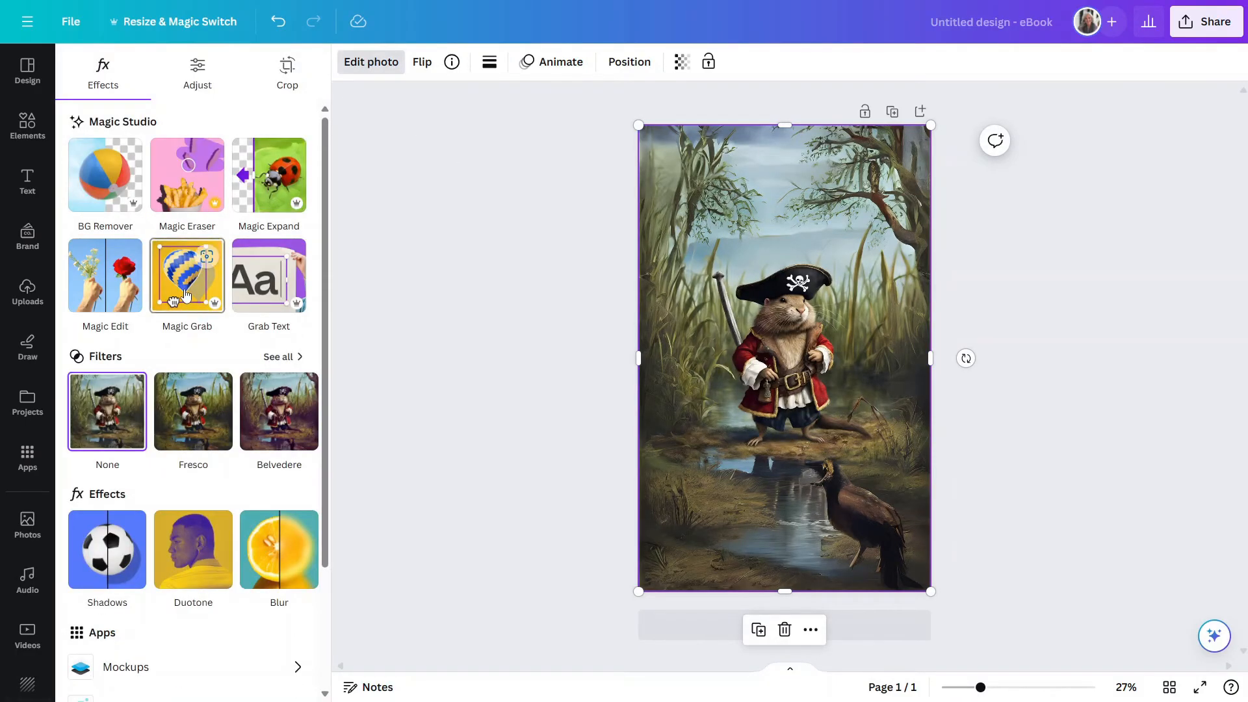
left_click(186, 275)
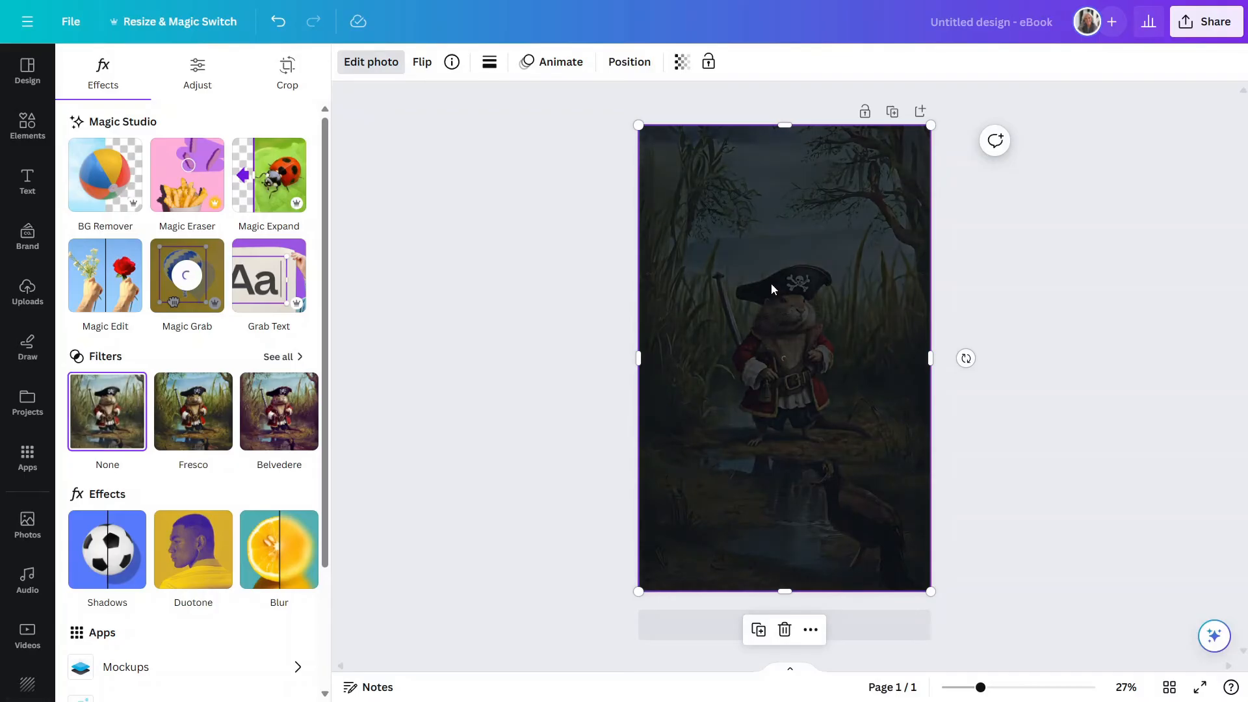
mouse_move(734, 329)
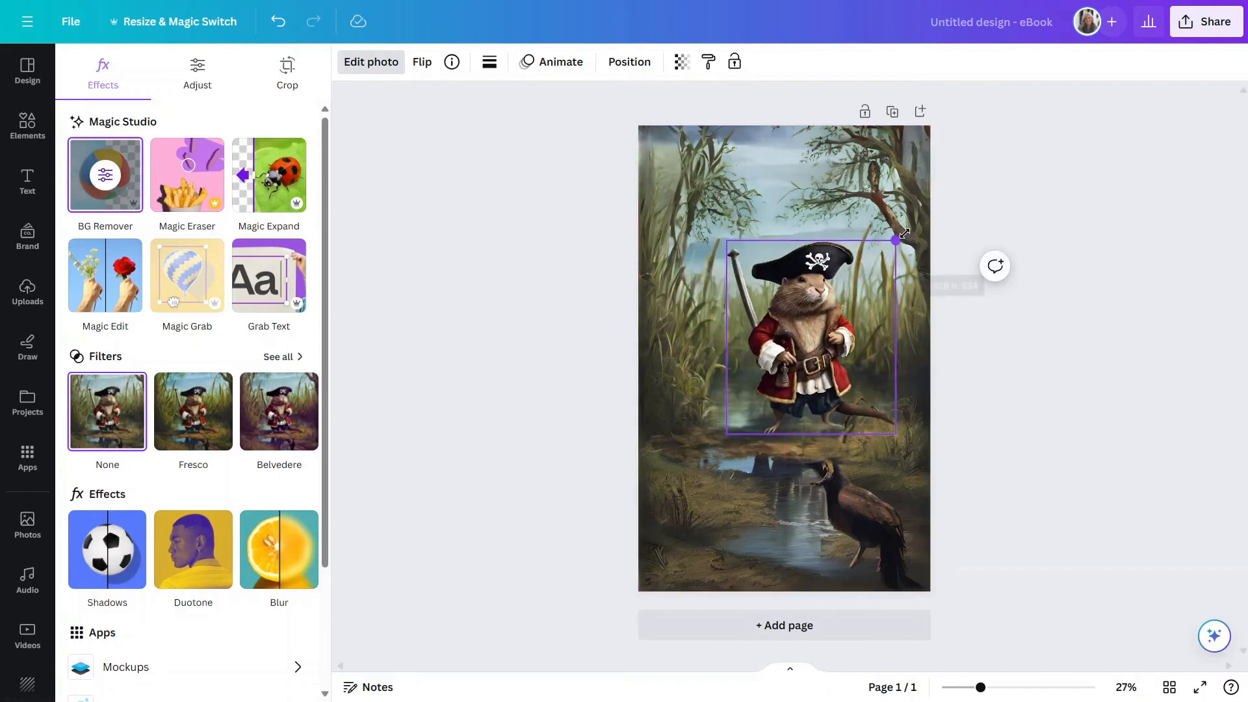
Step: Enlarge the muskrat cutout and position it over the swamp, slightly left of centre
left_click_drag(896, 238, 970, 153)
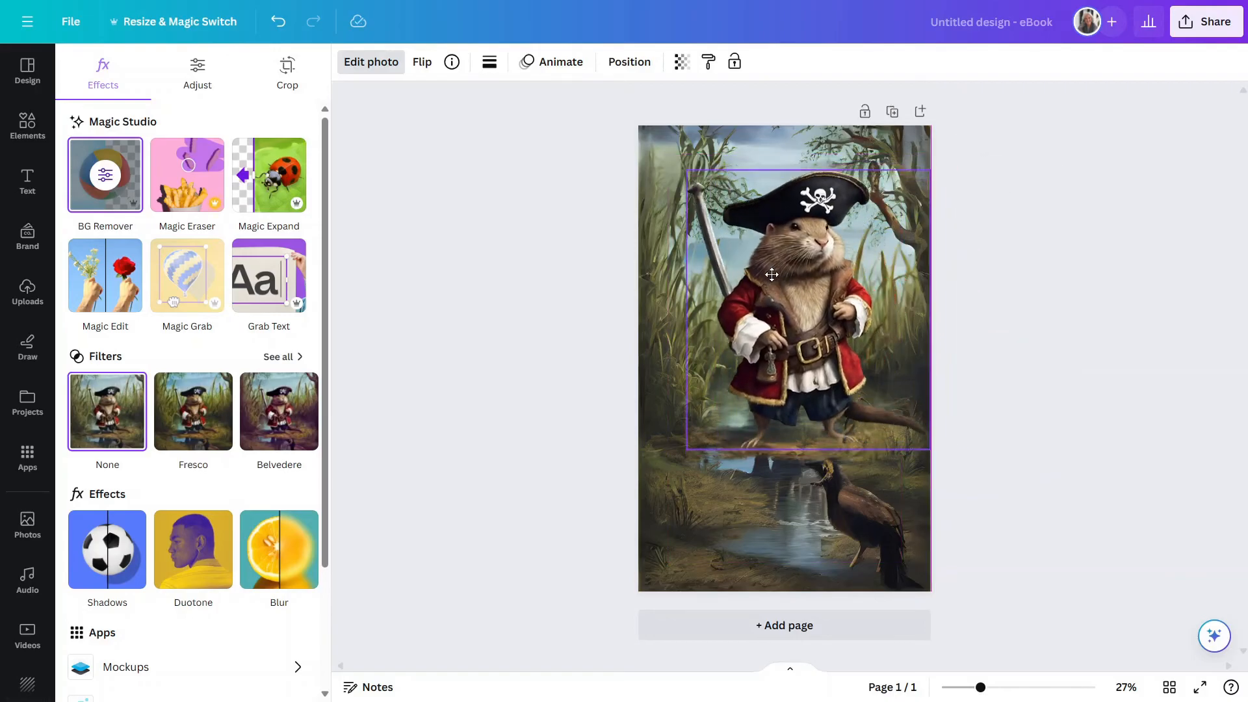
left_click_drag(772, 274, 761, 284)
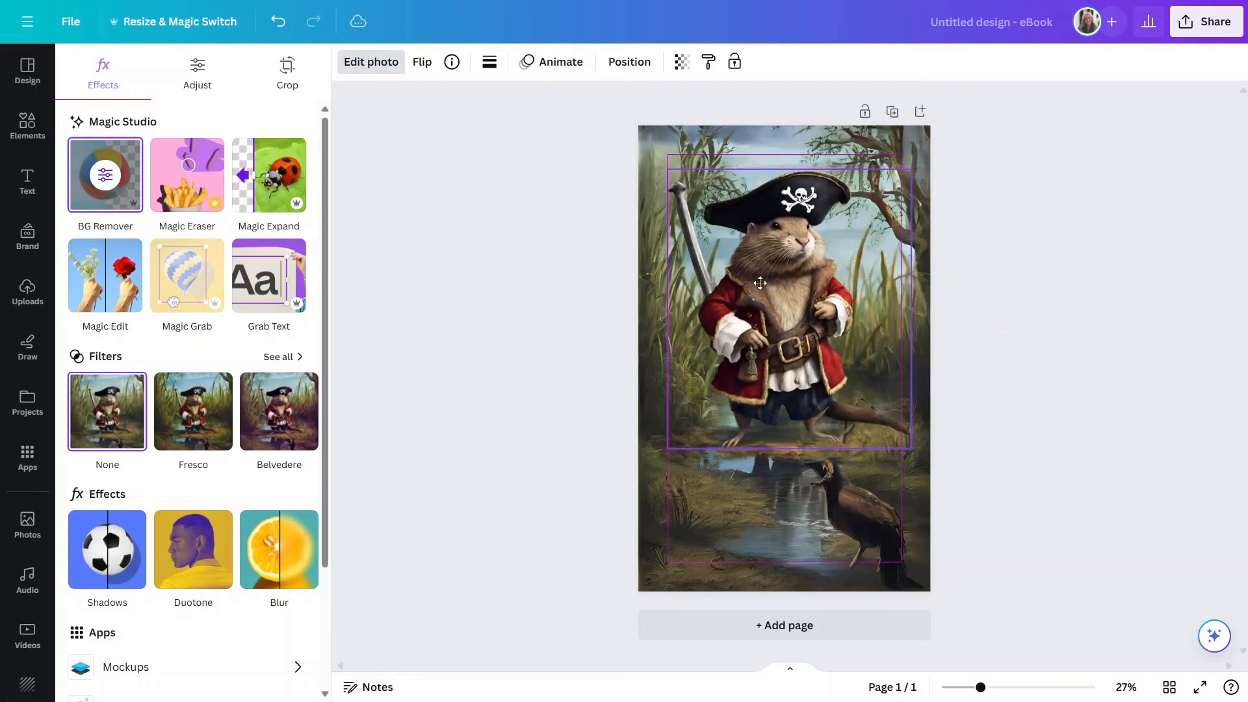
left_click(759, 283)
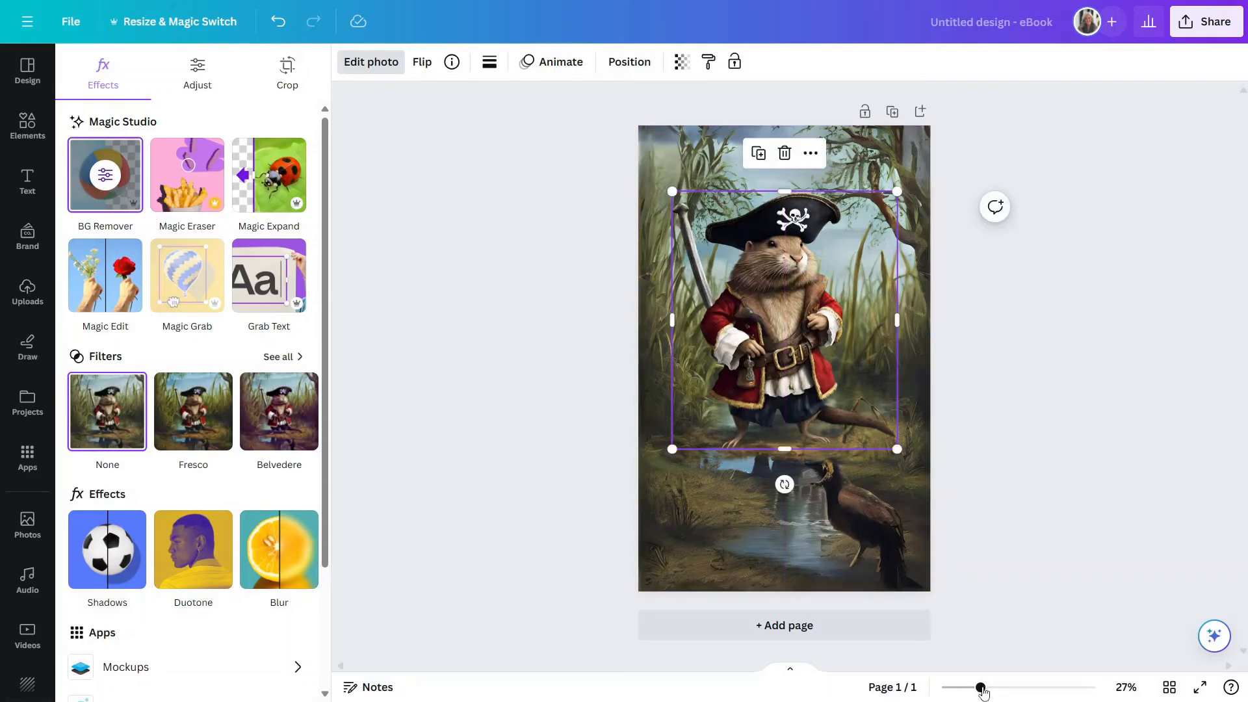
Step: Zoom in on the cover with the zoom slider
left_click_drag(983, 686, 1001, 686)
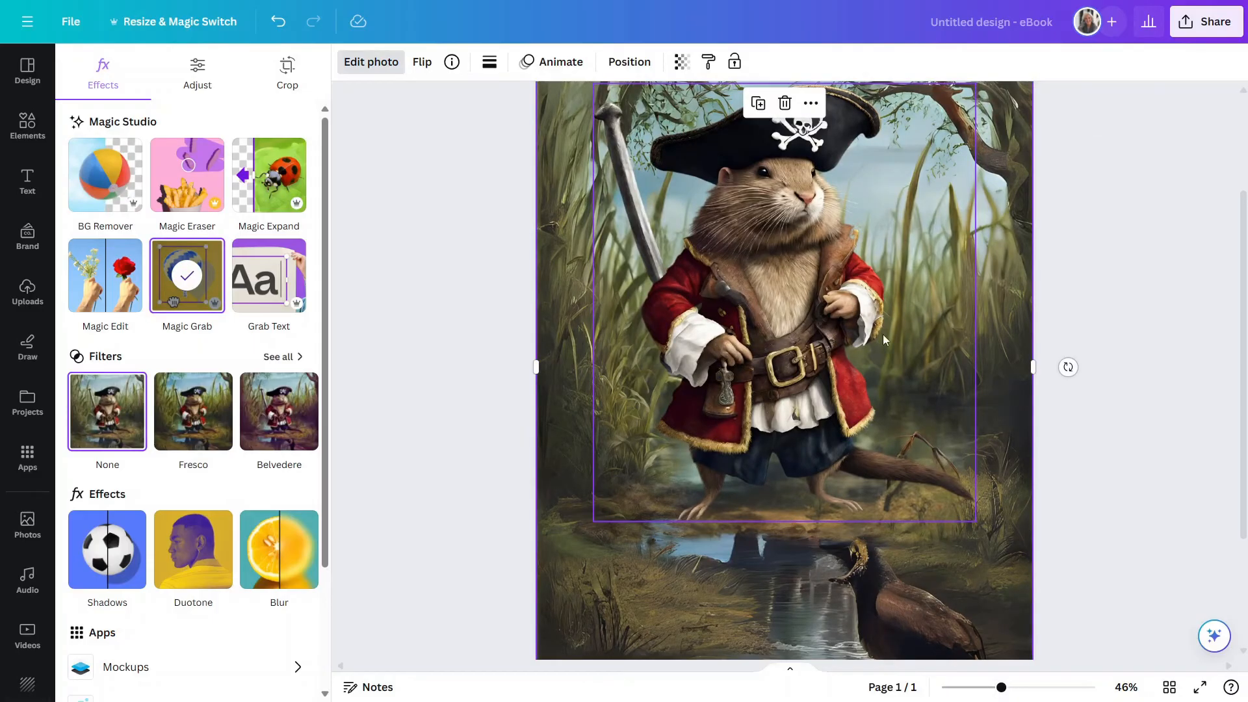
mouse_move(848, 390)
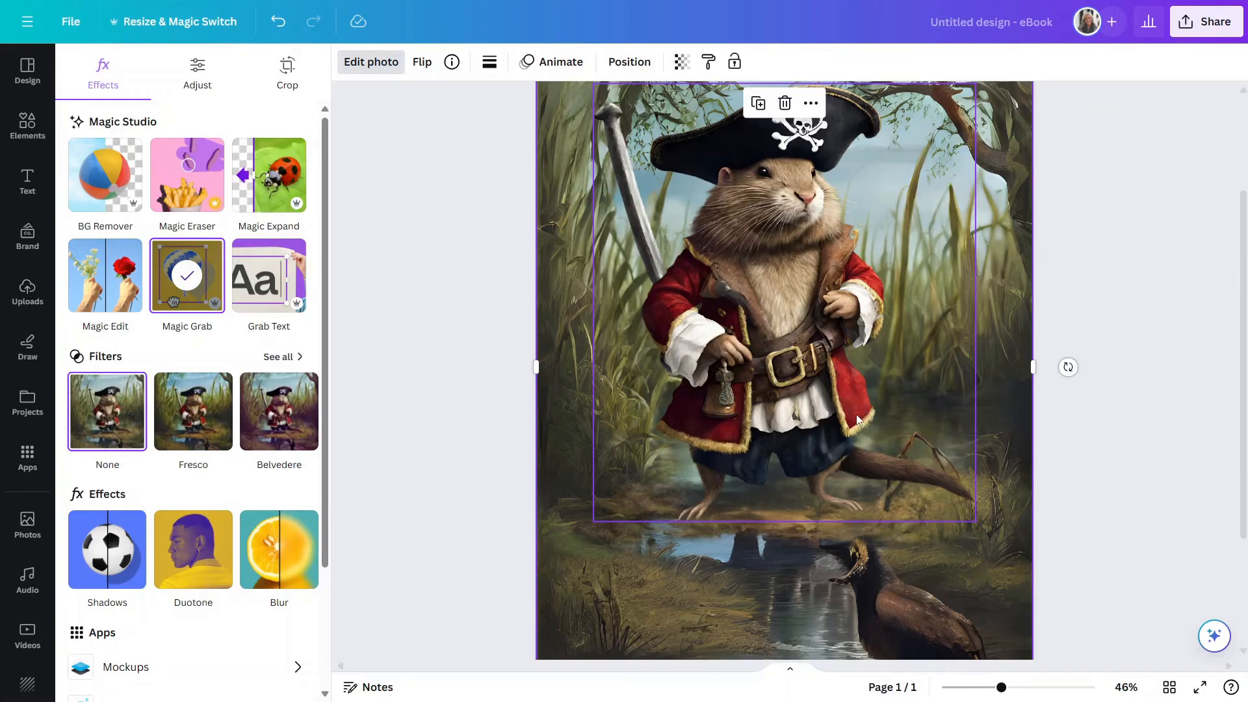
mouse_move(828, 453)
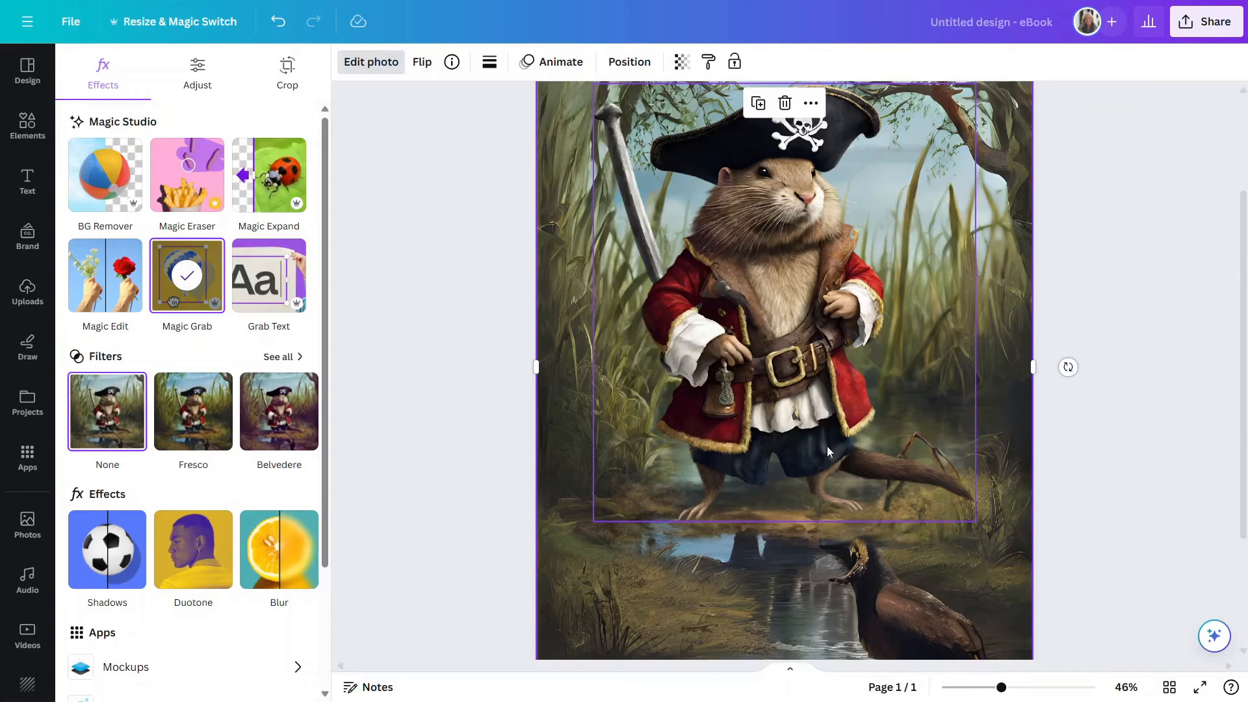
mouse_move(839, 388)
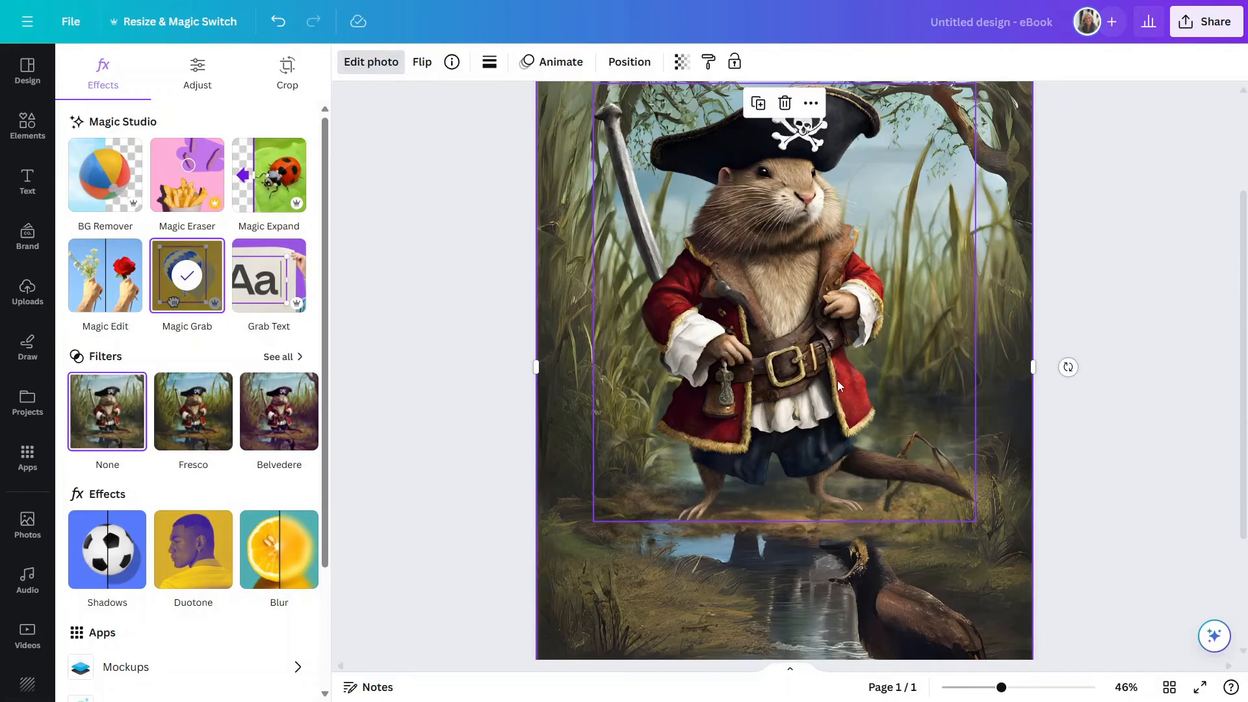
mouse_move(749, 471)
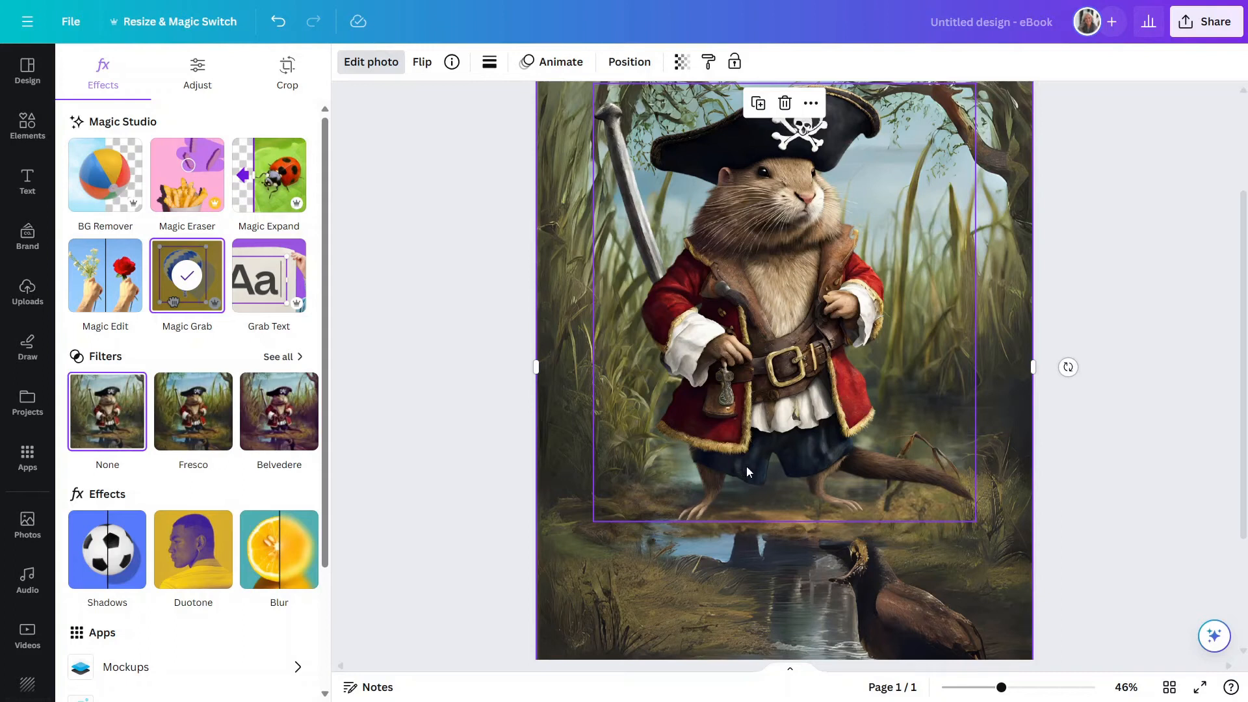
mouse_move(793, 455)
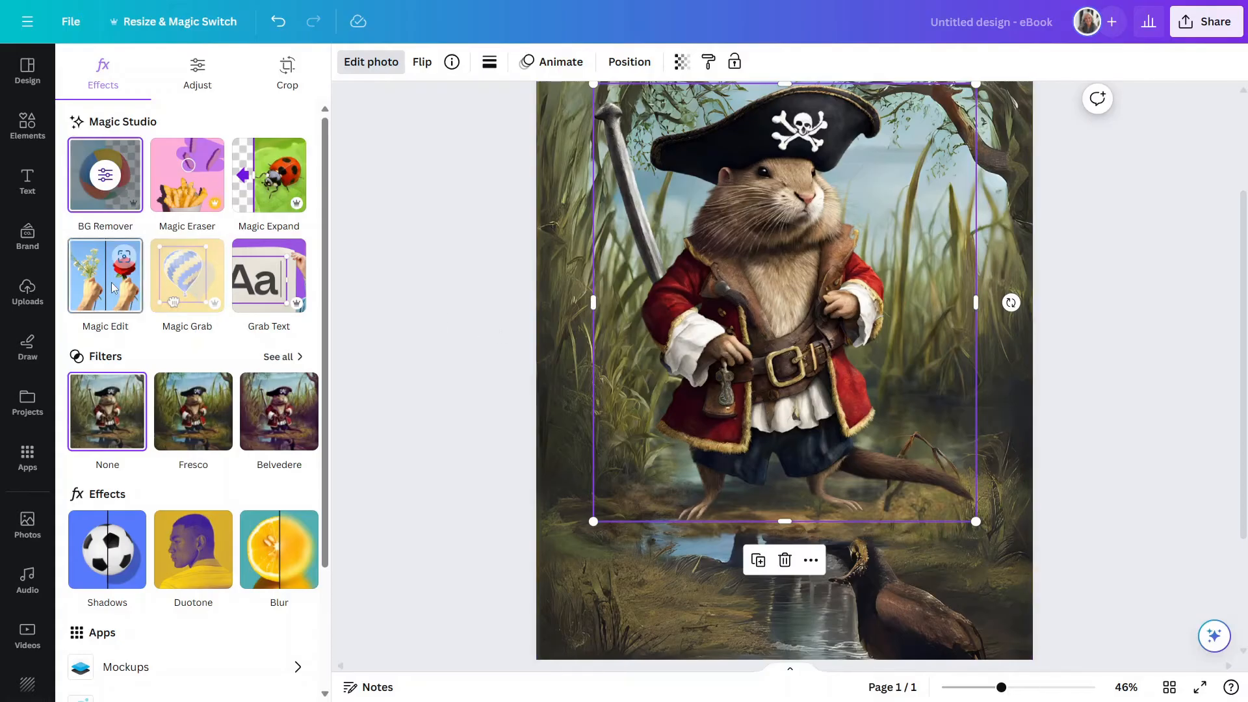
Step: Start Magic Edit on the muskrat, zoom in and shrink the brush to size 1
left_click(104, 274)
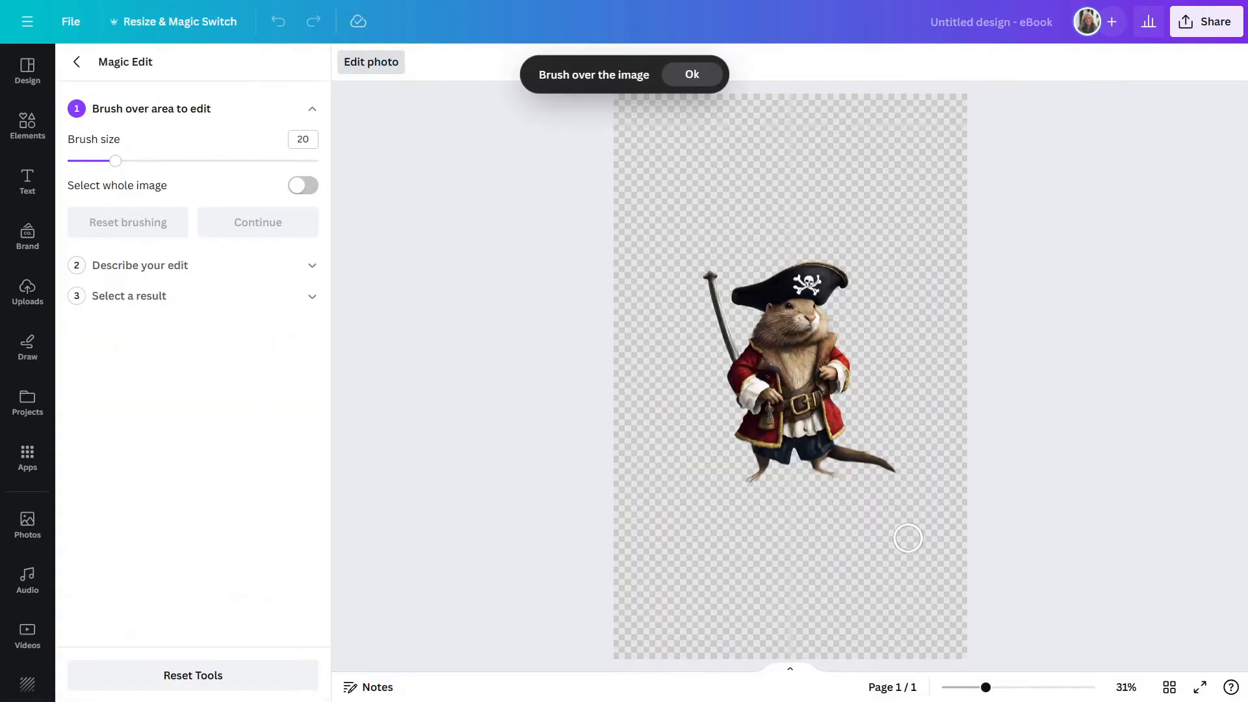
left_click_drag(983, 686, 992, 687)
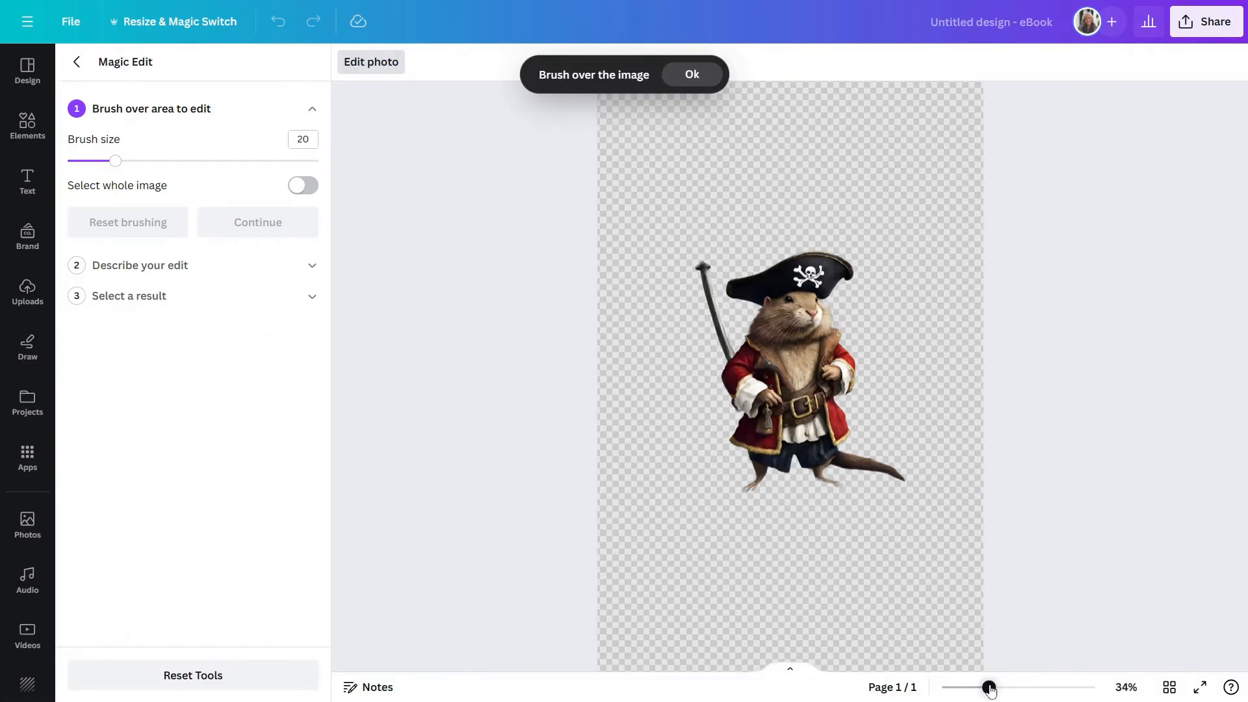
left_click_drag(993, 687, 1021, 687)
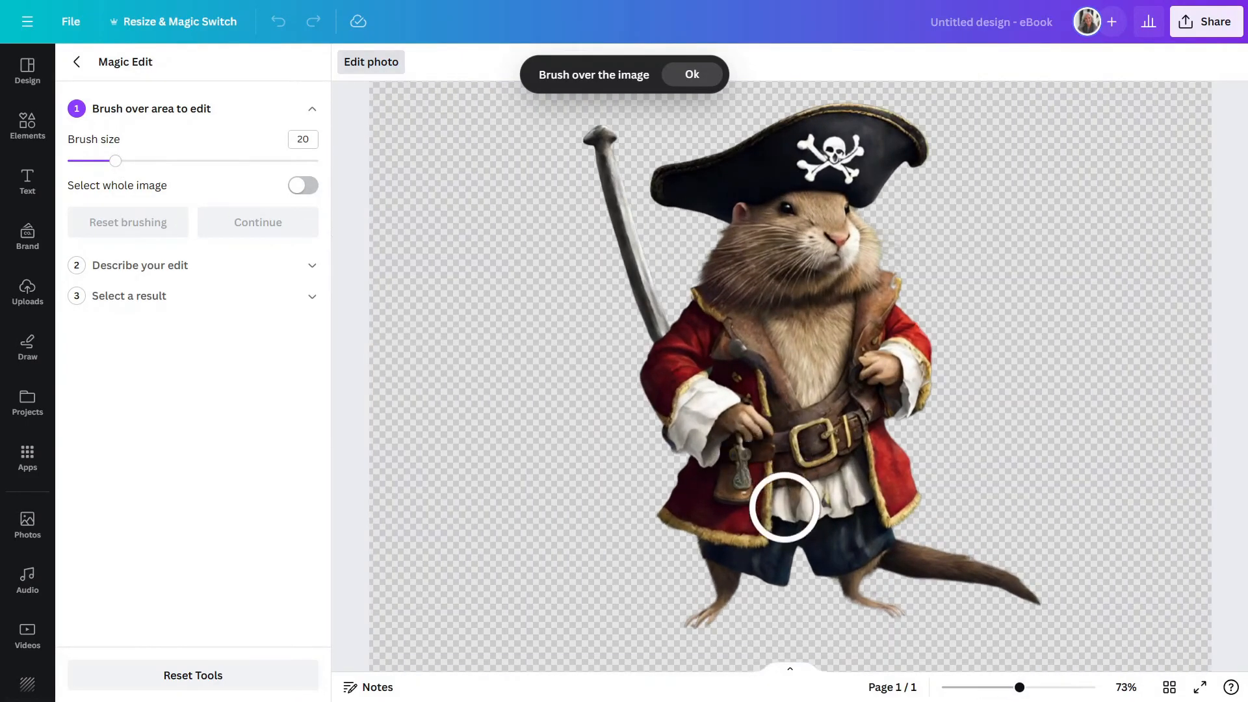
left_click_drag(116, 162, 77, 161)
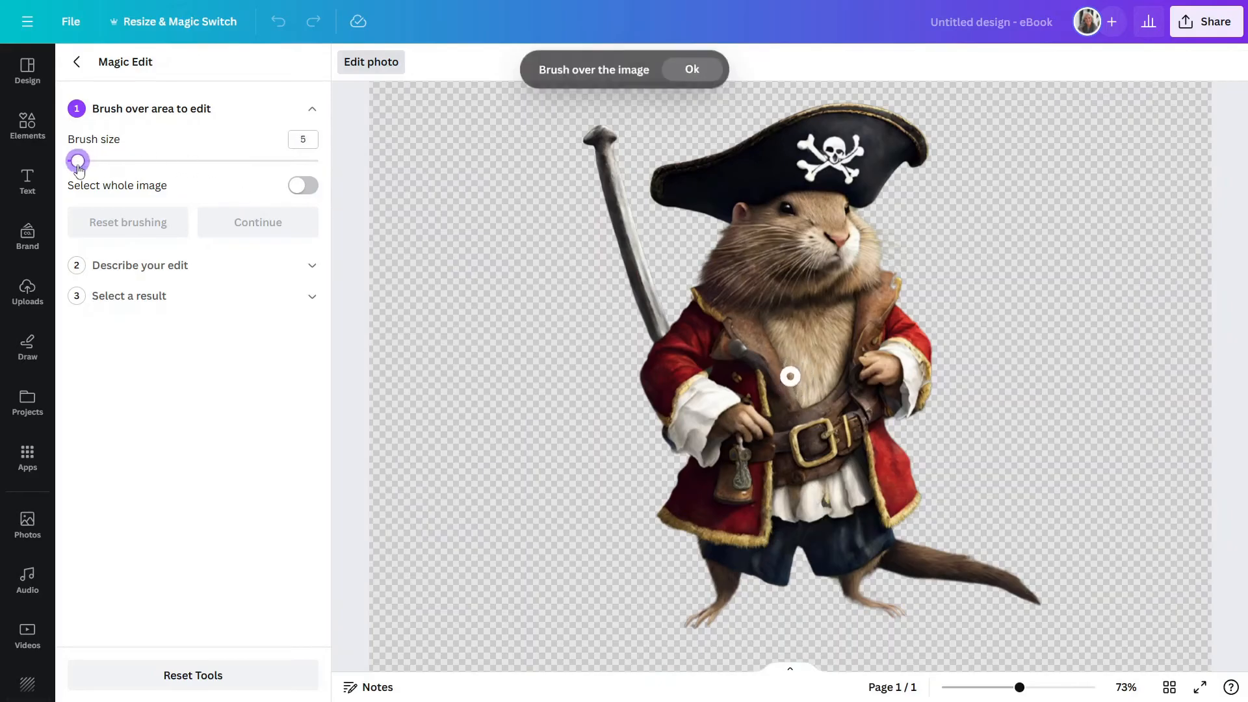
left_click_drag(77, 162, 66, 161)
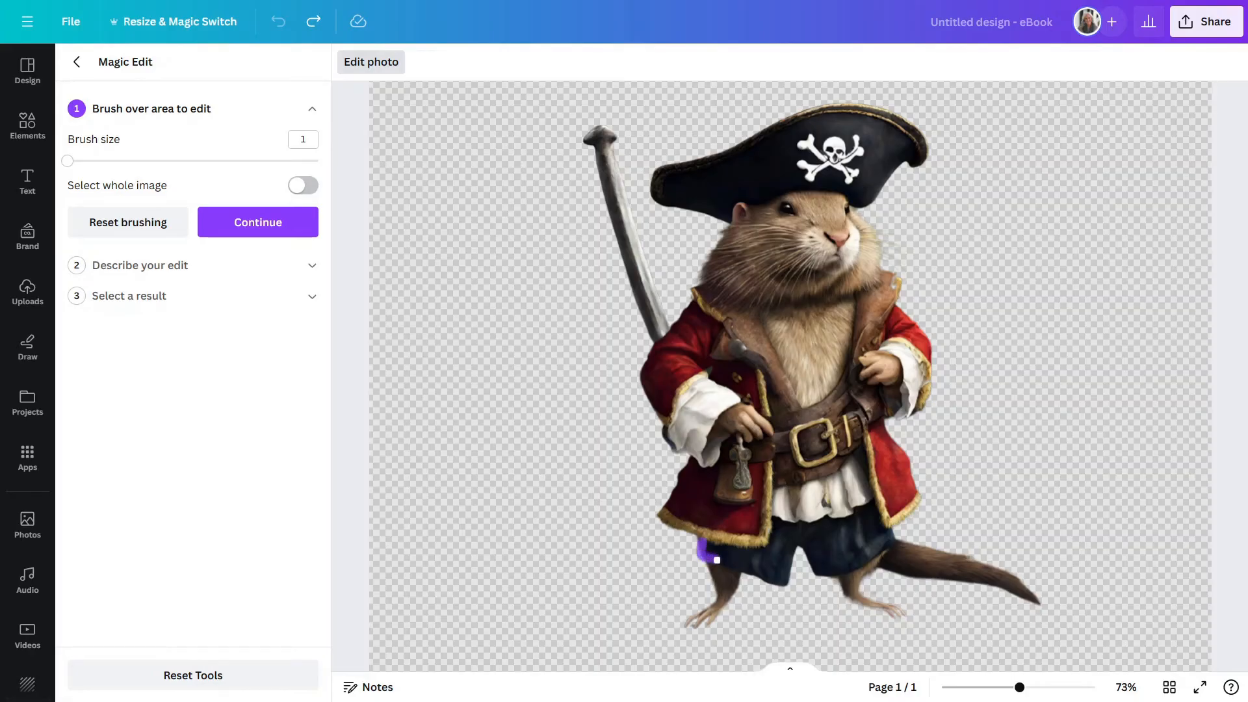
Step: Brush over the muskrat's shorts as the area for the AI edit
left_click_drag(713, 558, 782, 578)
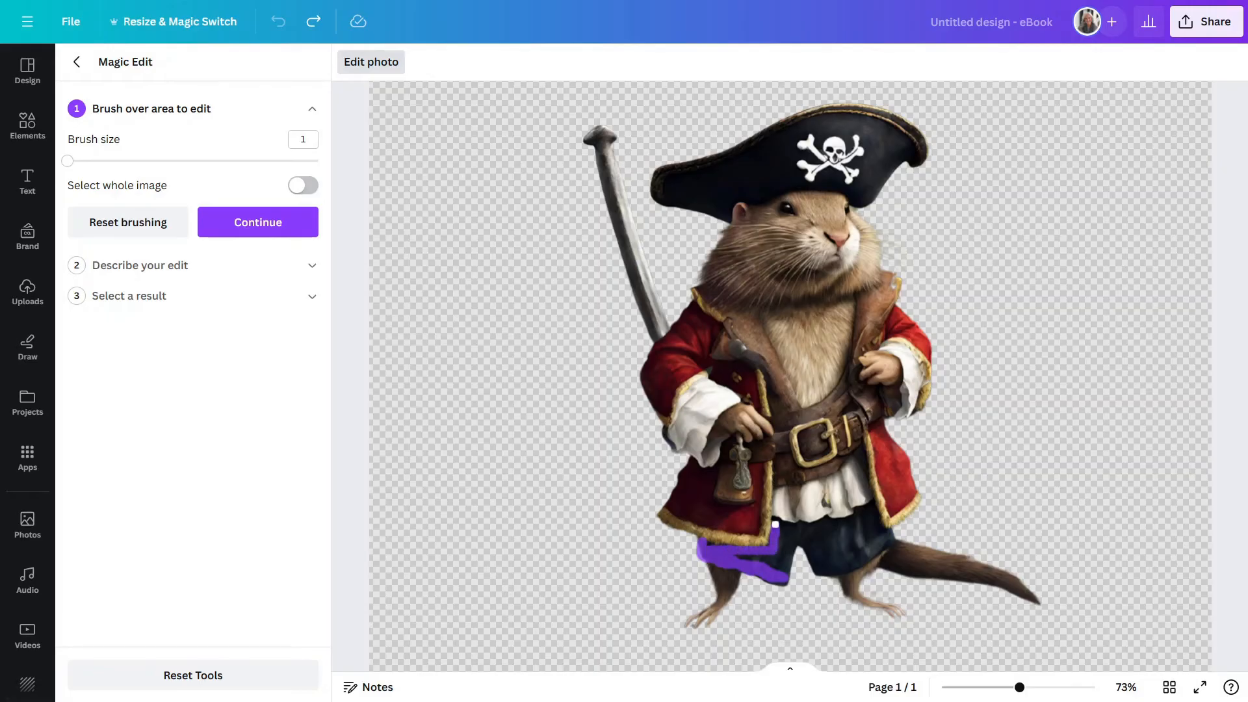
left_click_drag(776, 524, 792, 539)
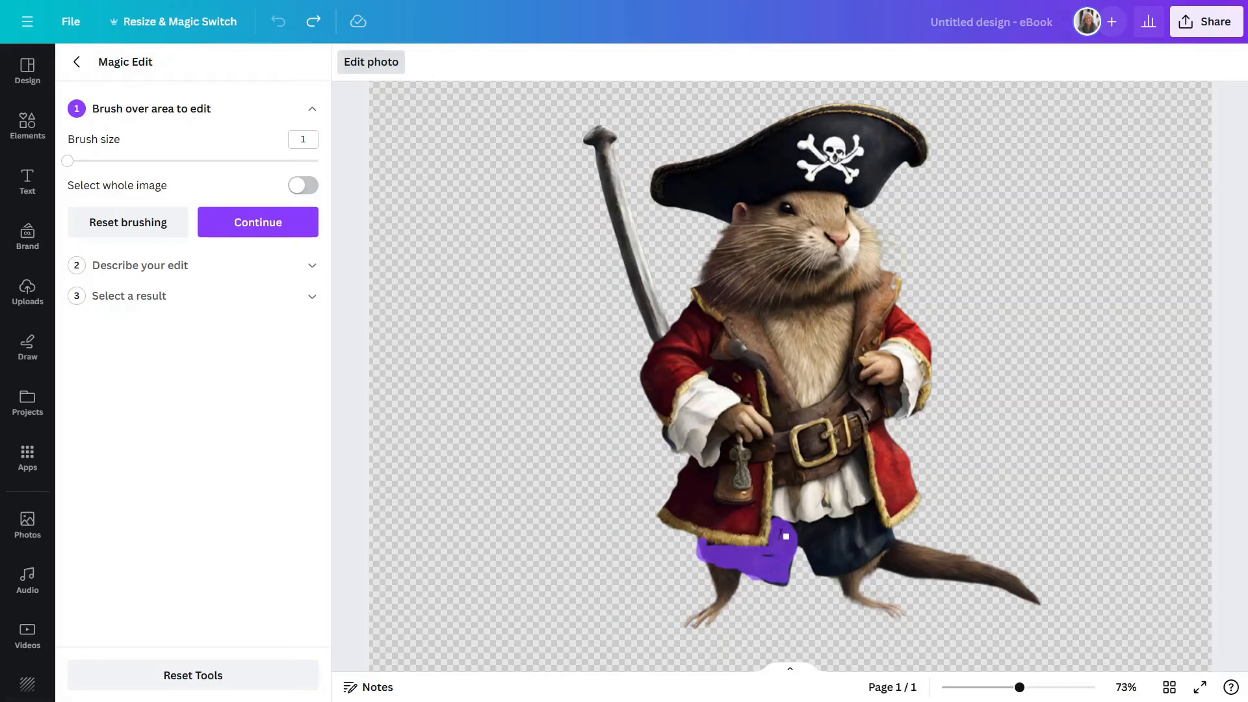
left_click_drag(785, 537, 881, 529)
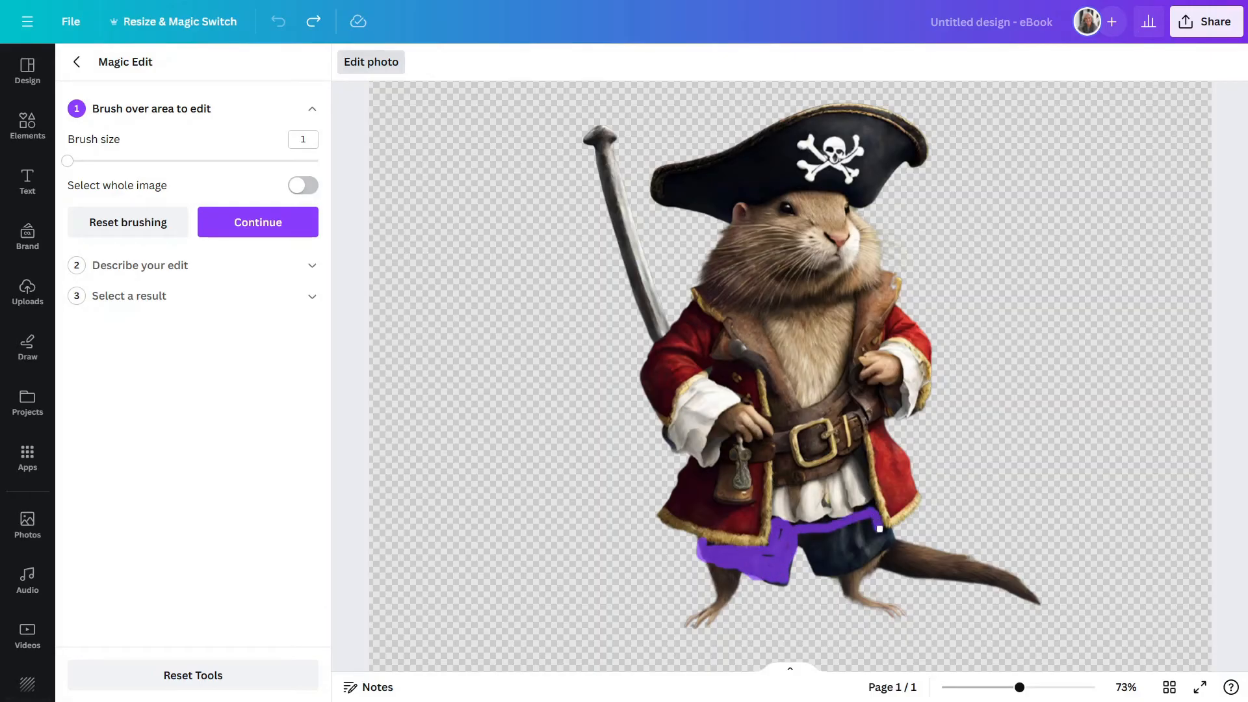
left_click_drag(881, 528, 807, 570)
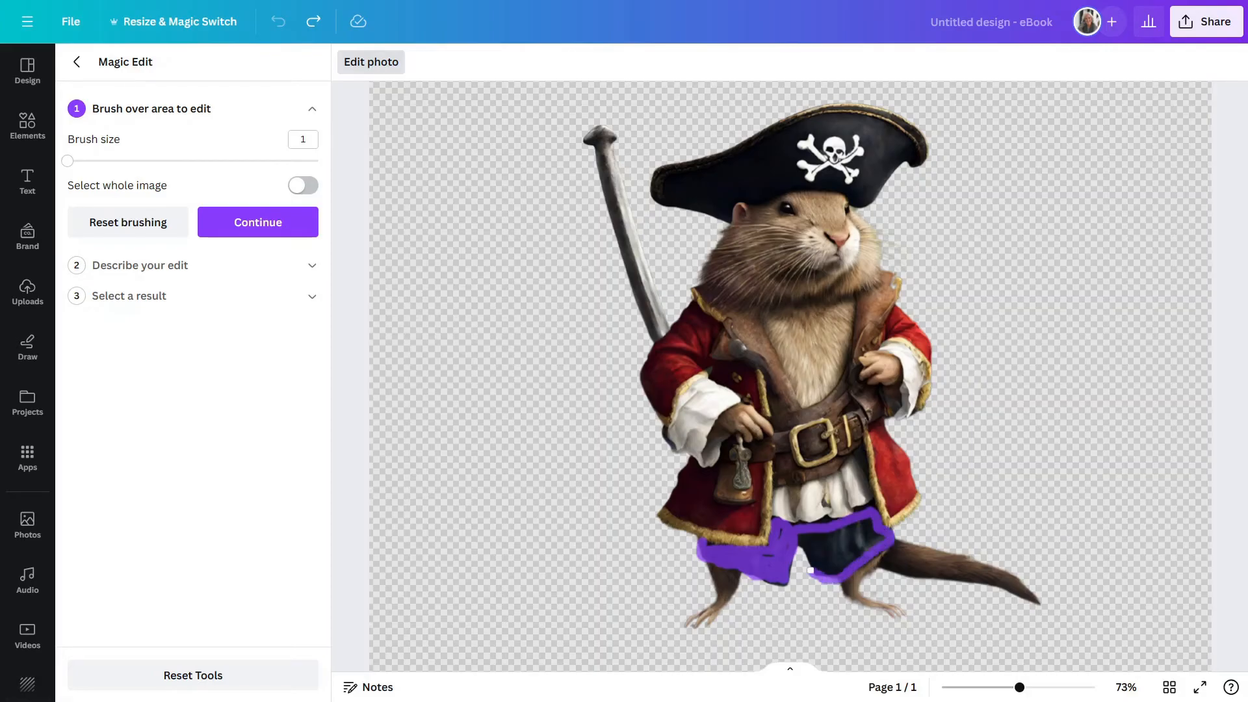
left_click_drag(804, 570, 856, 529)
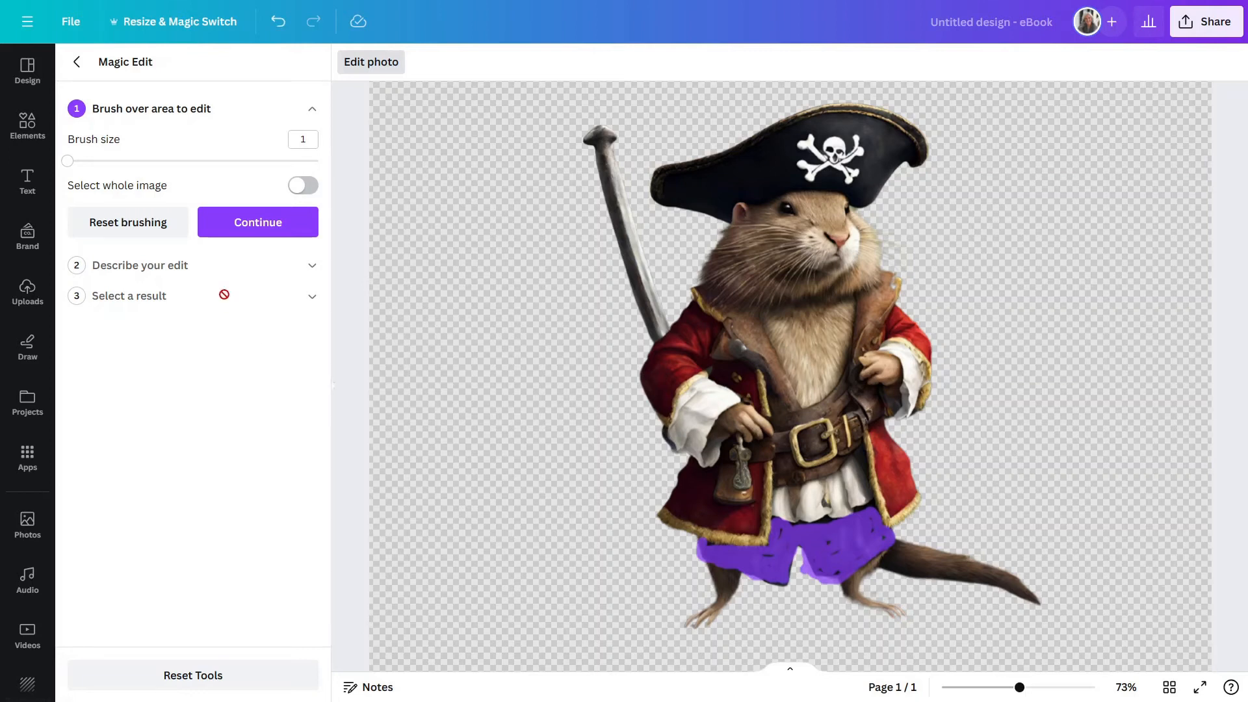
Step: Enter the prompt 'Change the color to green' and generate versions of the brushed shorts
left_click(258, 223)
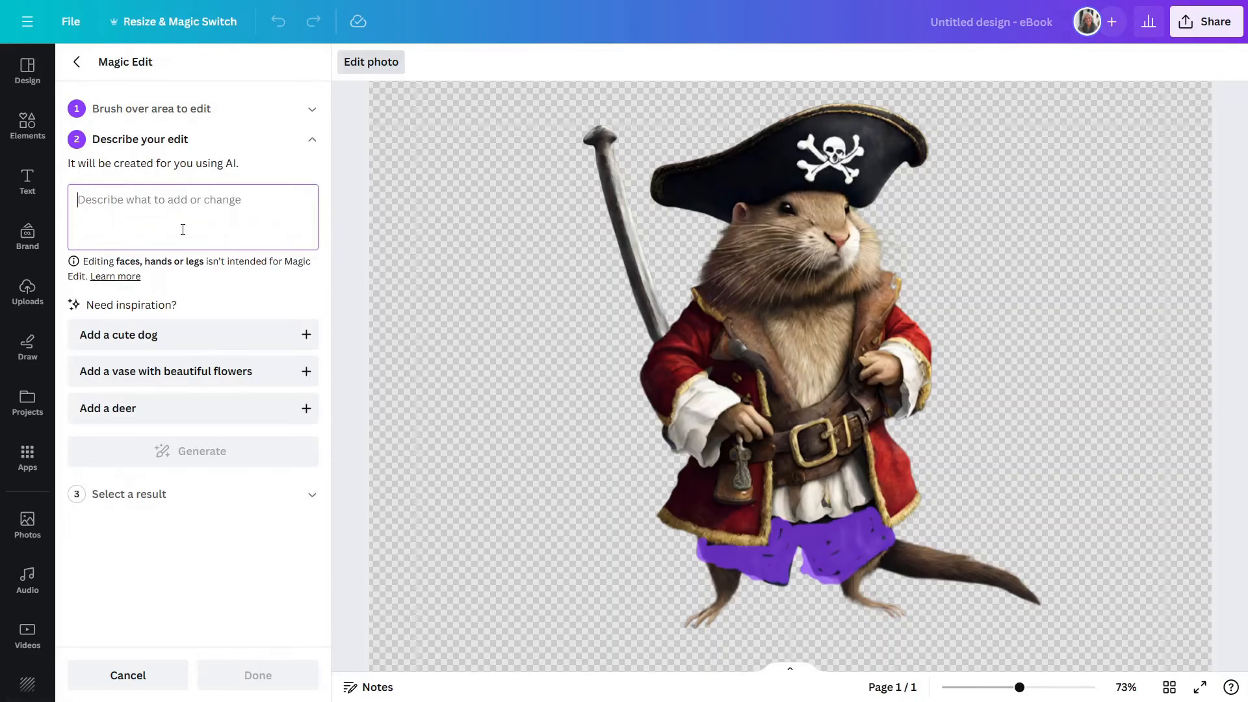
type("Change the")
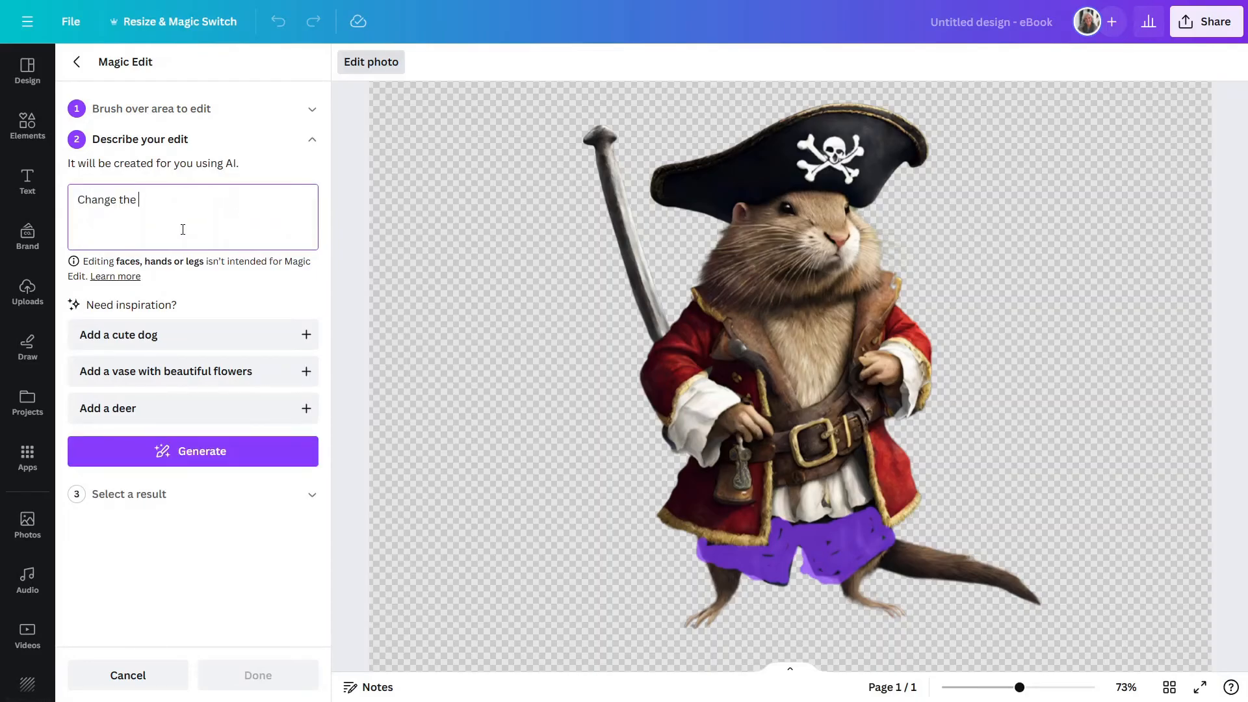
type("color to gree")
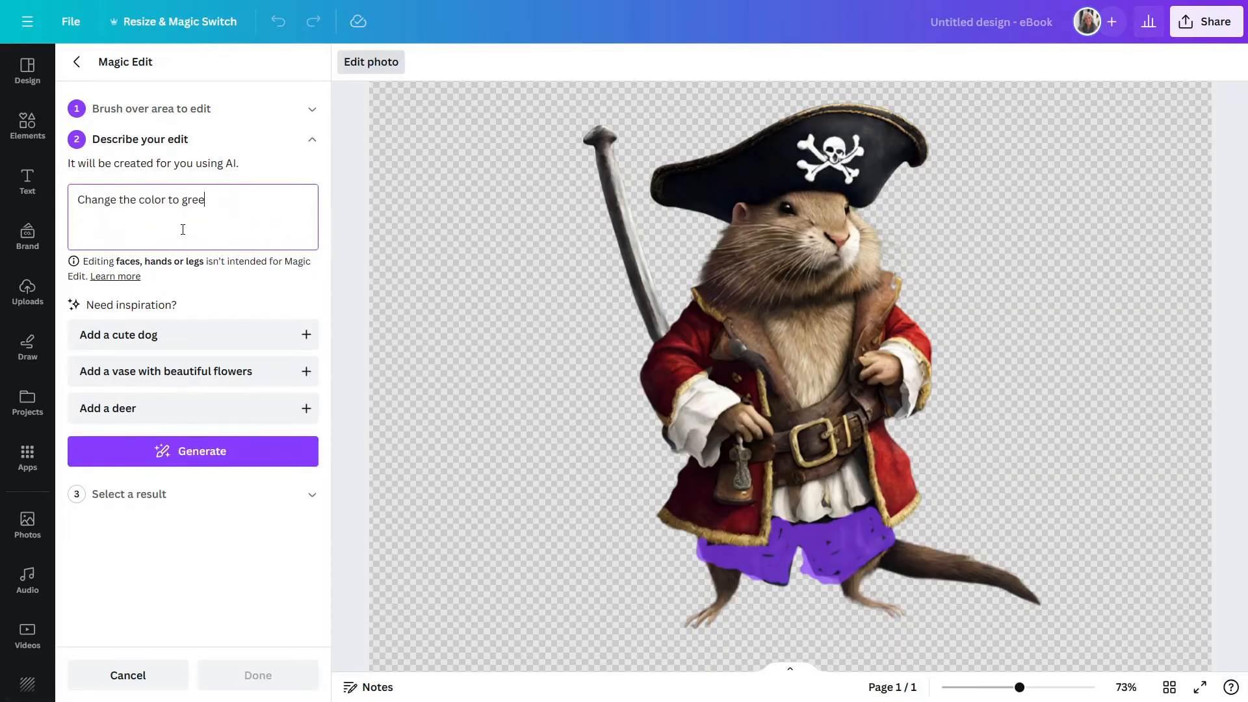
type("n")
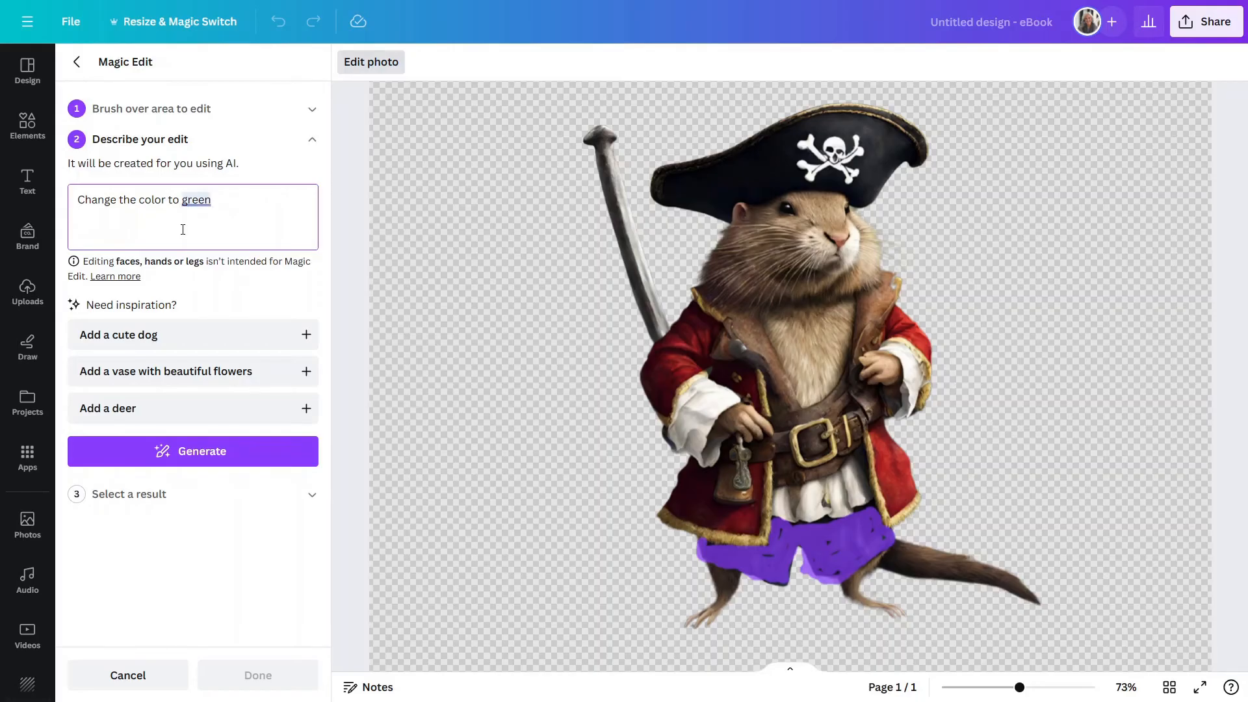
left_click(193, 451)
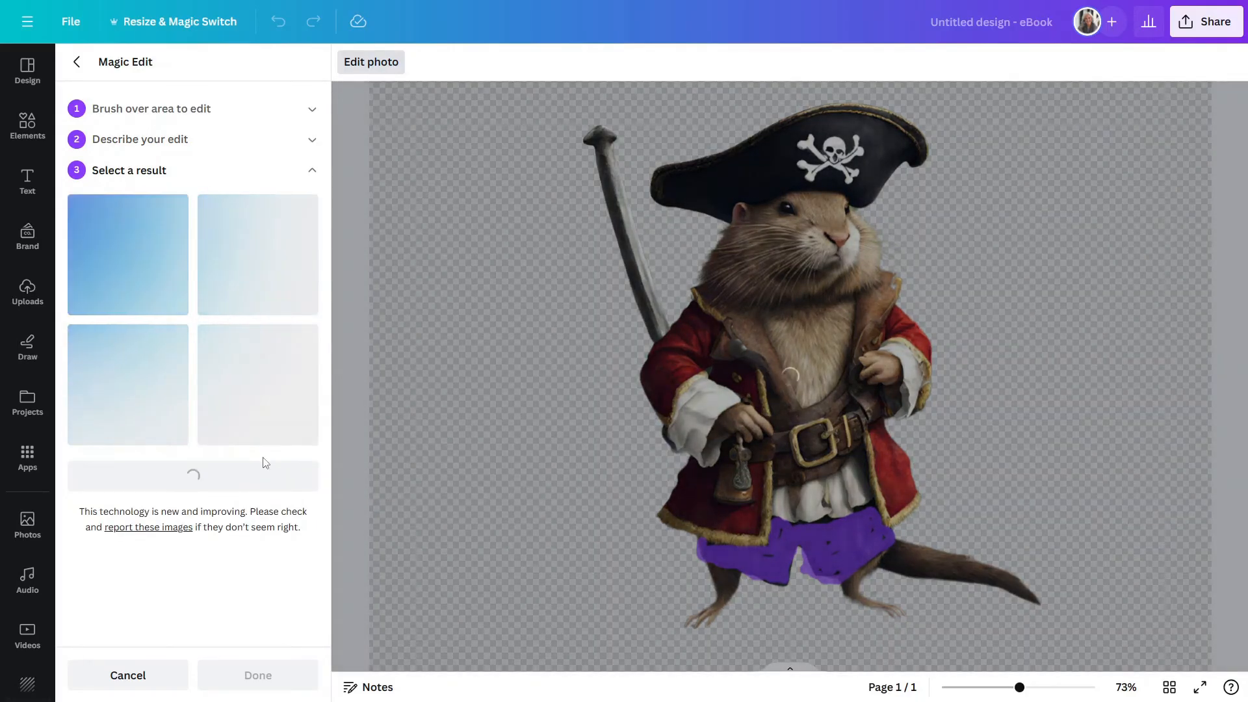
Step: Compare the green-shorts results and apply the second one to the muskrat
left_click(128, 254)
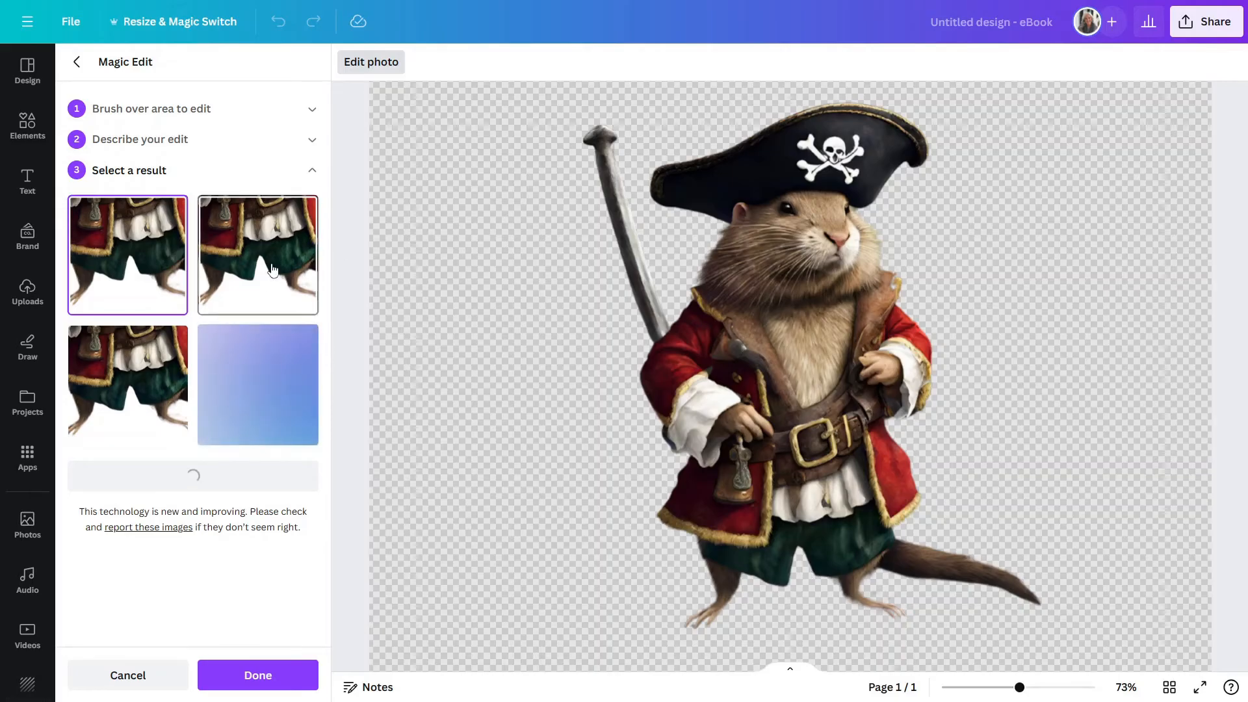
left_click(257, 255)
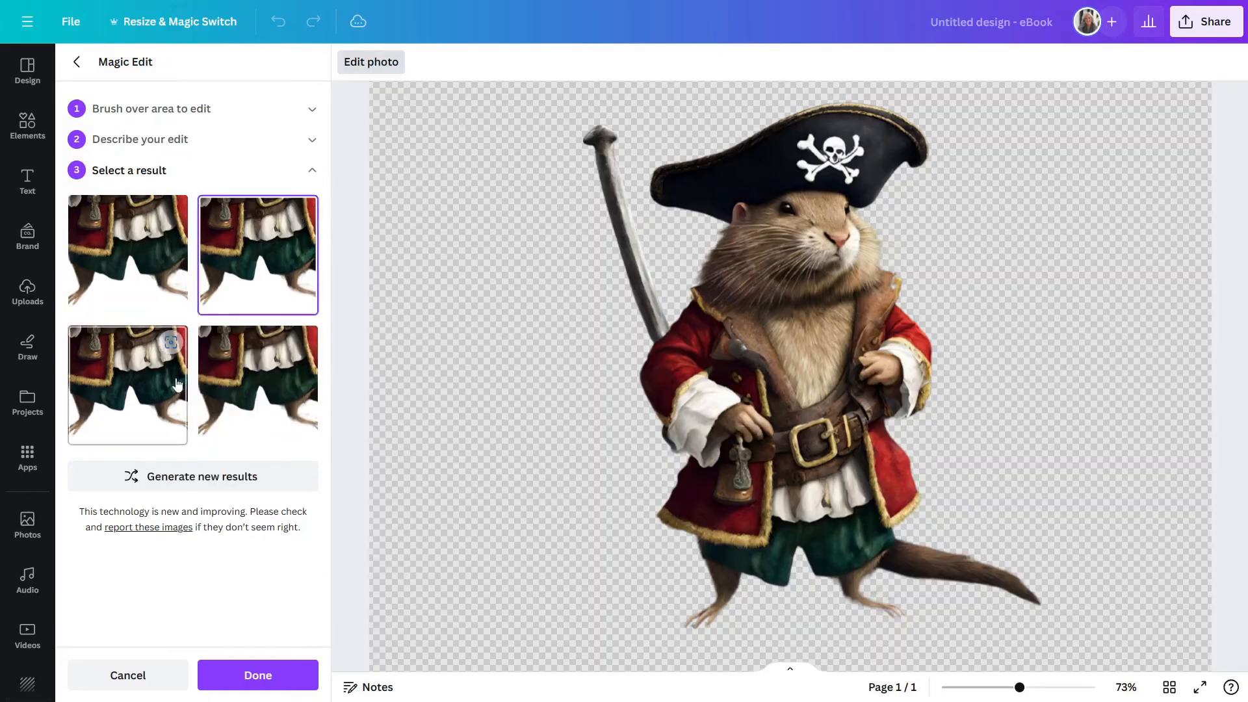
left_click(128, 385)
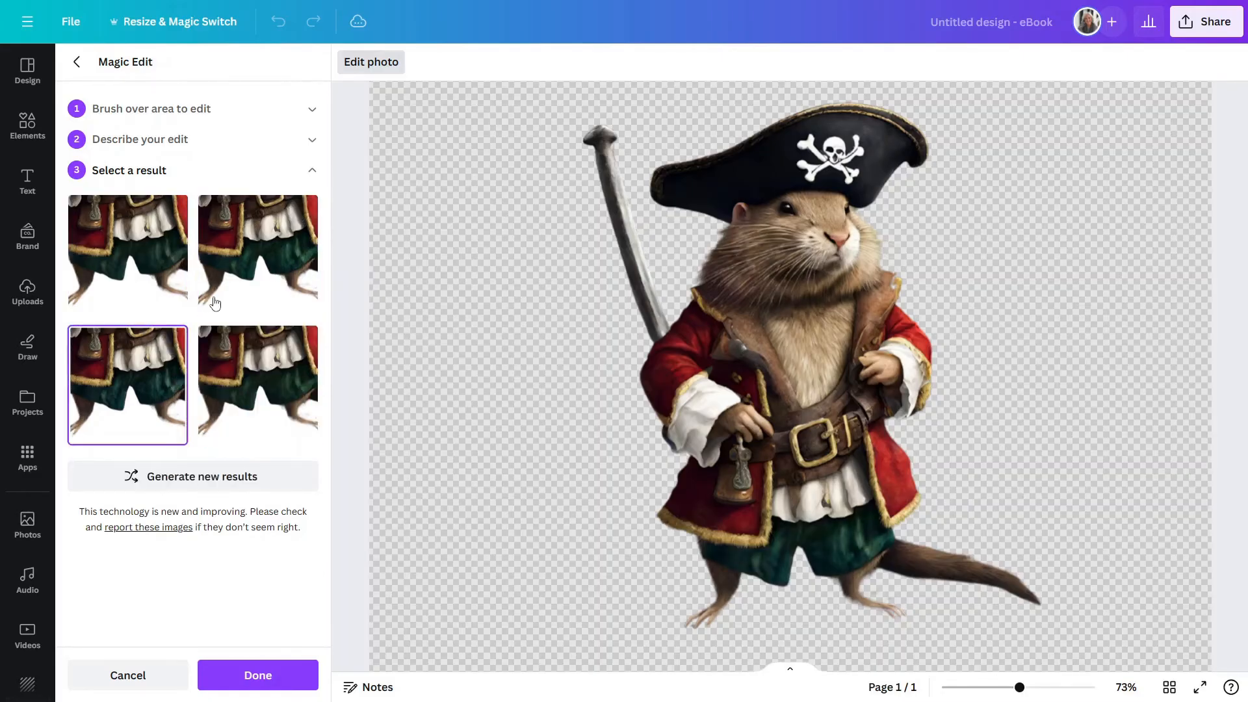
left_click(257, 254)
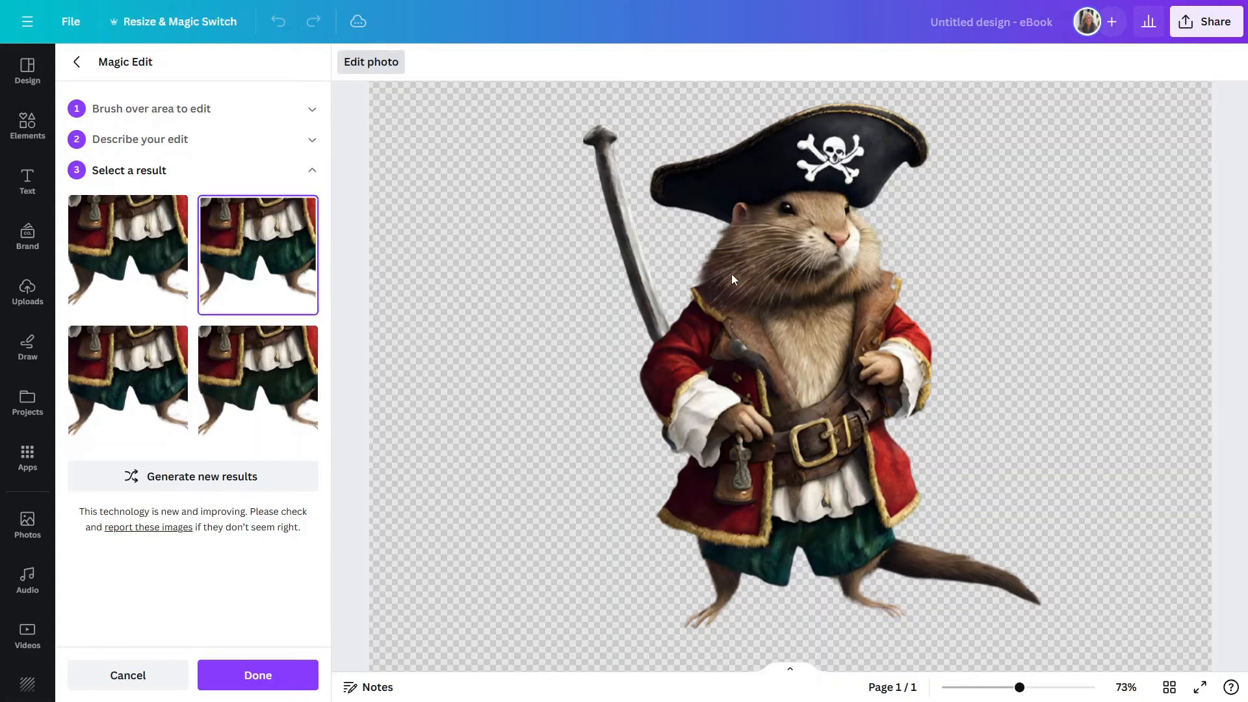
mouse_move(258, 675)
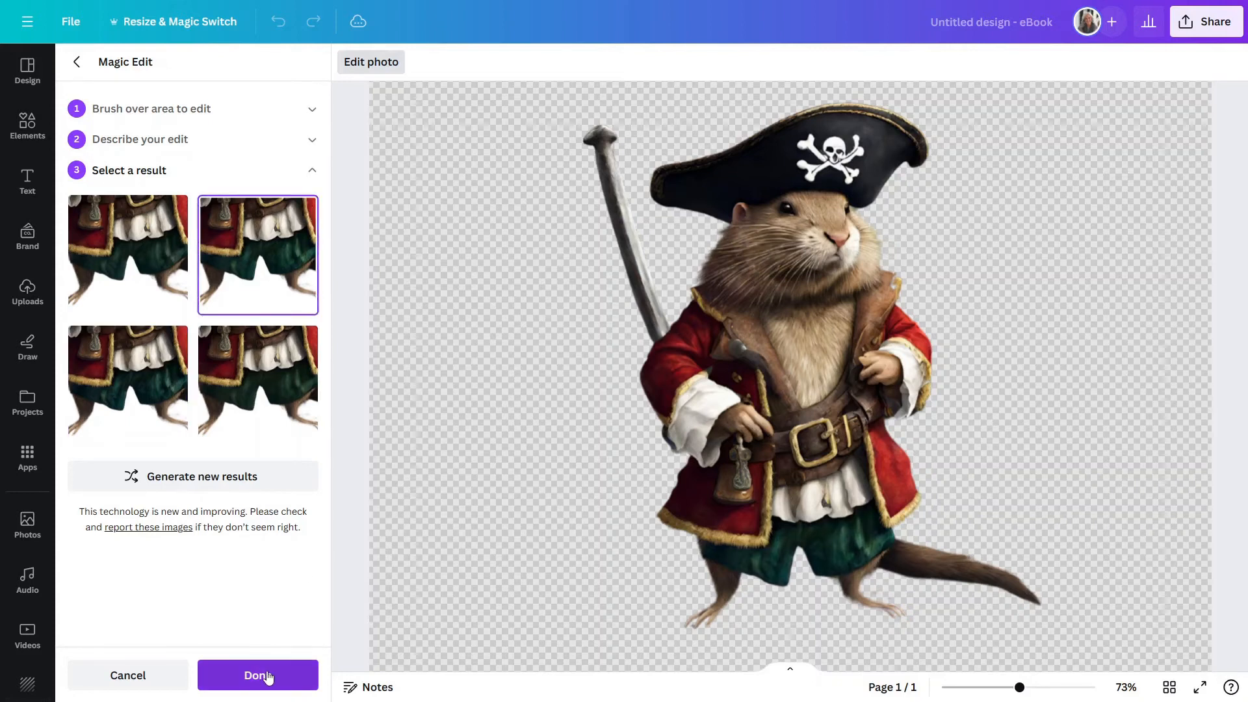
left_click(257, 675)
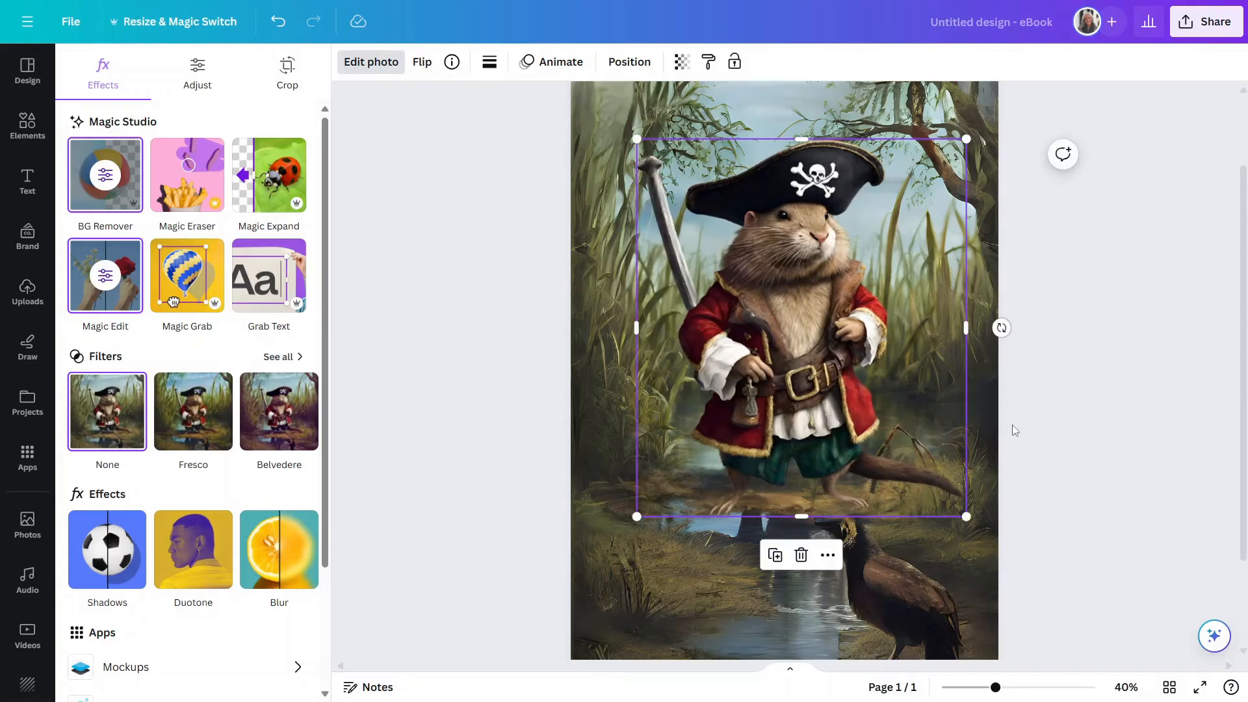
Step: Add a pirate flag photo from the recent 'pirate flag' search and move it up over the muskrat
left_click(186, 275)
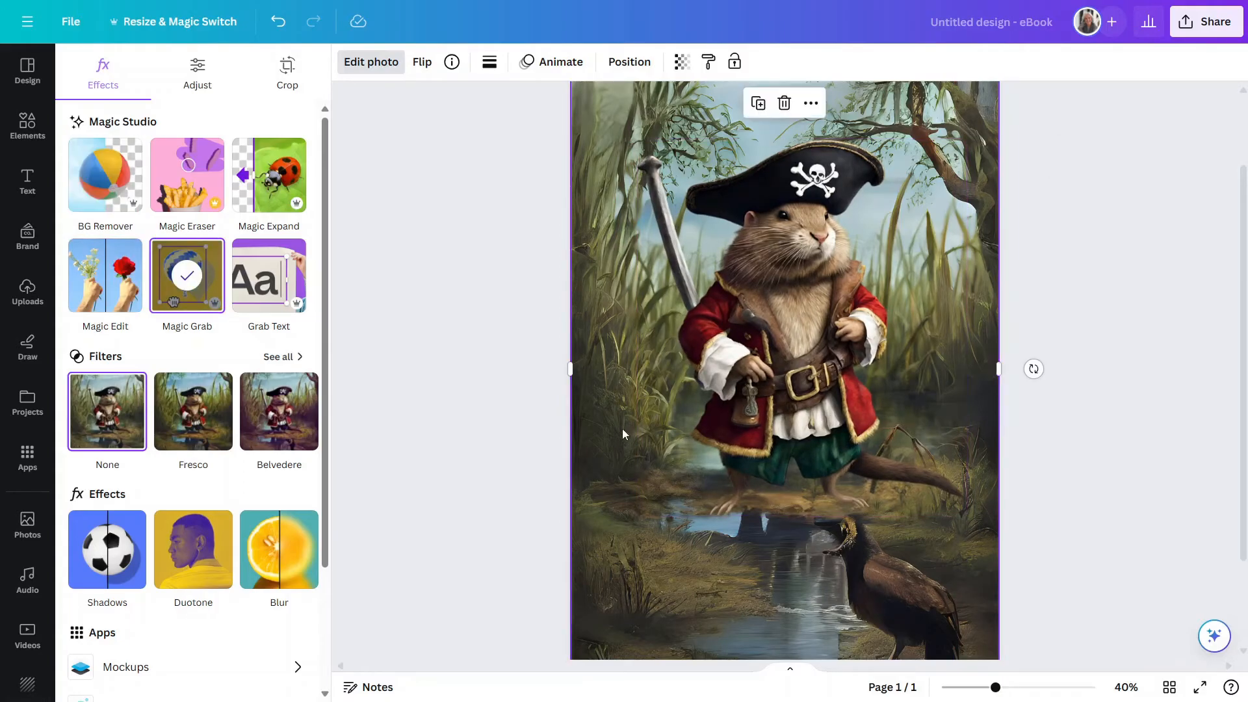
mouse_move(609, 328)
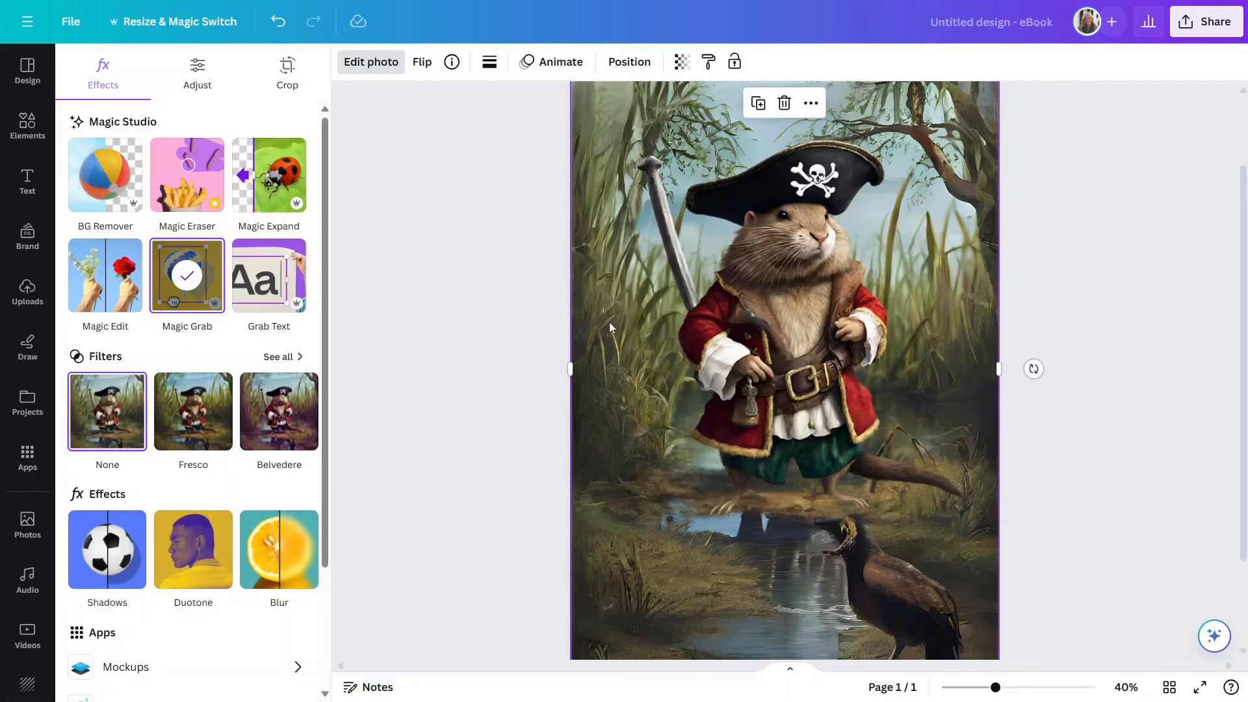
mouse_move(28, 525)
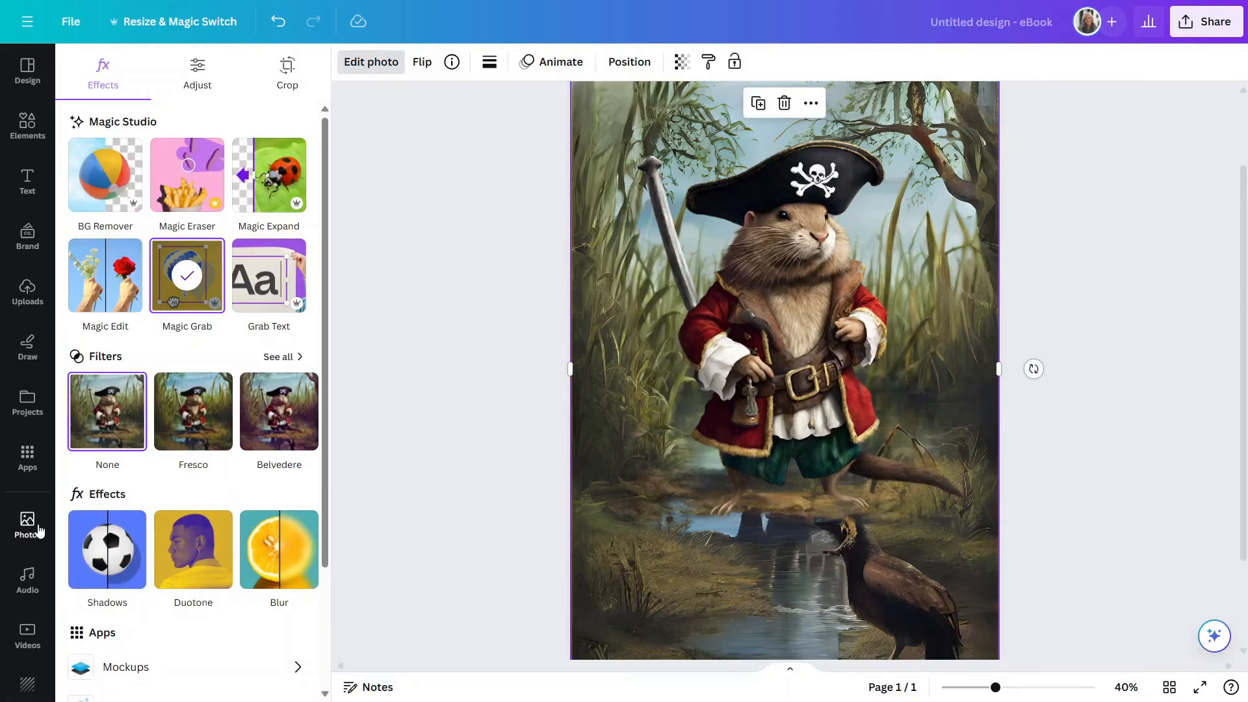
left_click(28, 525)
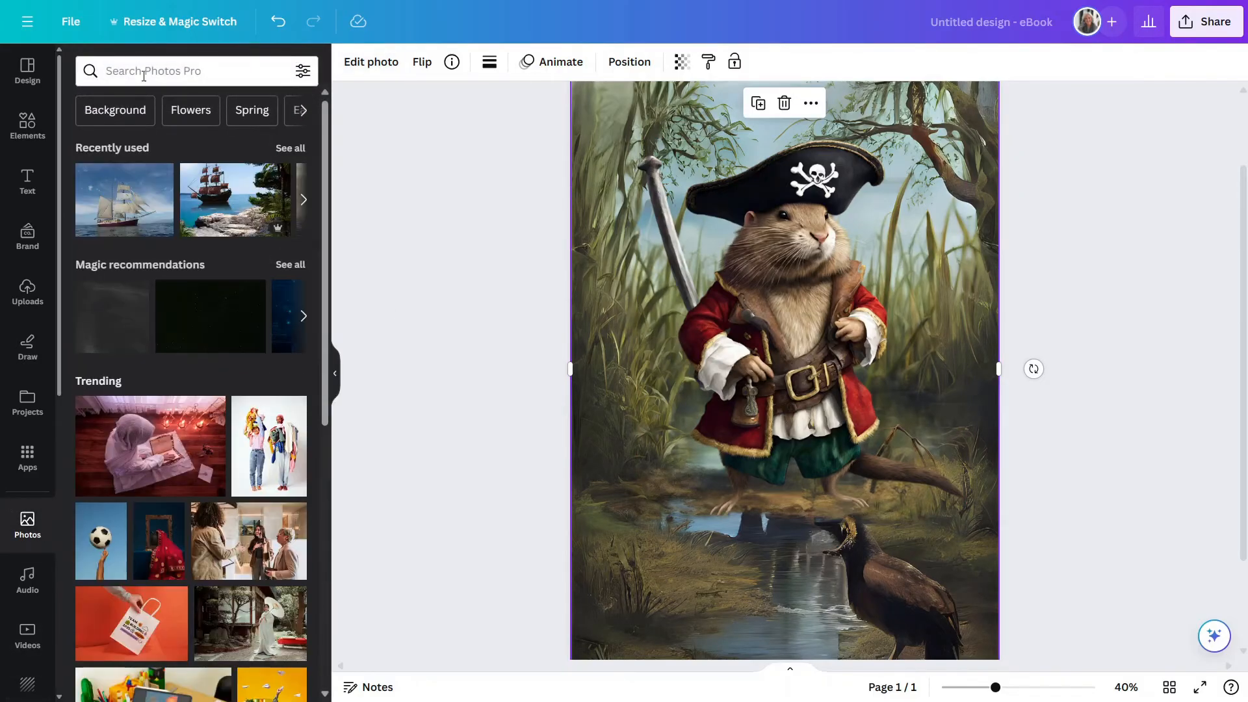
left_click(192, 70)
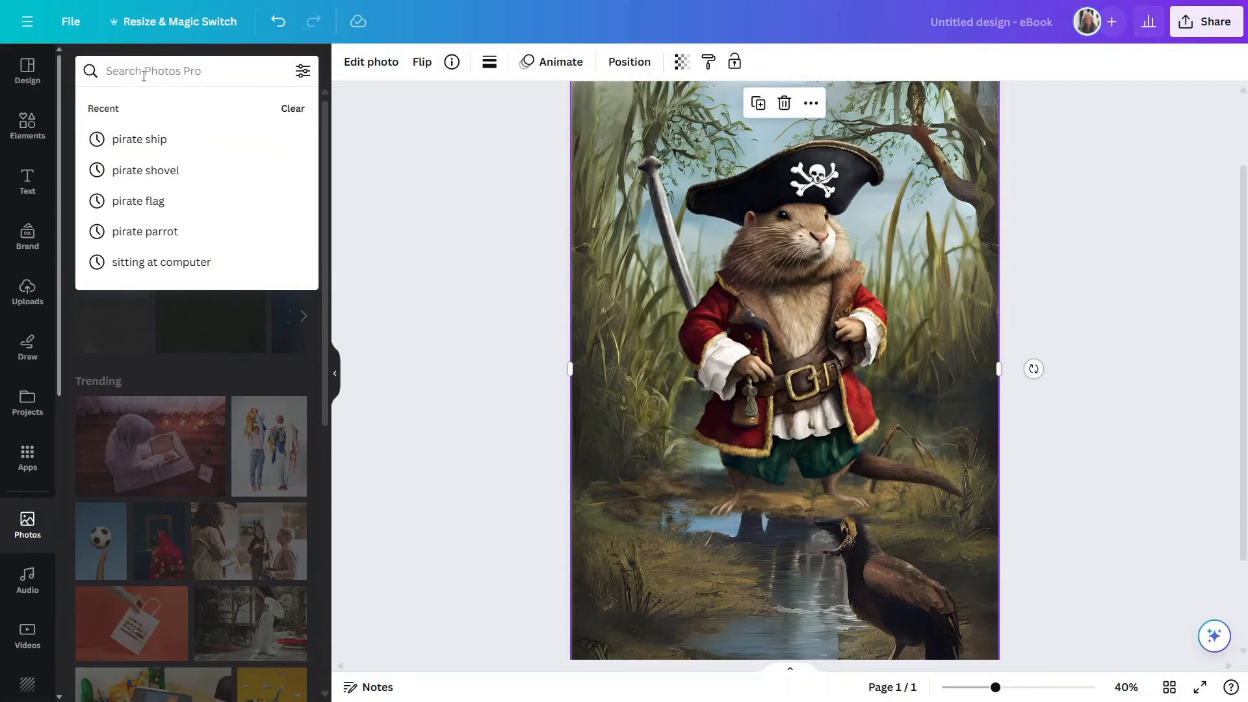
left_click(139, 200)
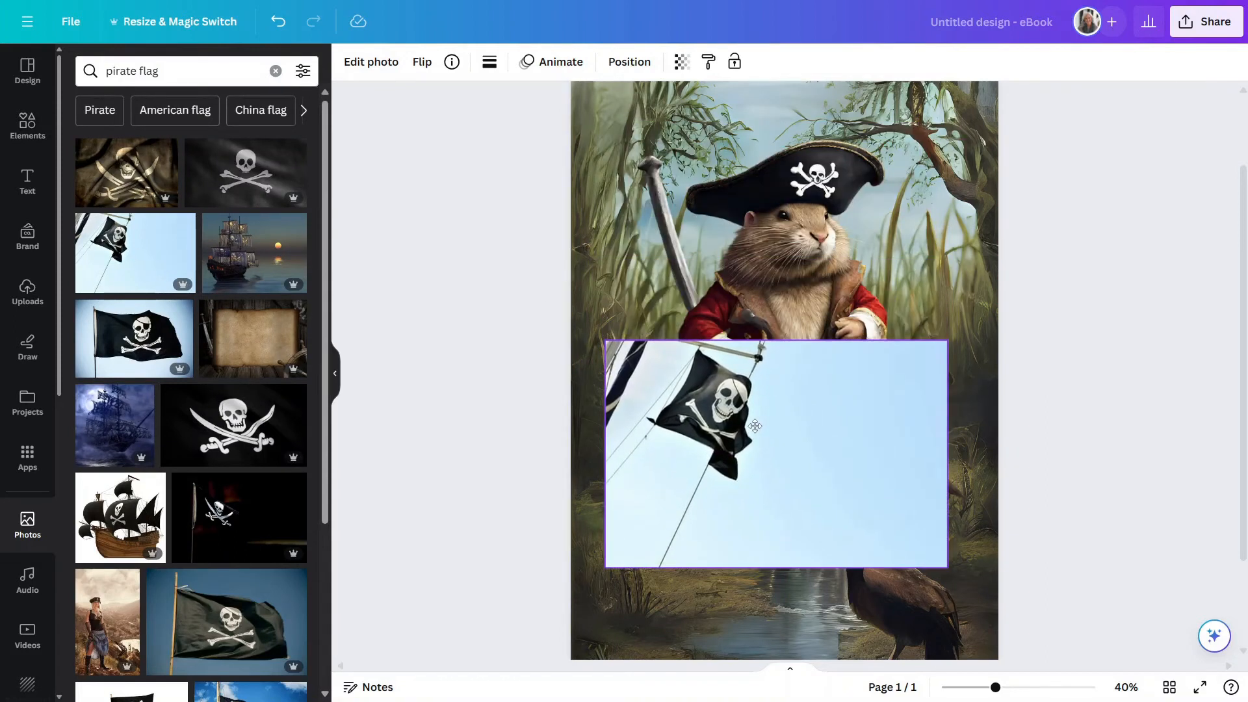
left_click_drag(755, 426, 749, 319)
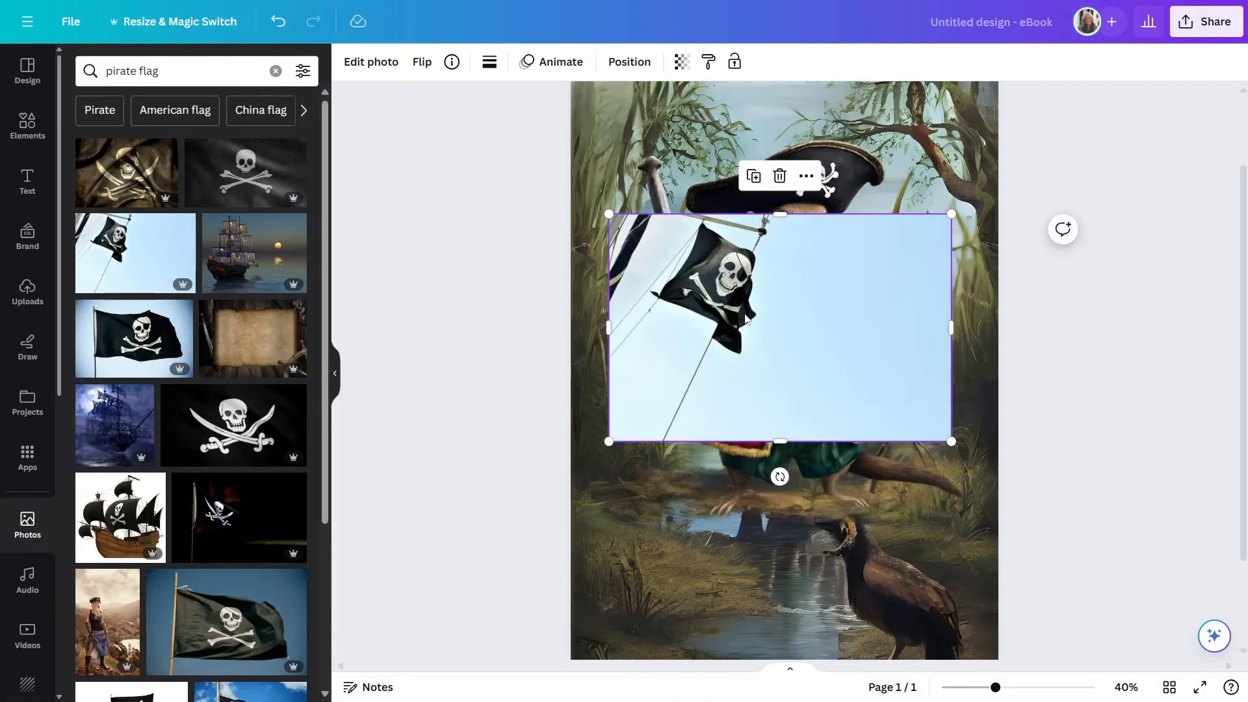
mouse_move(524, 156)
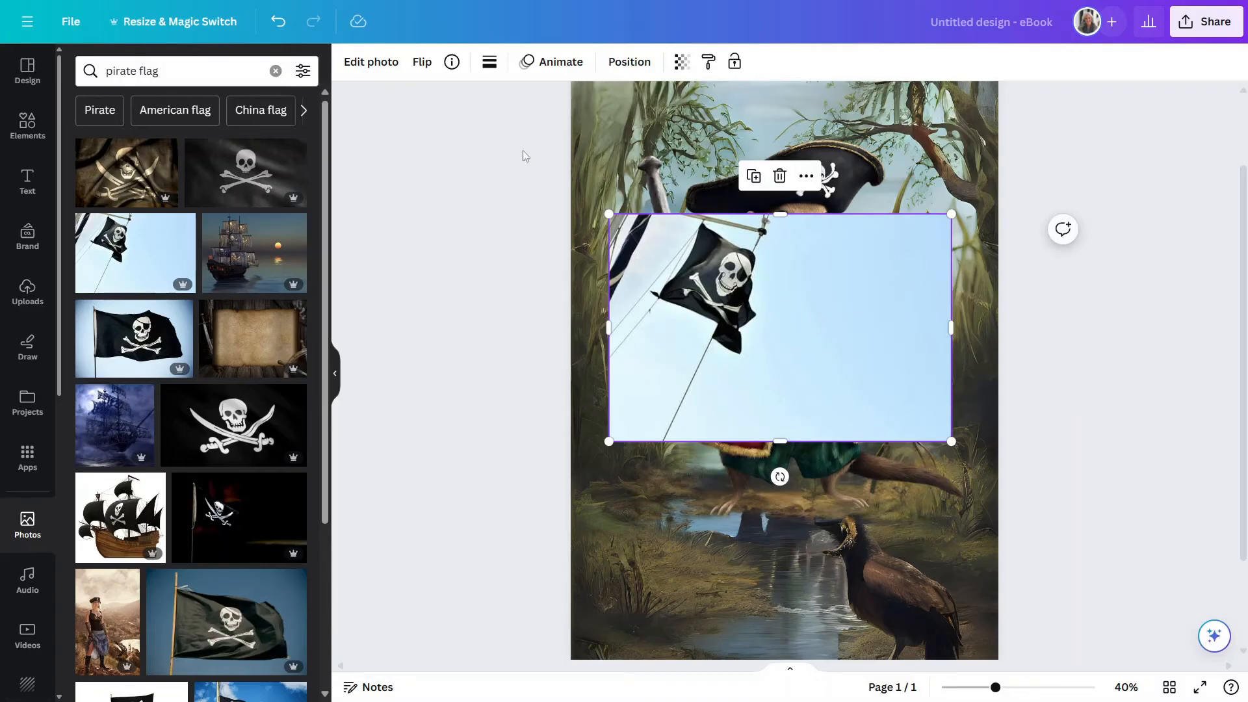
Step: Remove the flag's sky background, shrink it and place it top-left beside the muskrat's hat
left_click(370, 61)
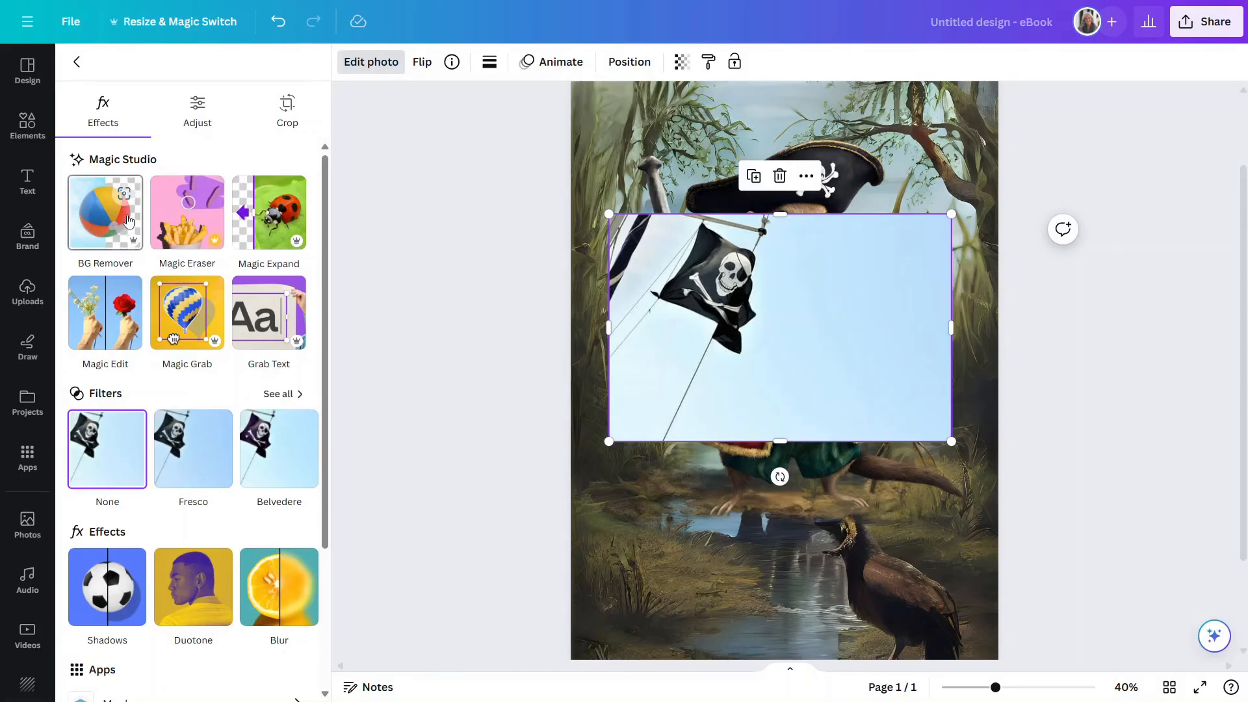
left_click(104, 212)
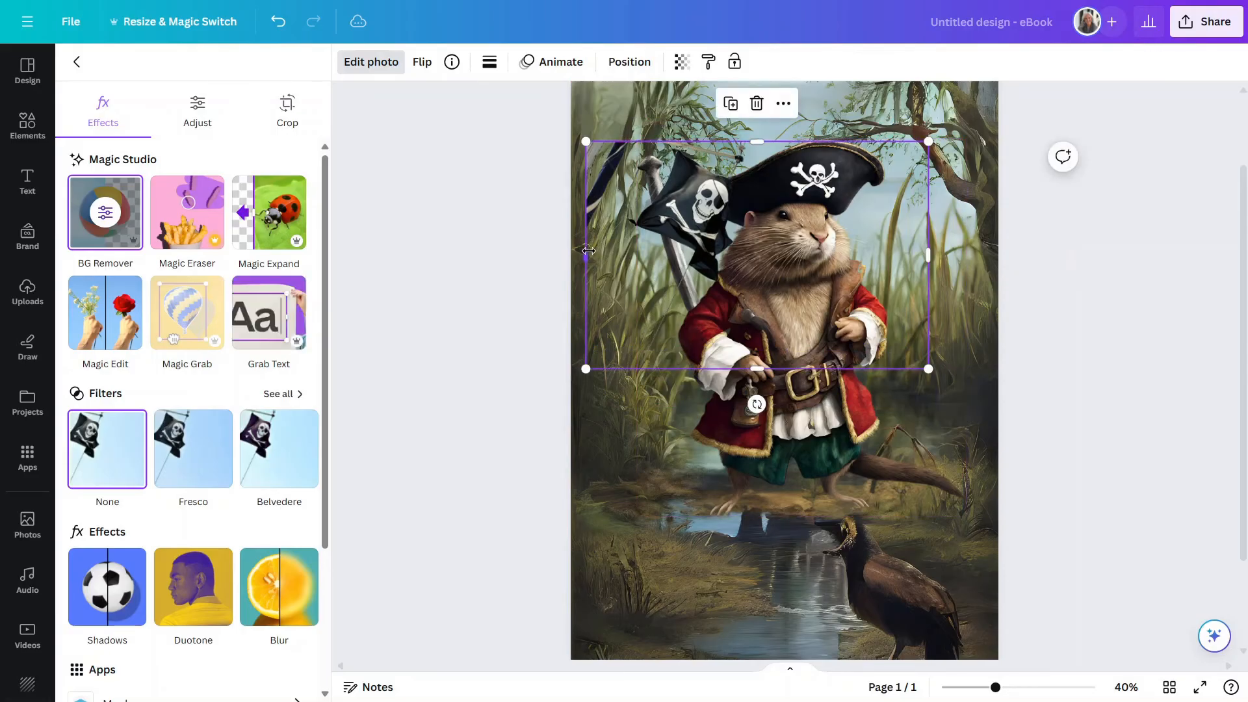
left_click_drag(585, 253, 625, 253)
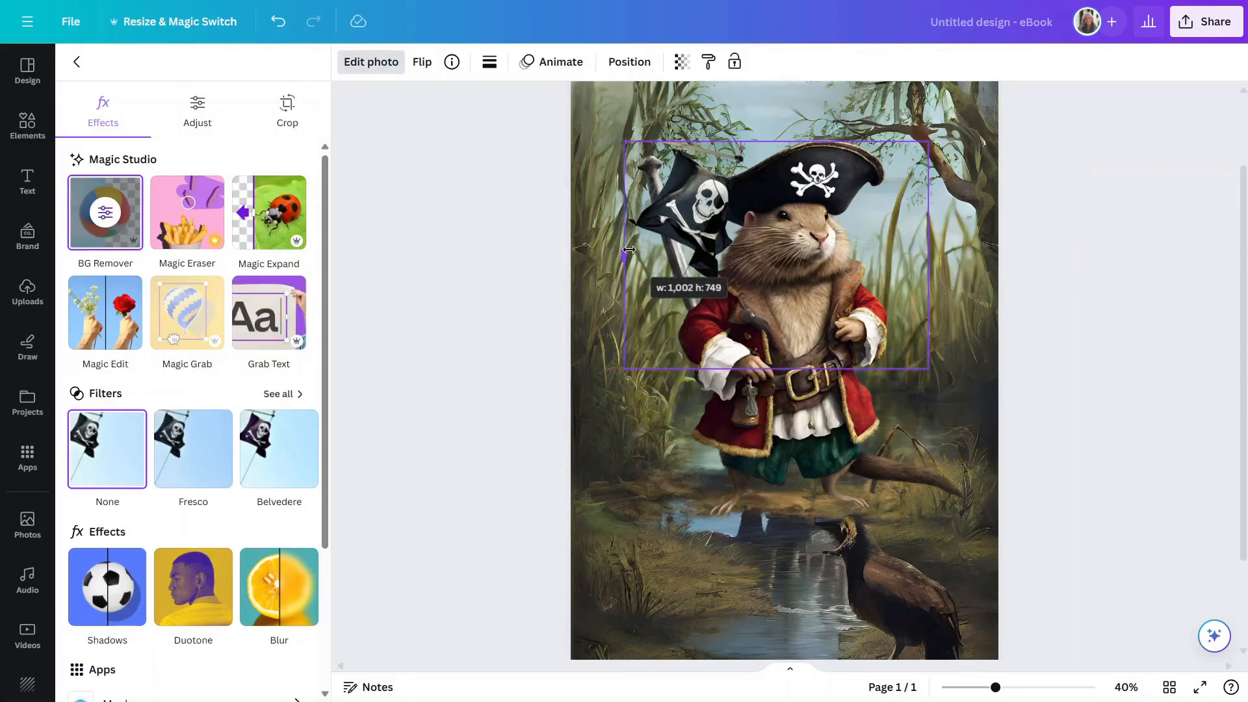
left_click_drag(623, 251, 612, 256)
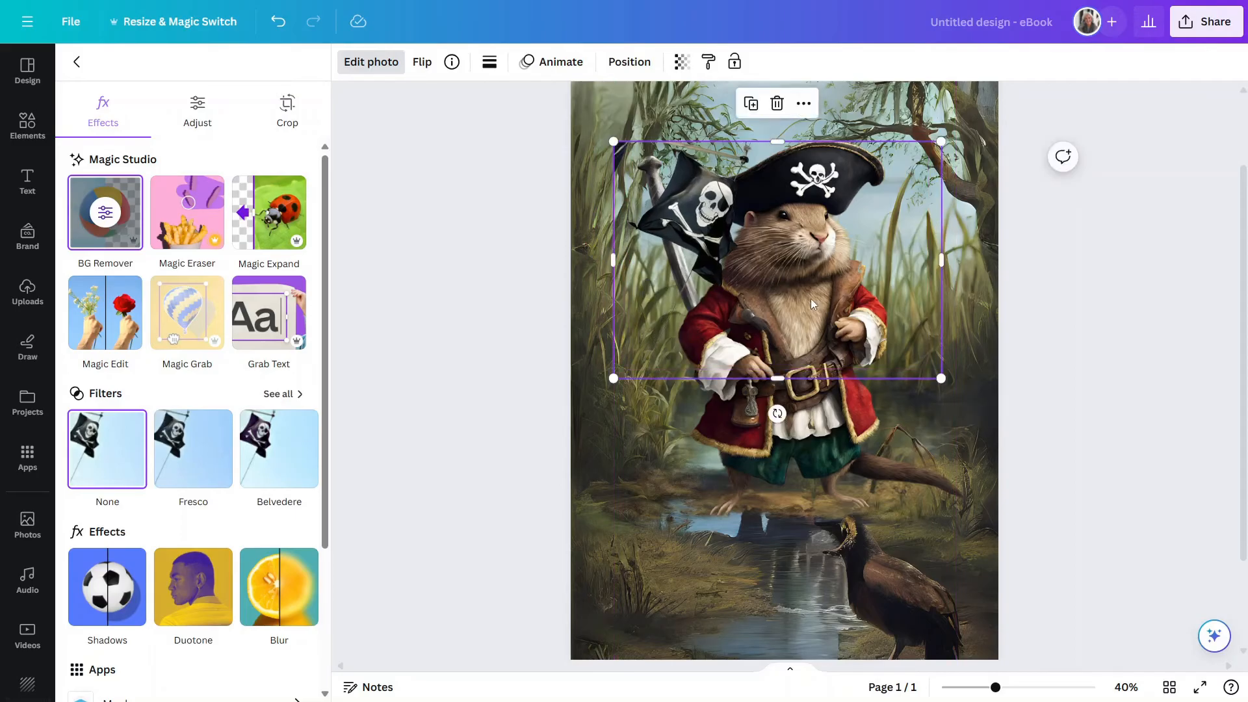
left_click_drag(811, 303, 768, 243)
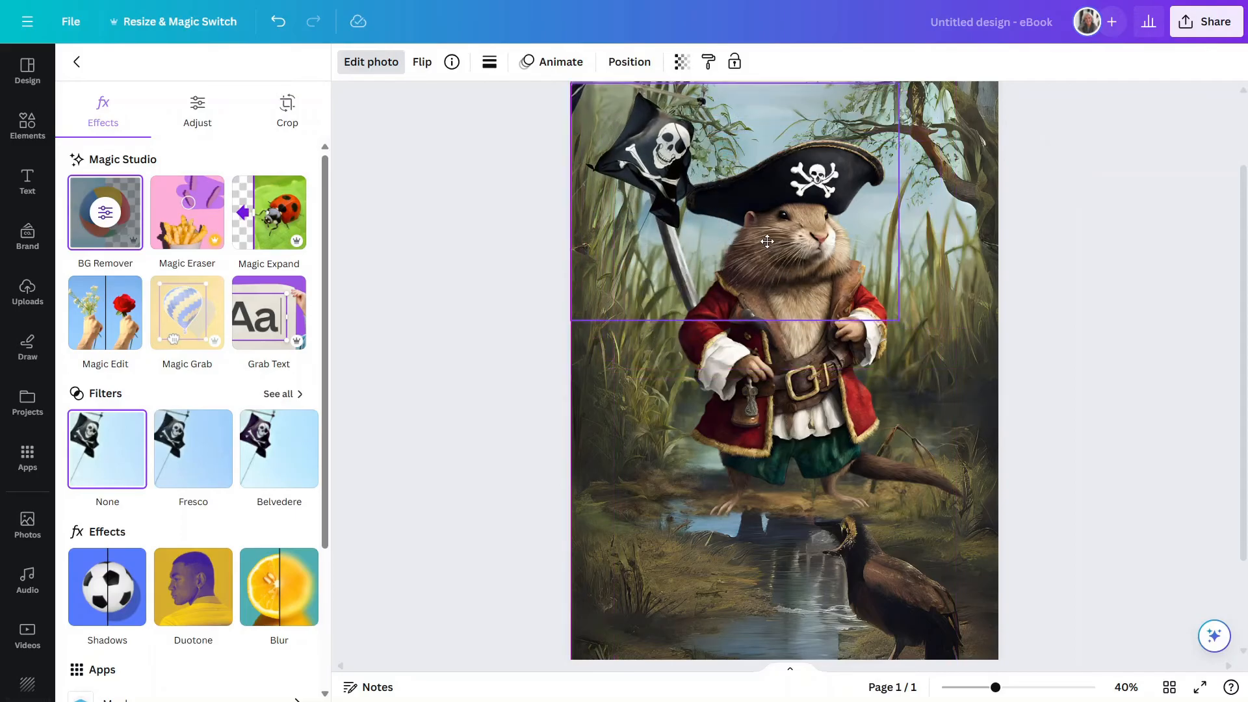
left_click(766, 242)
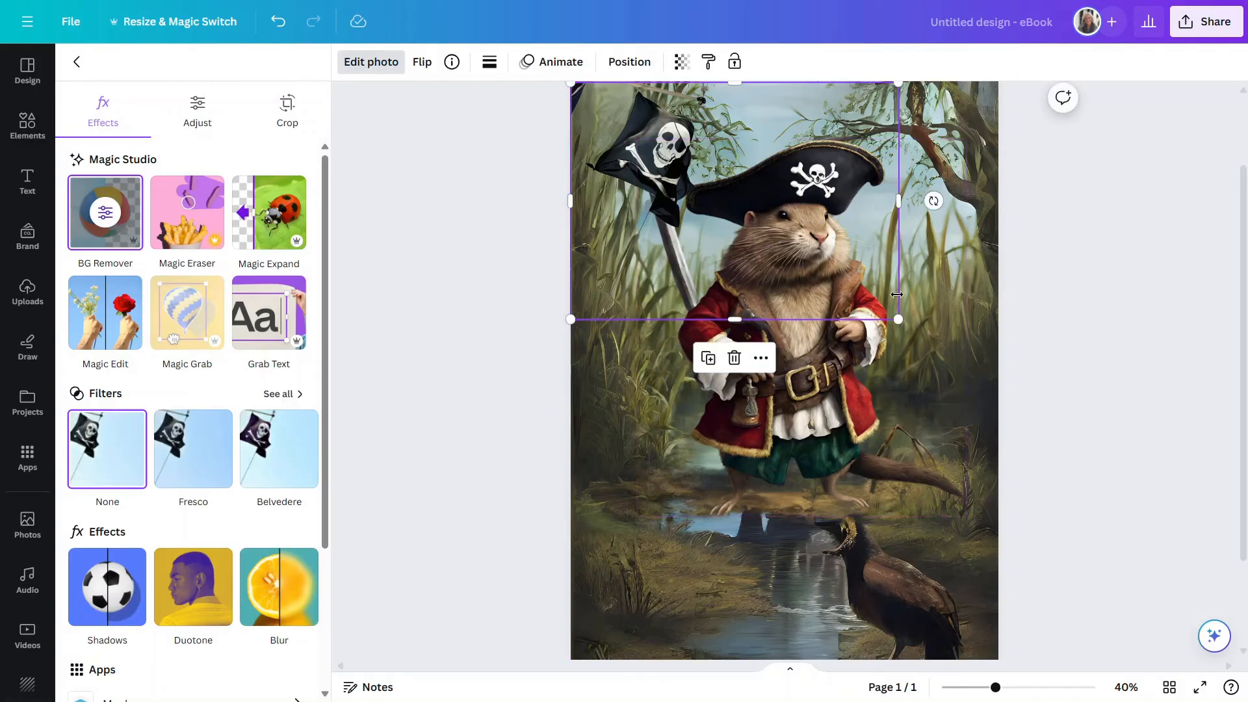
left_click(186, 312)
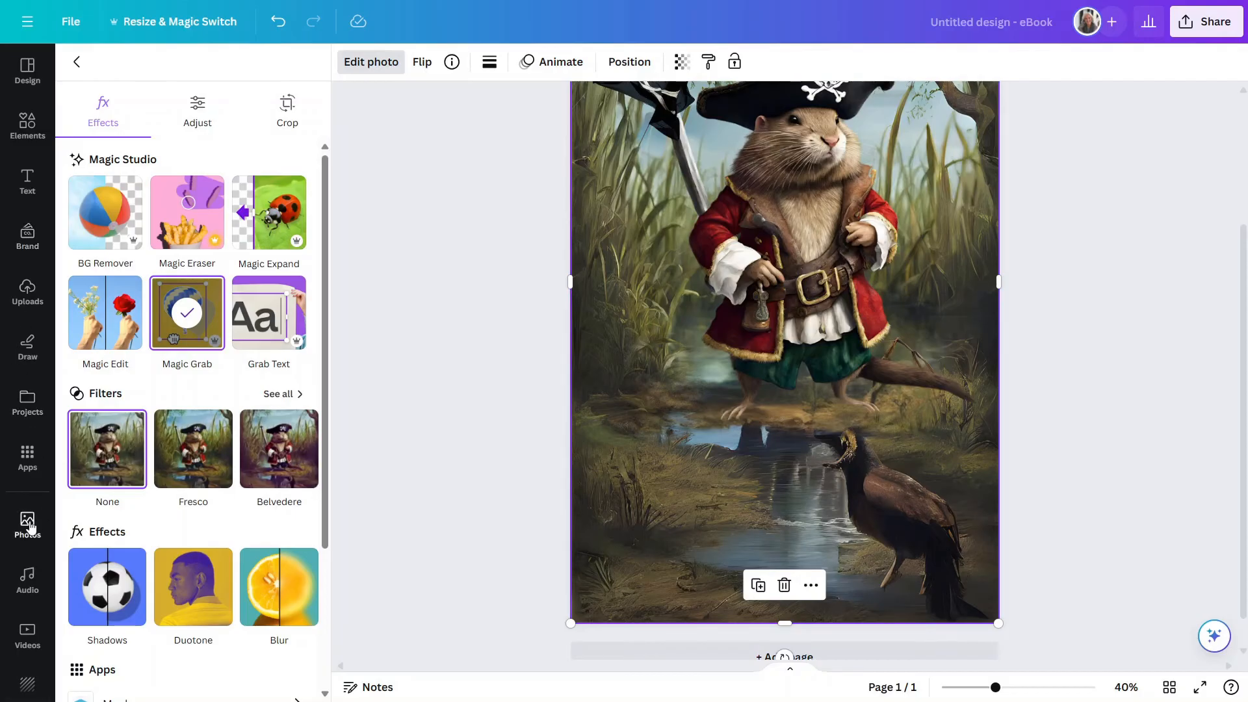
Step: Search photos for 'parrot' and add the blue-and-yellow macaw to the cover
left_click(27, 526)
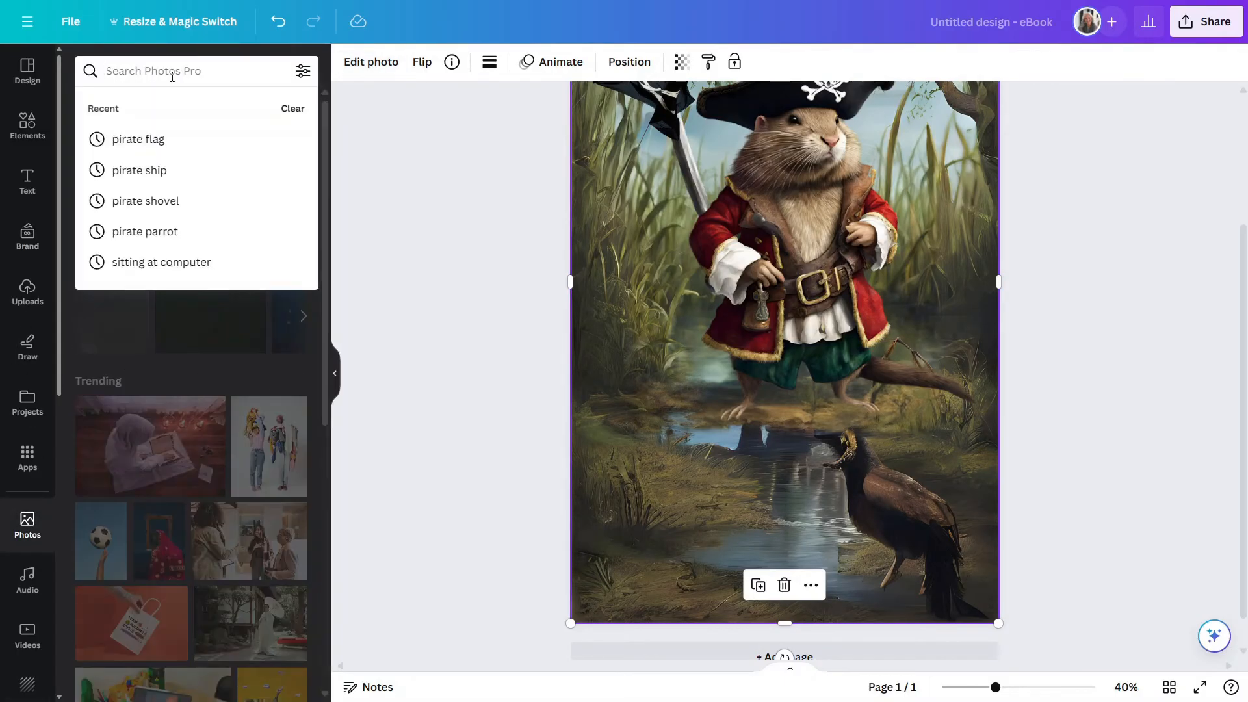
type("parrot")
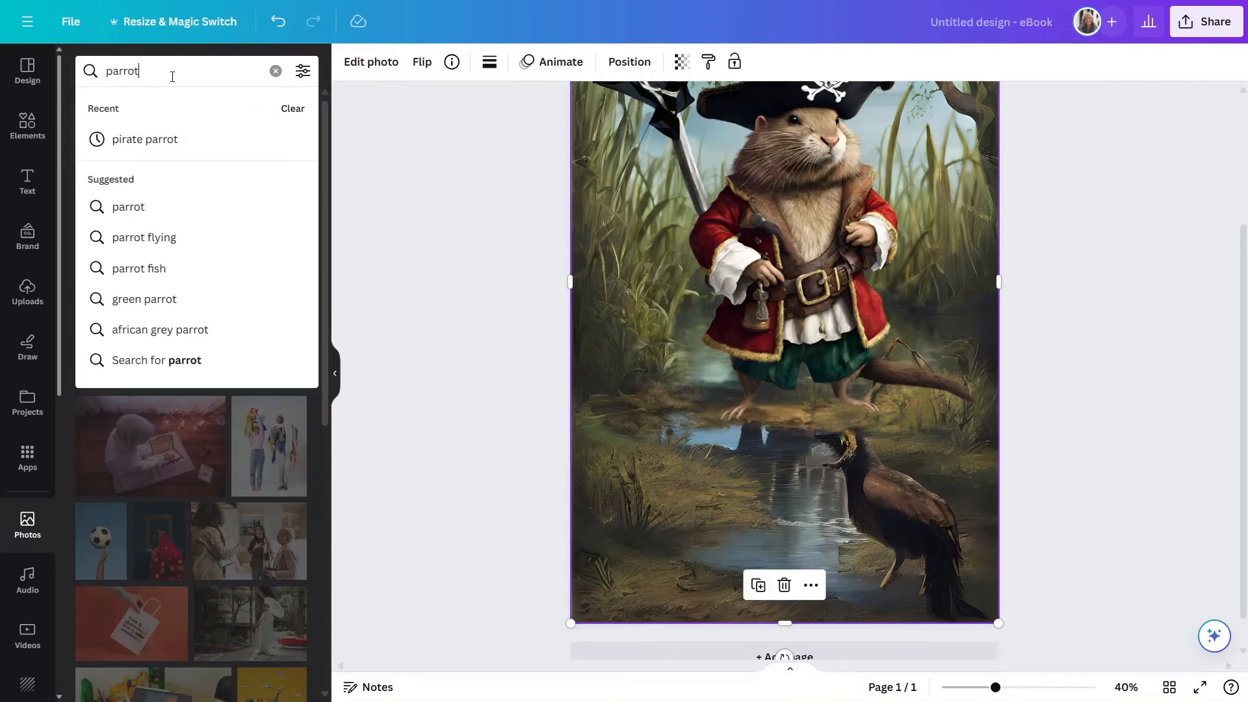
key("enter")
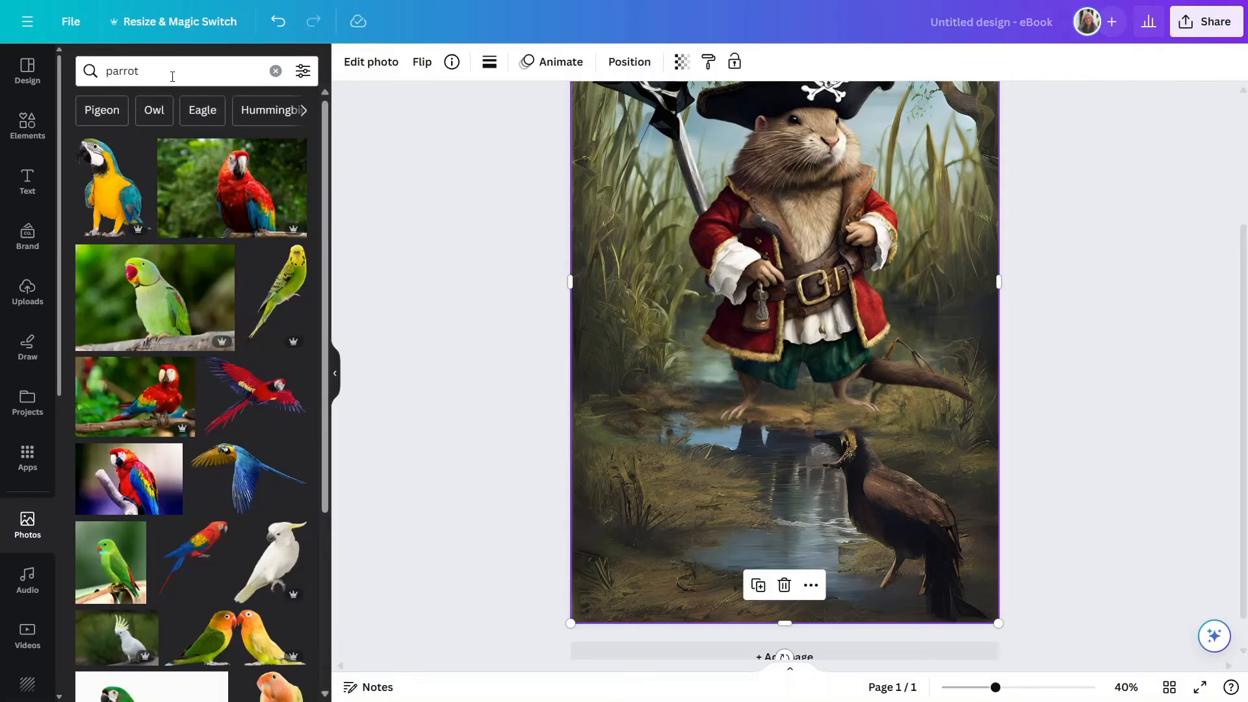
mouse_move(154, 299)
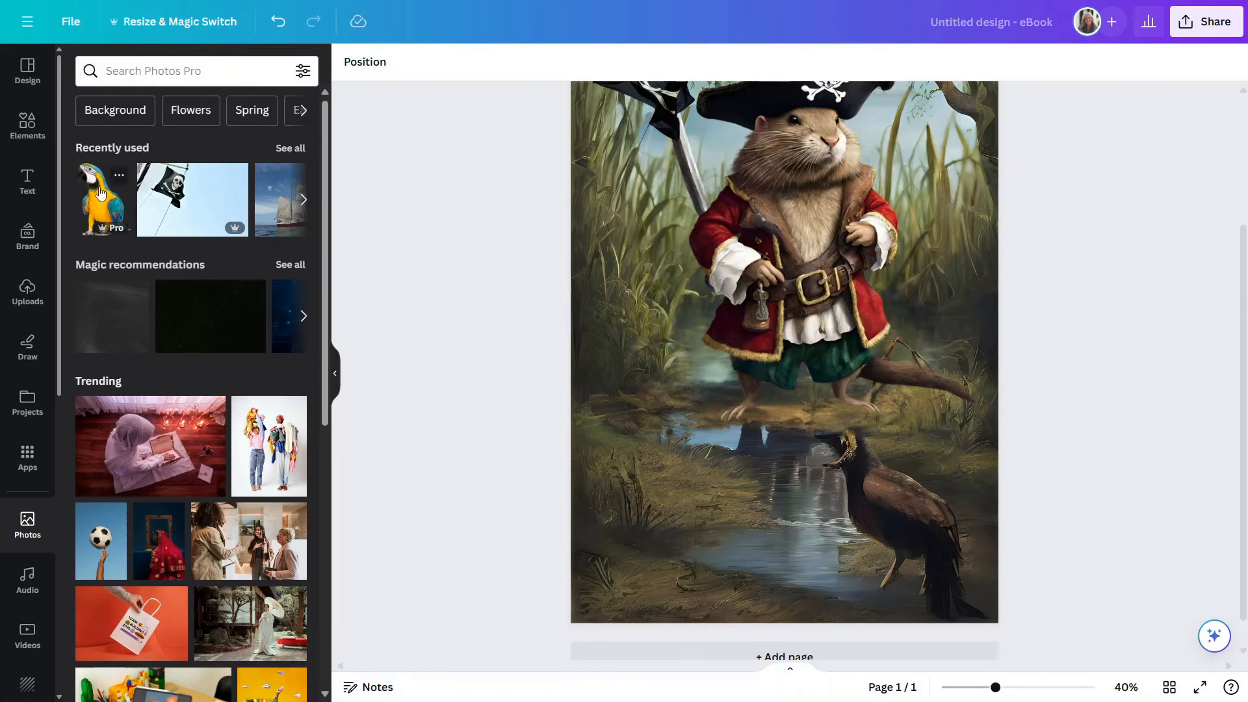
left_click(101, 199)
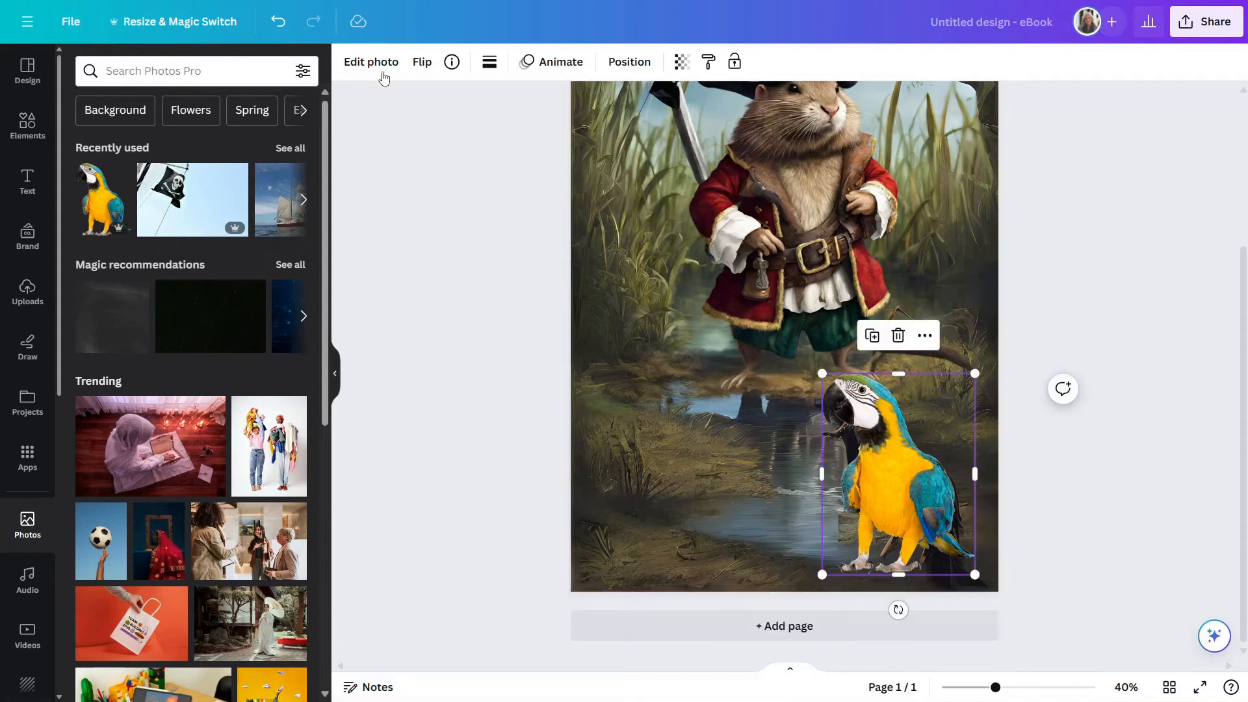
Step: Blur the whole parrot image at intensity 10
left_click(371, 63)
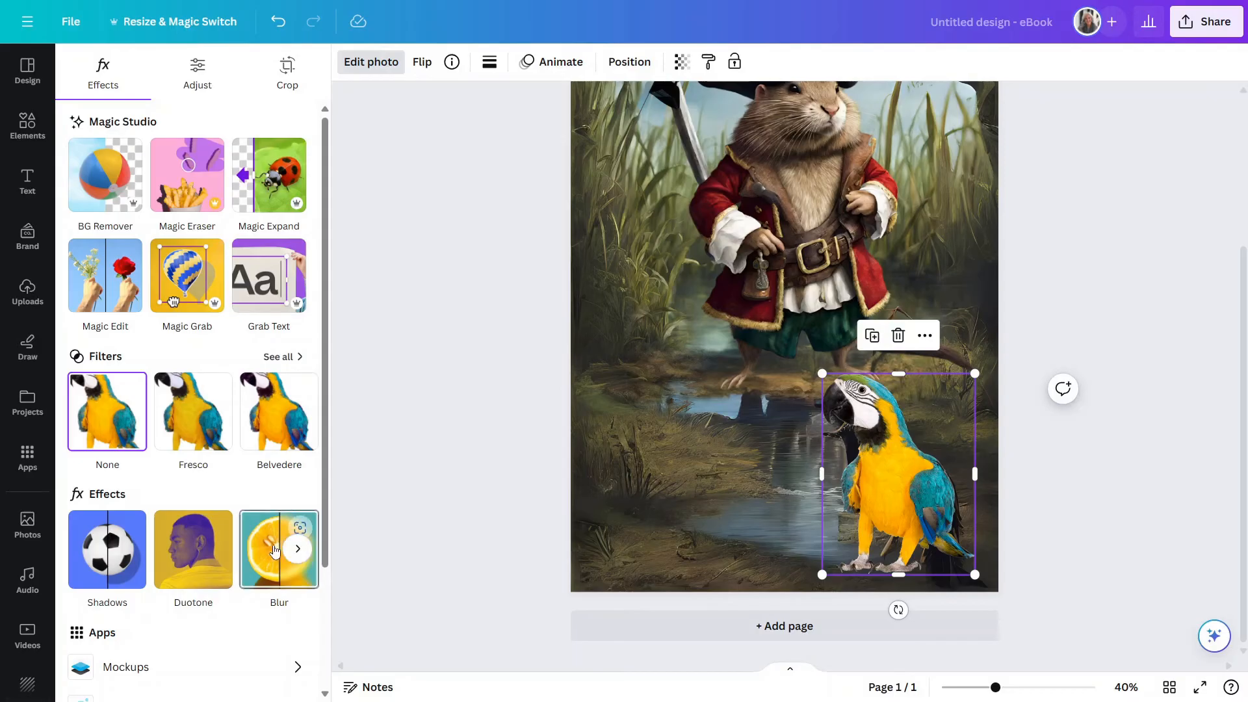
left_click(280, 549)
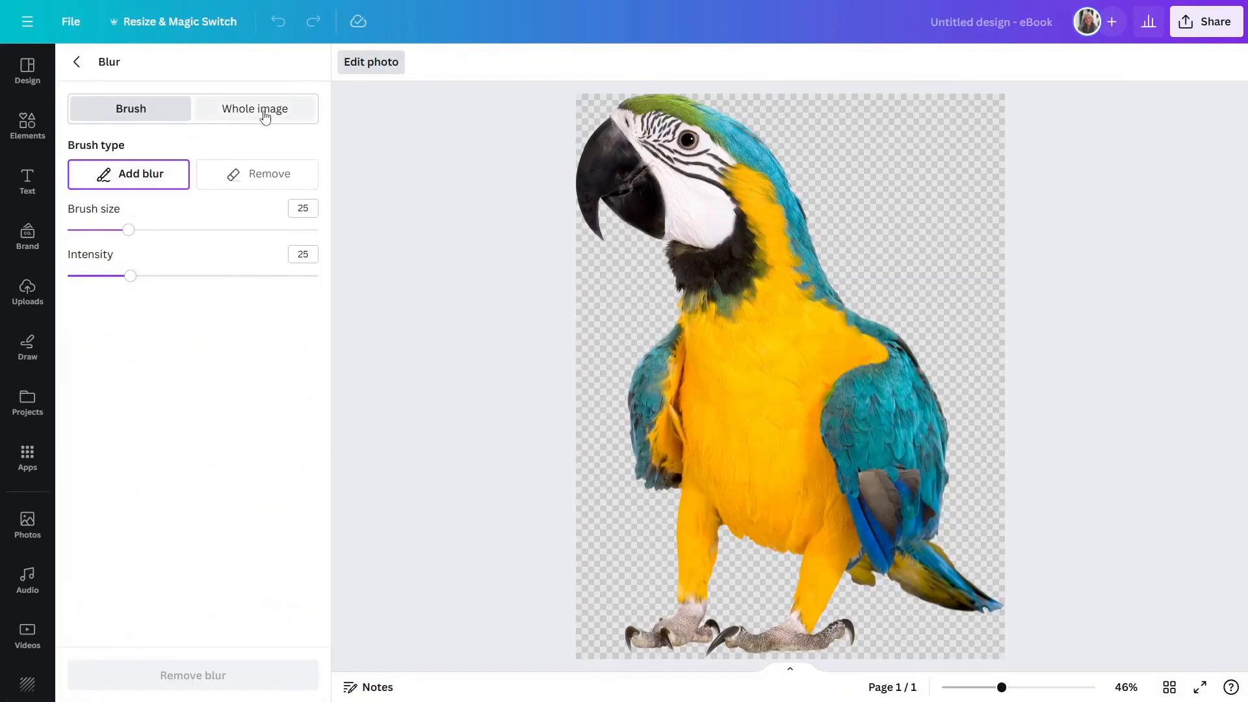
left_click(254, 107)
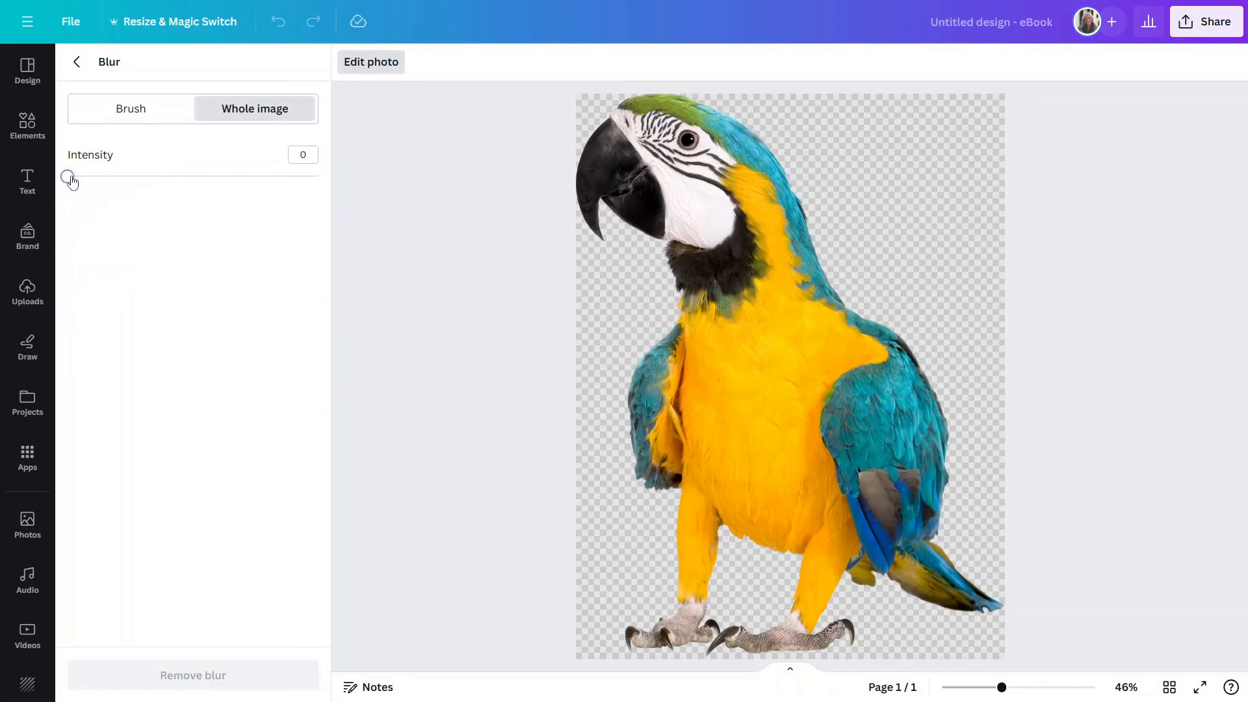
left_click_drag(67, 177, 92, 177)
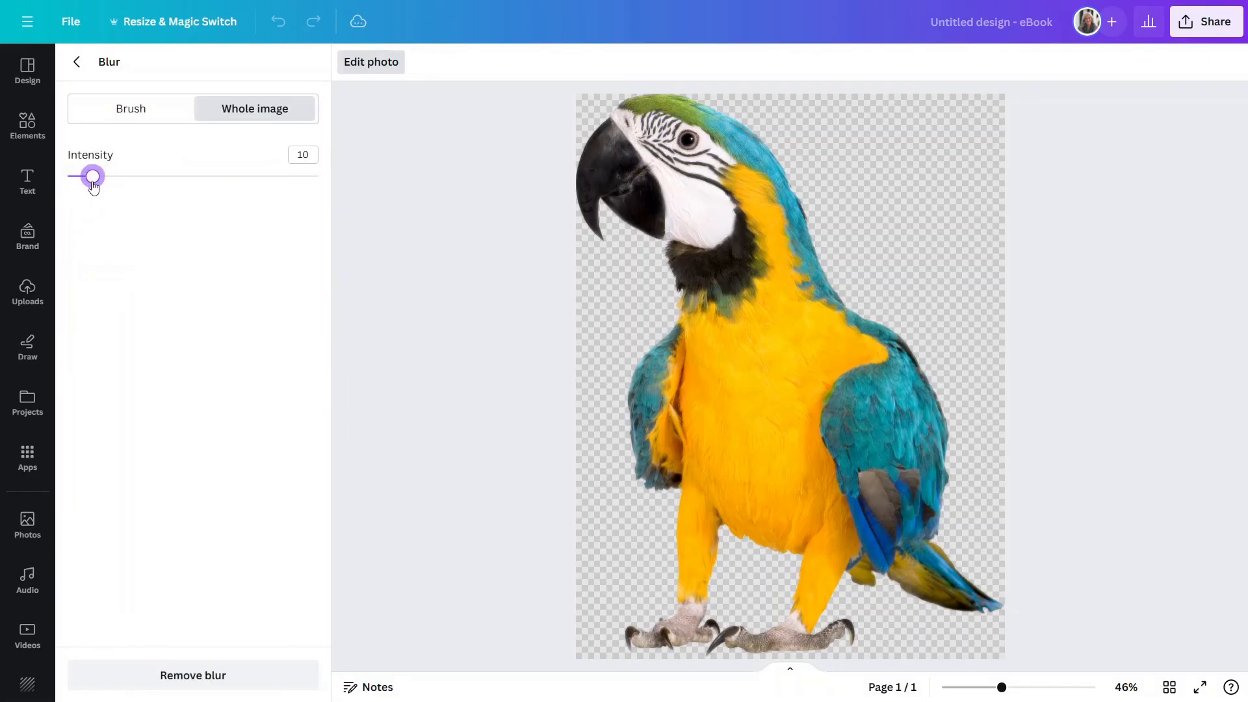
left_click_drag(93, 176, 88, 175)
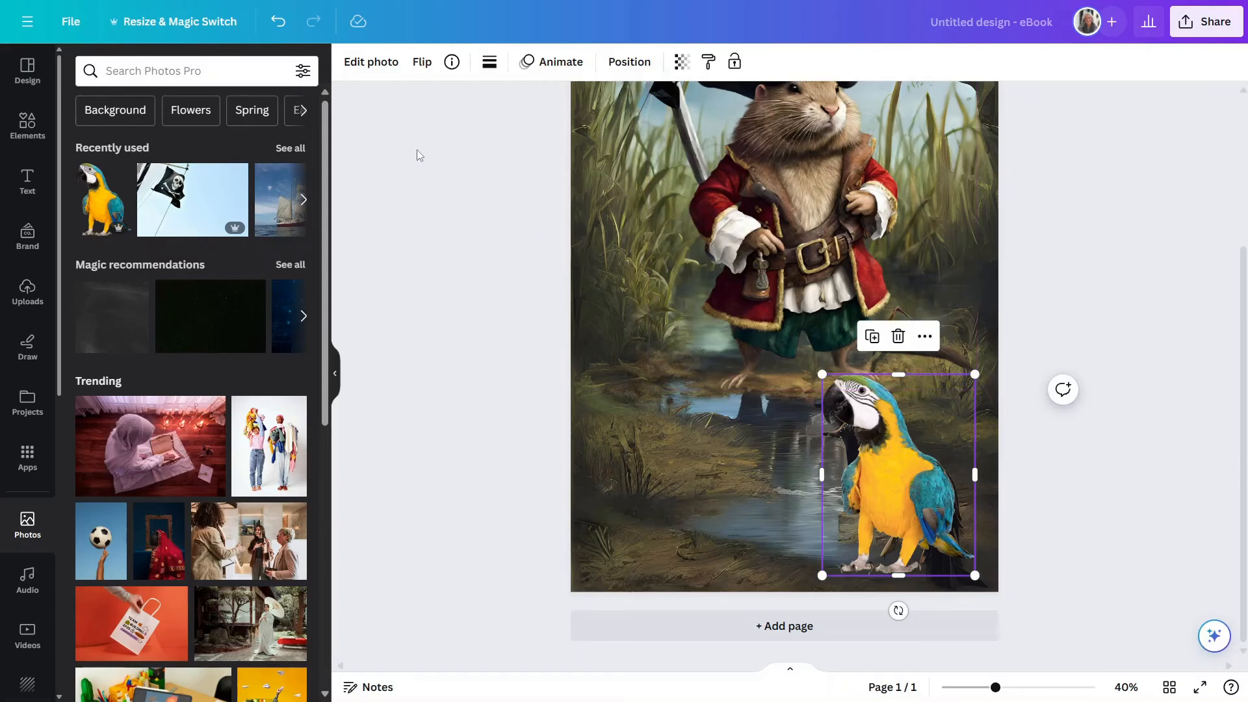
Step: Try the Capri filter on the parrot, then settle on the cool Scandi filter
left_click(370, 62)
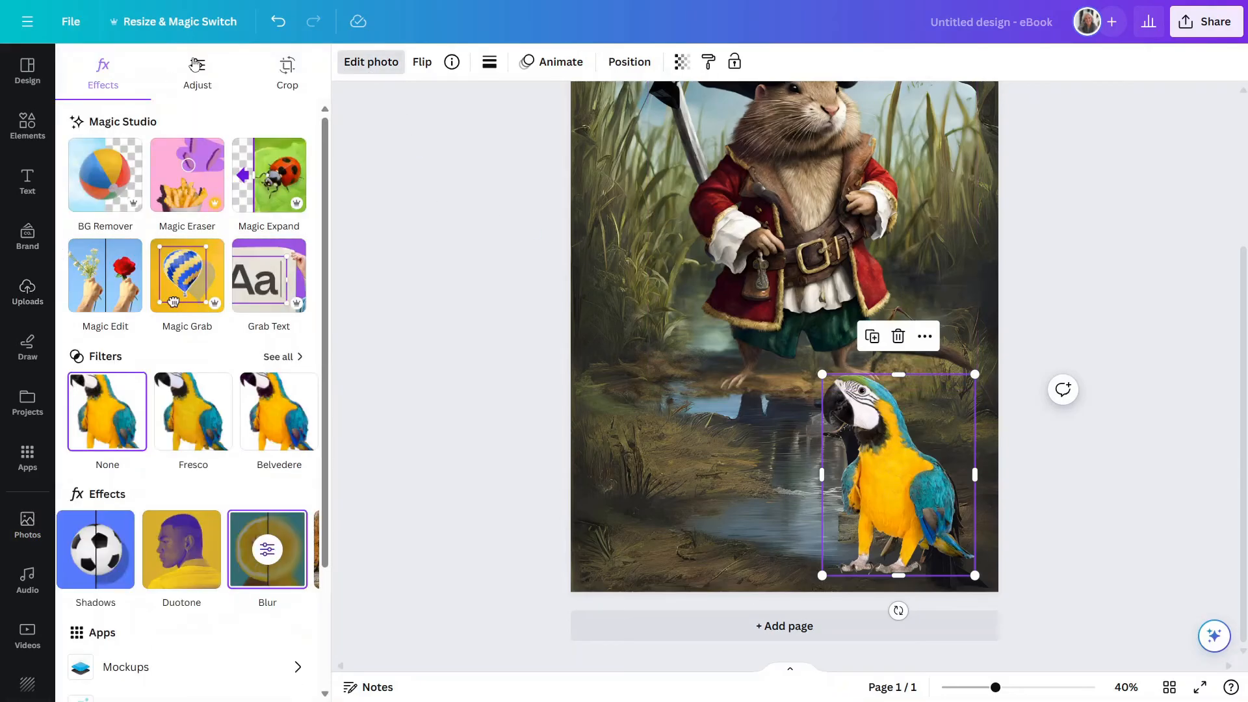
left_click(278, 357)
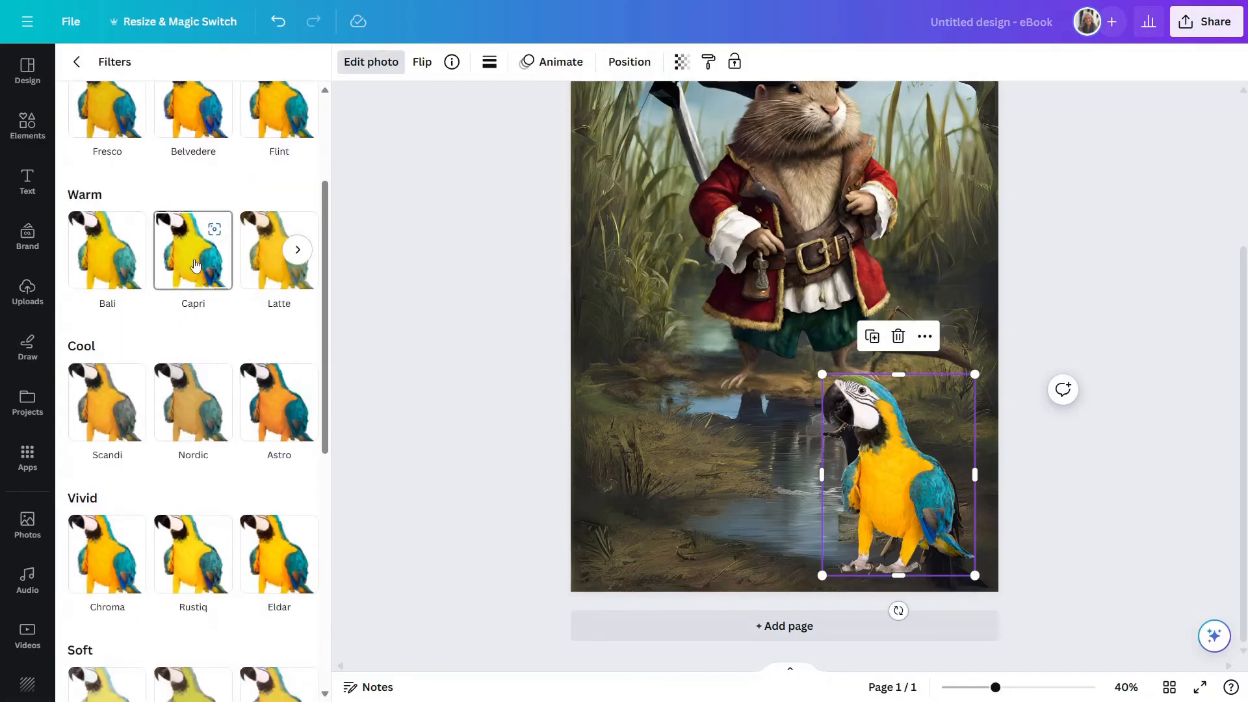
left_click(193, 250)
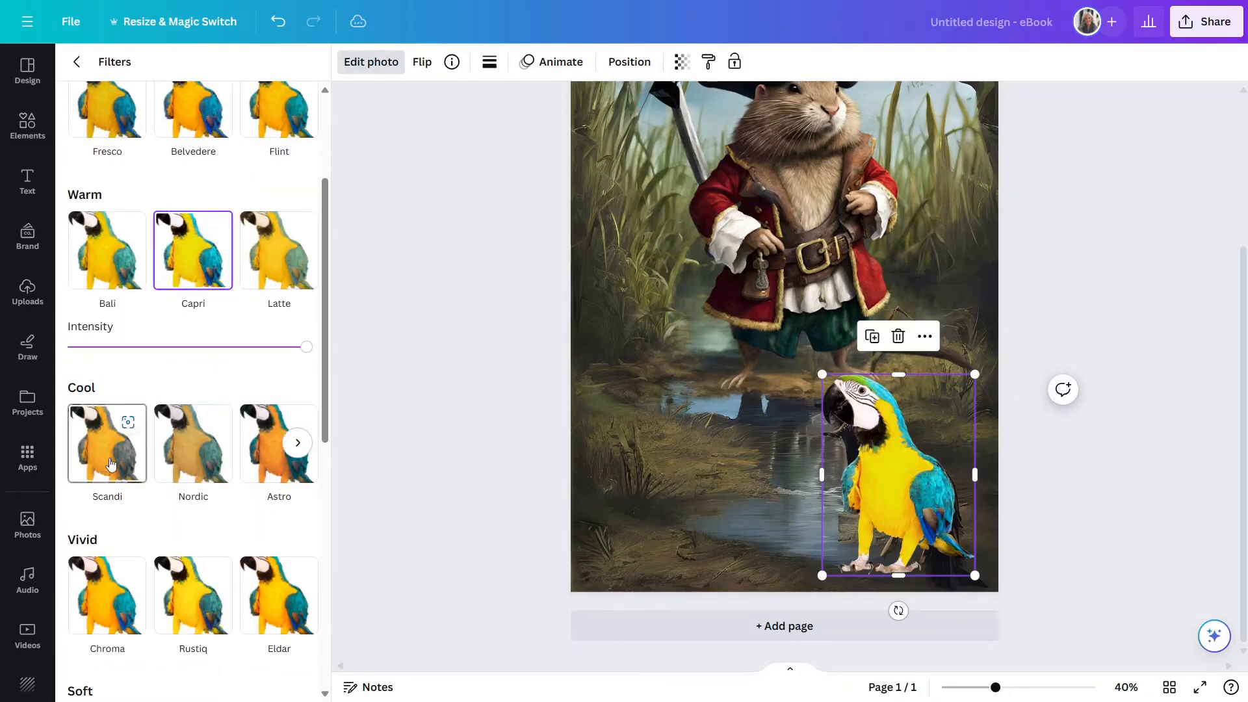
left_click(106, 444)
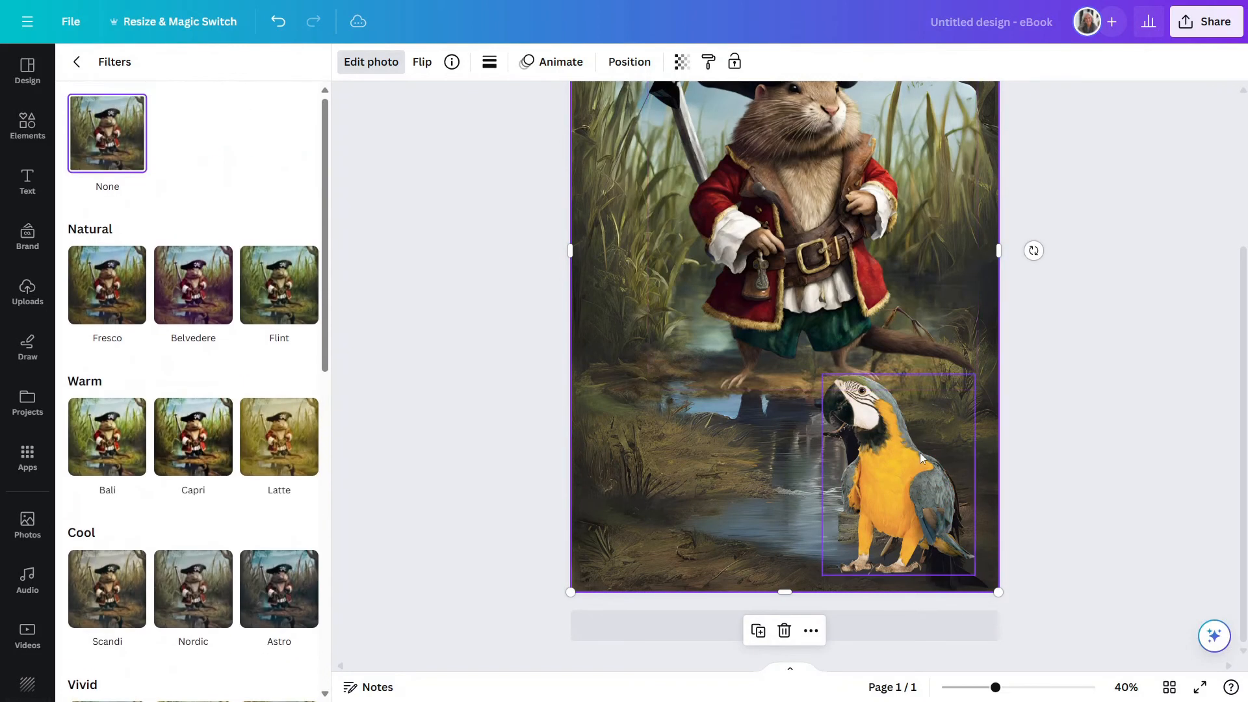
mouse_move(904, 473)
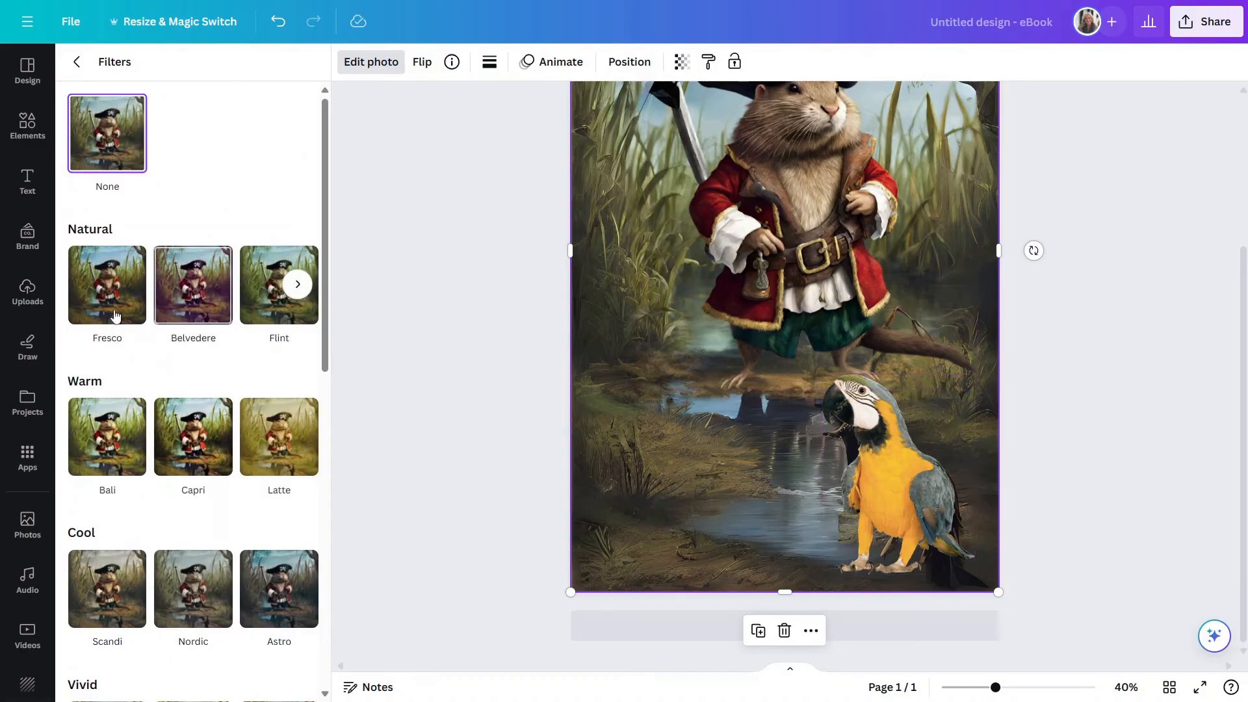
Step: Add a heading reading 'Pirates of the Wetlands' over the swamp picture
left_click(27, 182)
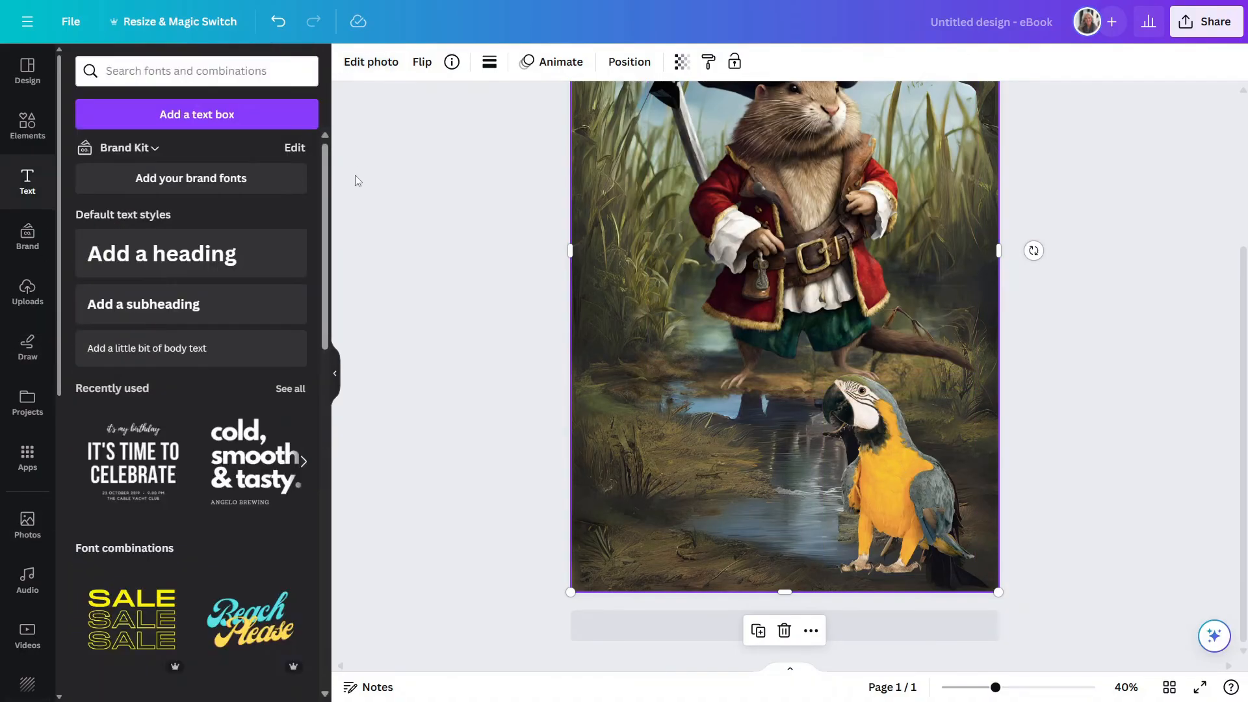
left_click(161, 253)
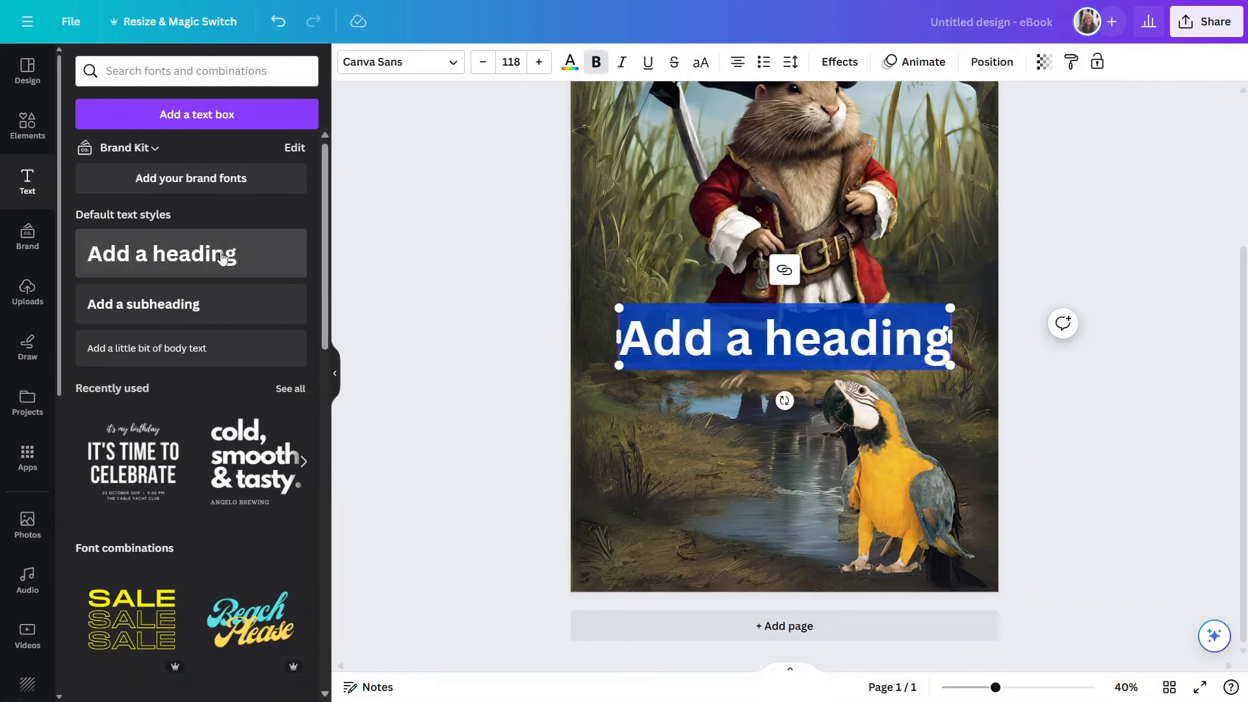
type("Pirates of the Wetl")
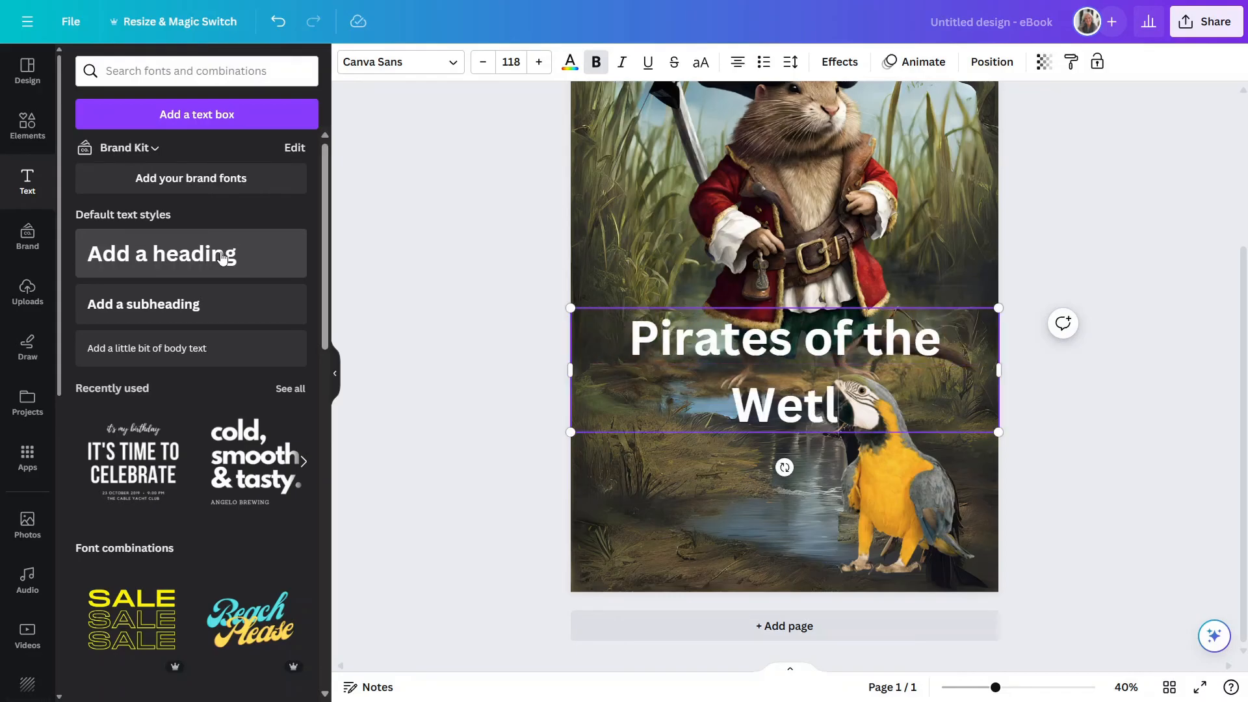
type("ands")
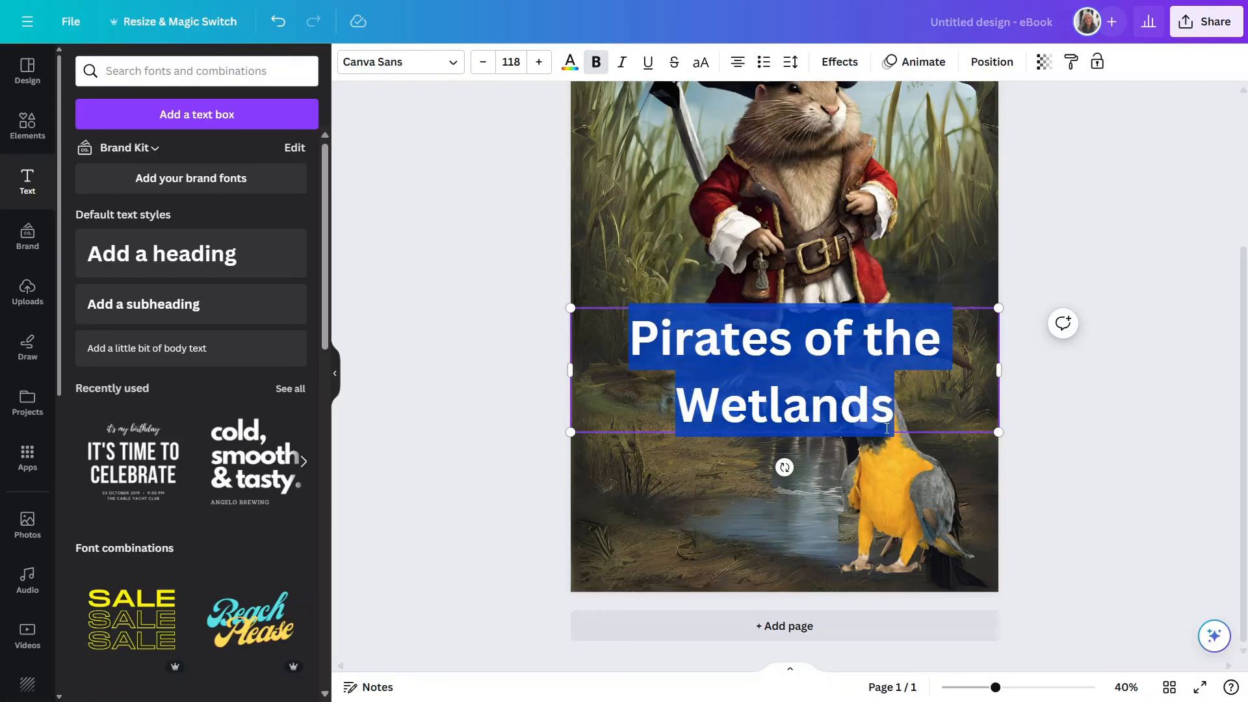
left_click(395, 62)
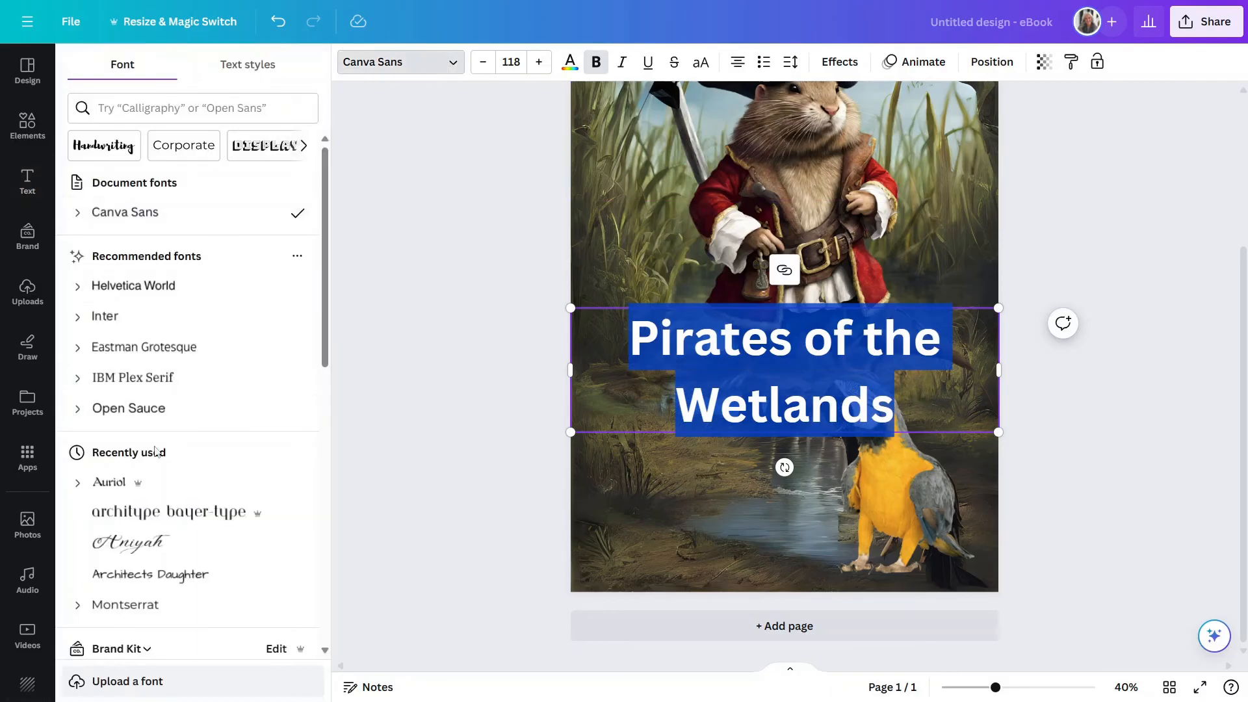
Step: Set the title in Auriol with a Lift effect at about 95 intensity and move it lower
left_click(110, 481)
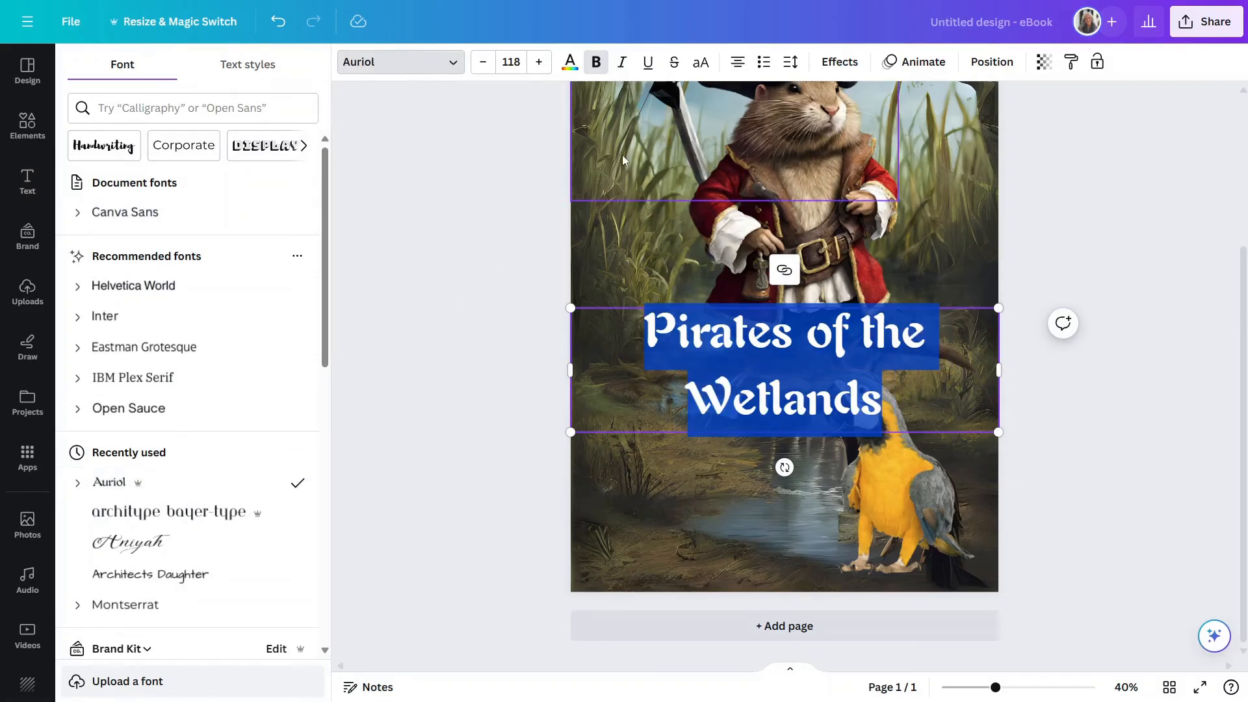
left_click(838, 61)
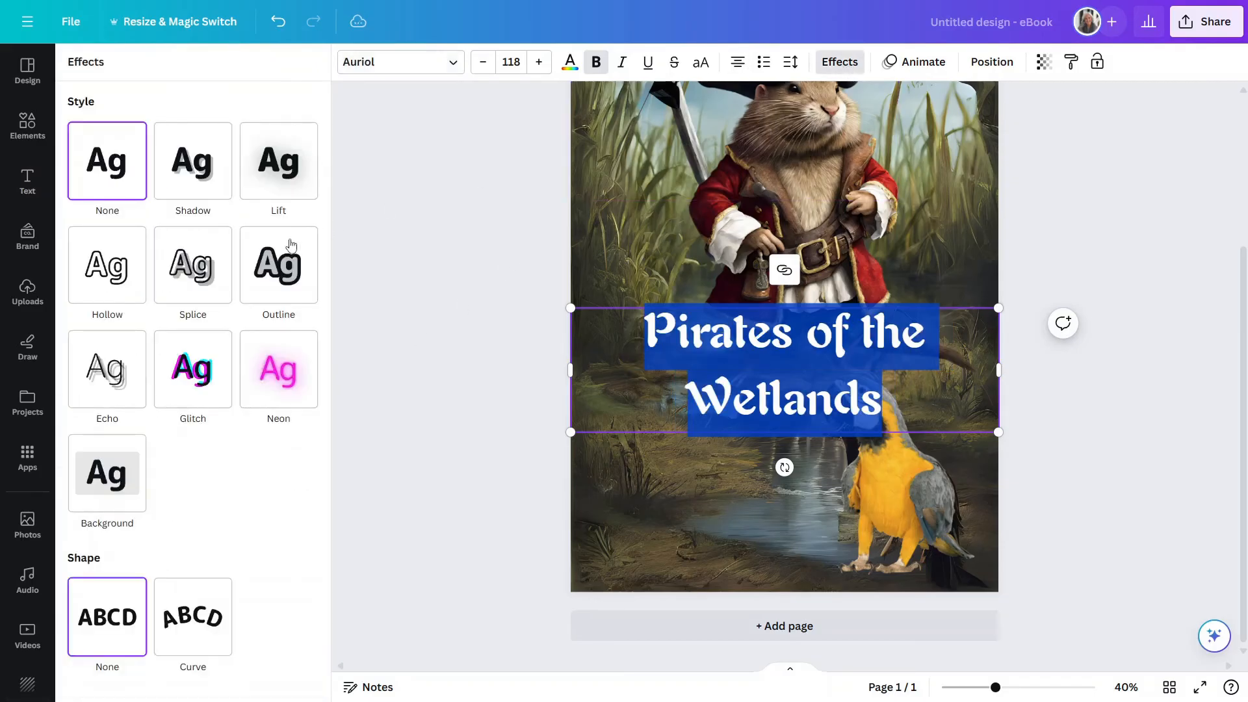
left_click(272, 160)
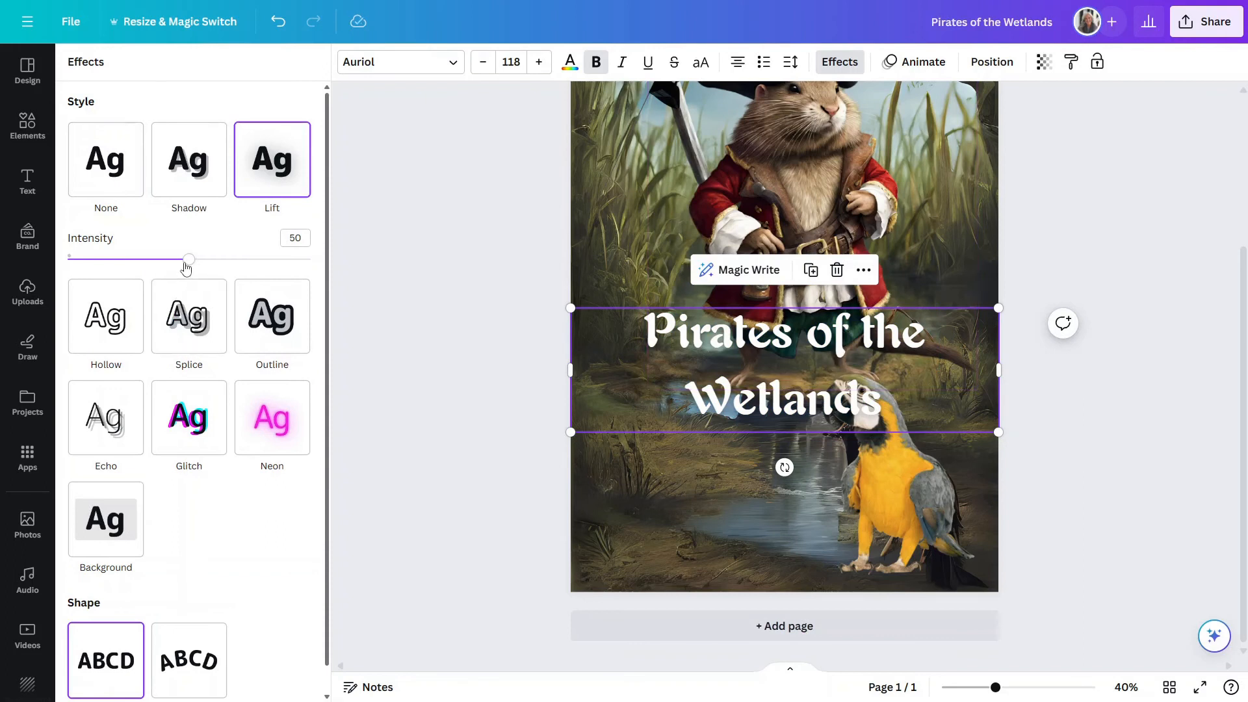
left_click_drag(187, 258, 299, 259)
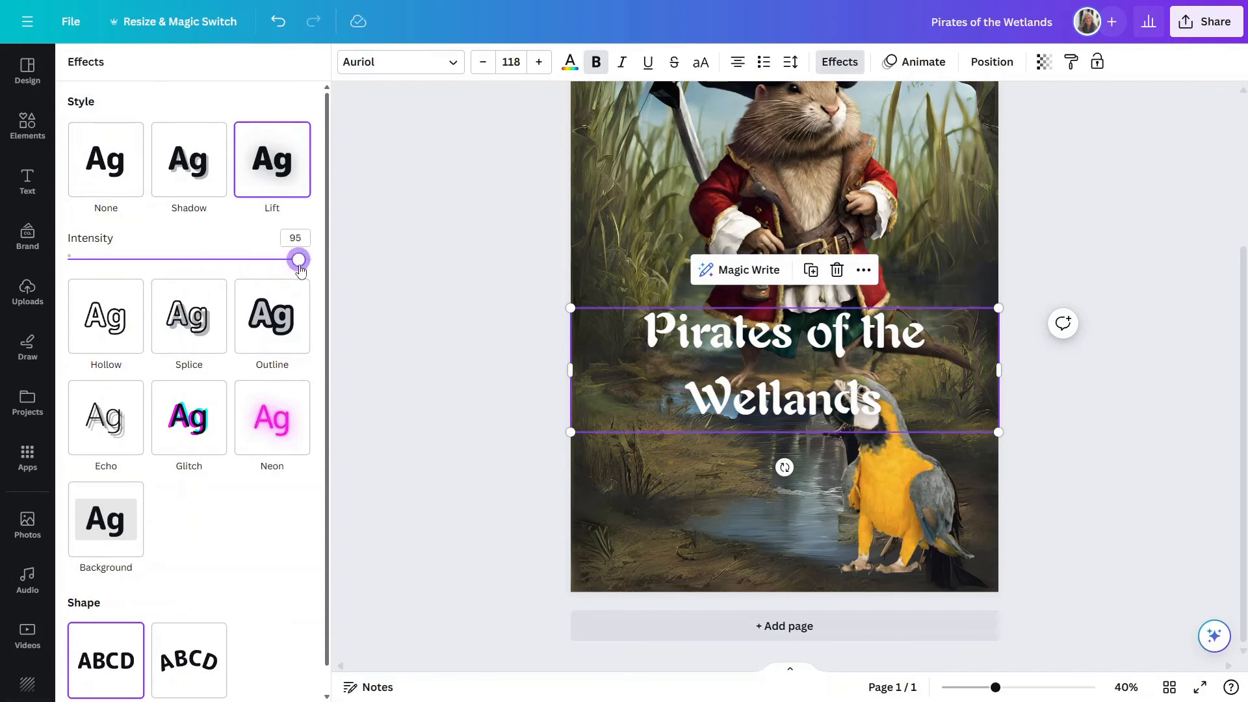
left_click_drag(784, 371, 784, 506)
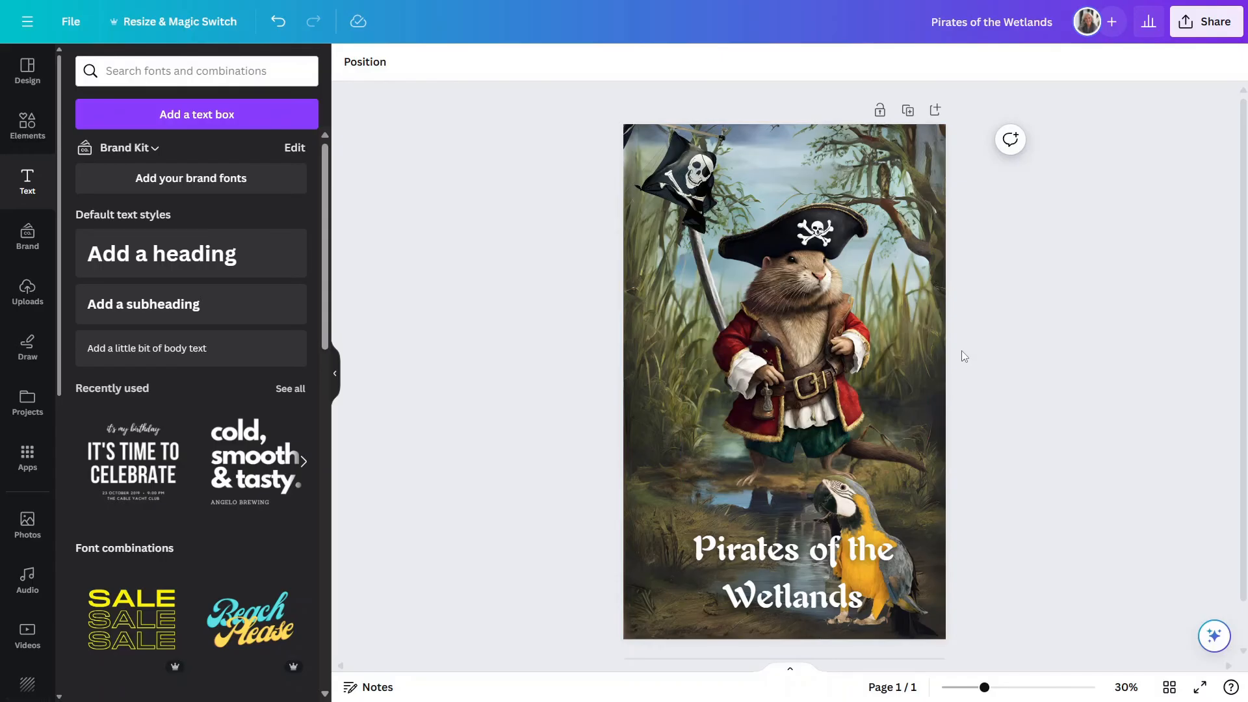
mouse_move(962, 358)
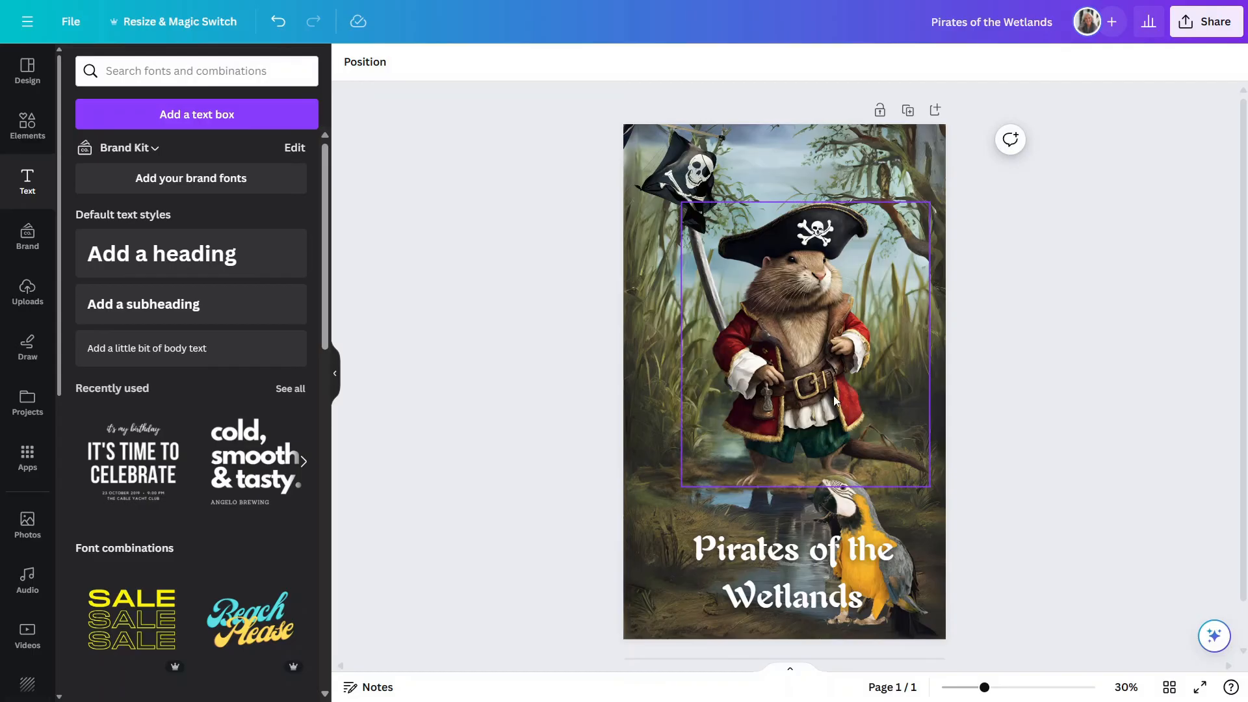
left_click(836, 549)
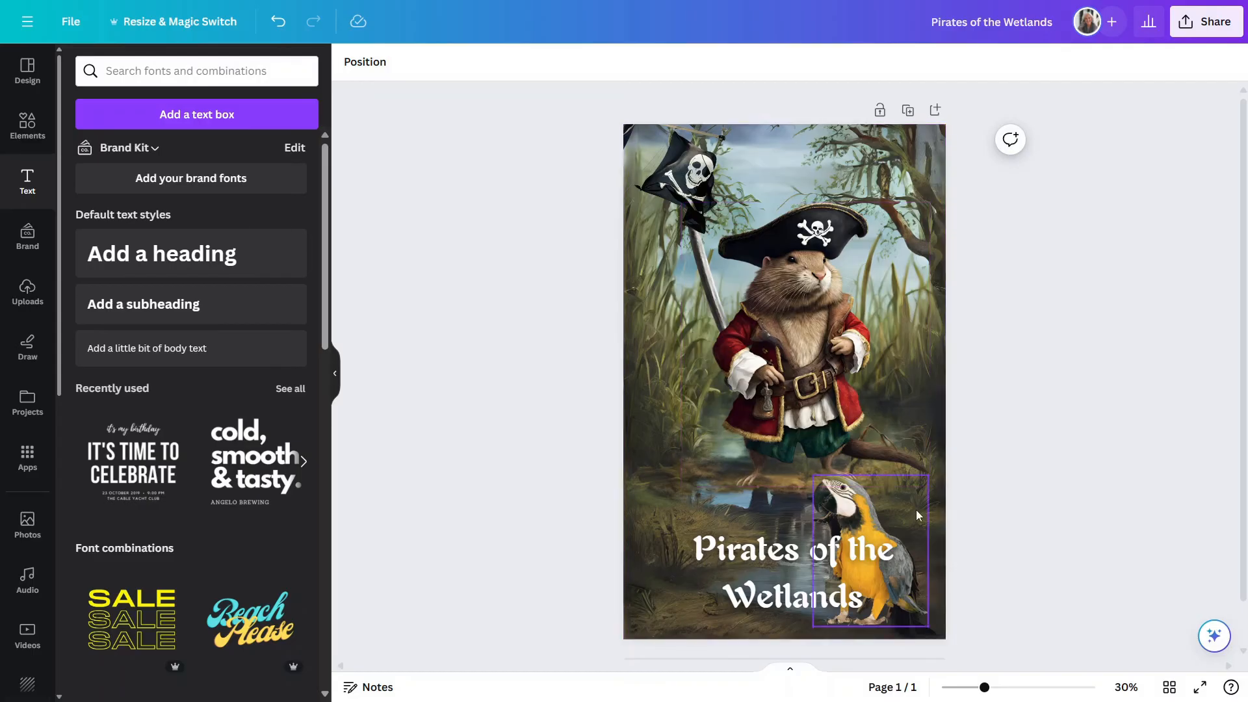
mouse_move(866, 523)
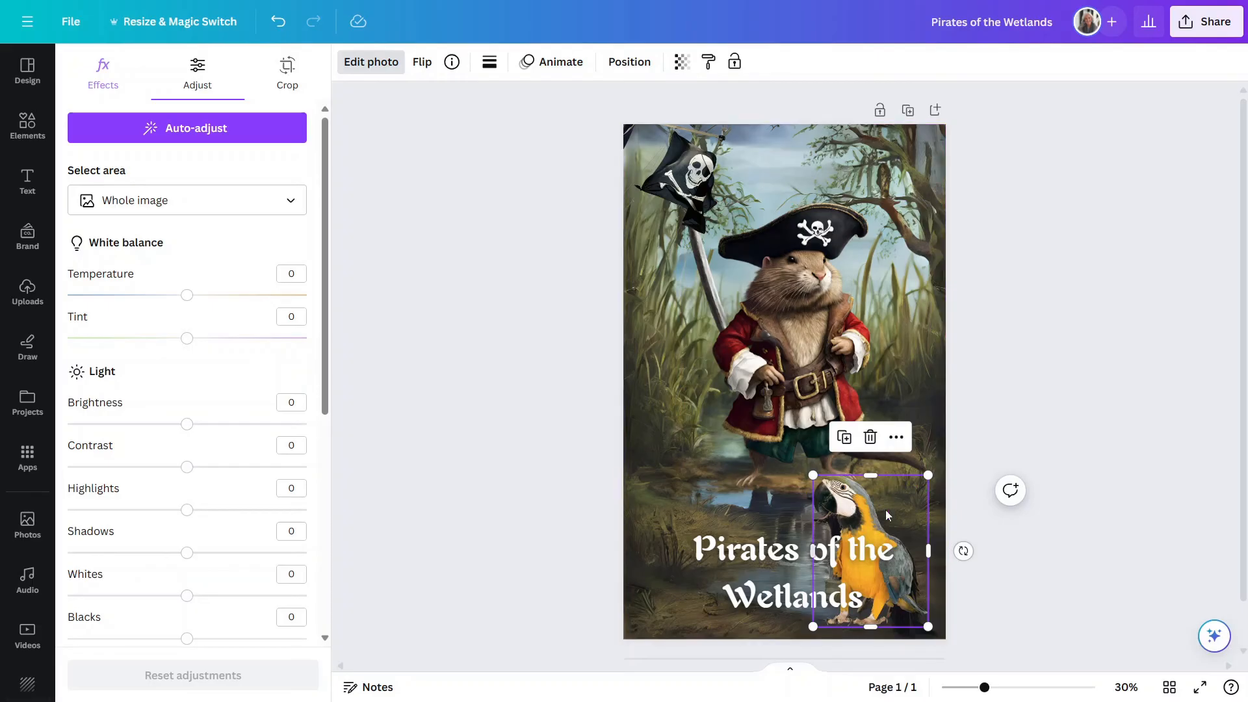
left_click(28, 182)
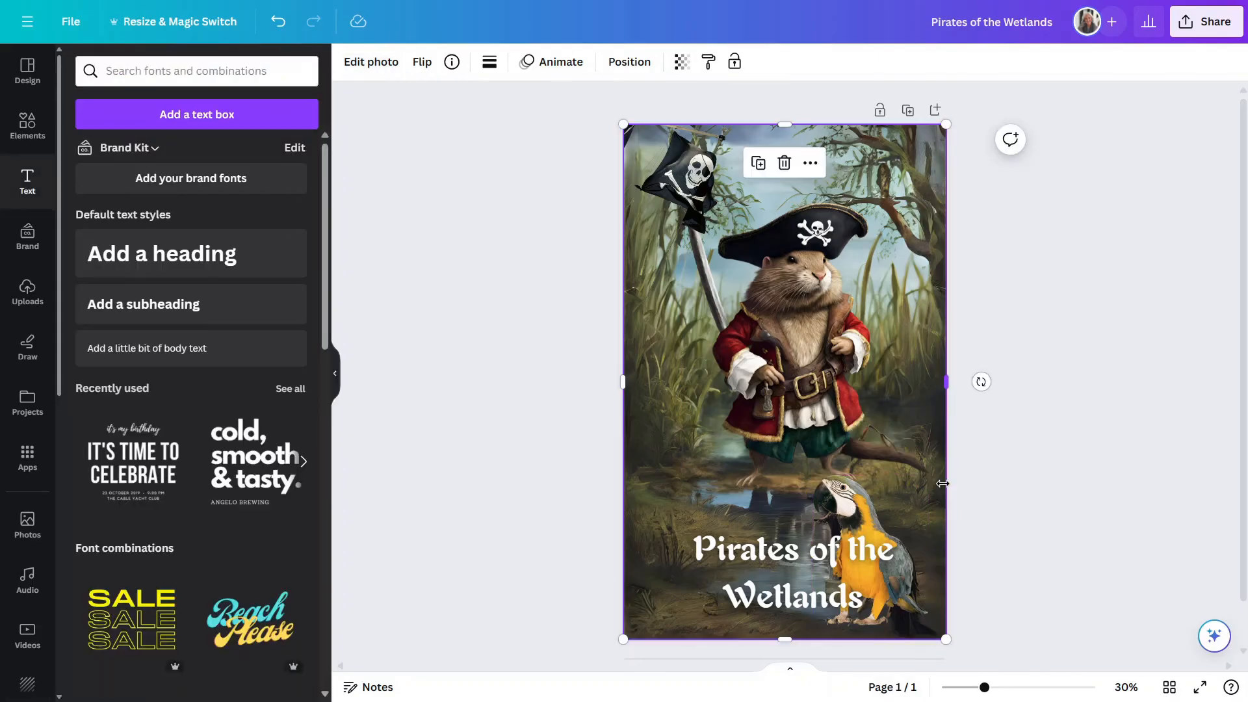
mouse_move(981, 335)
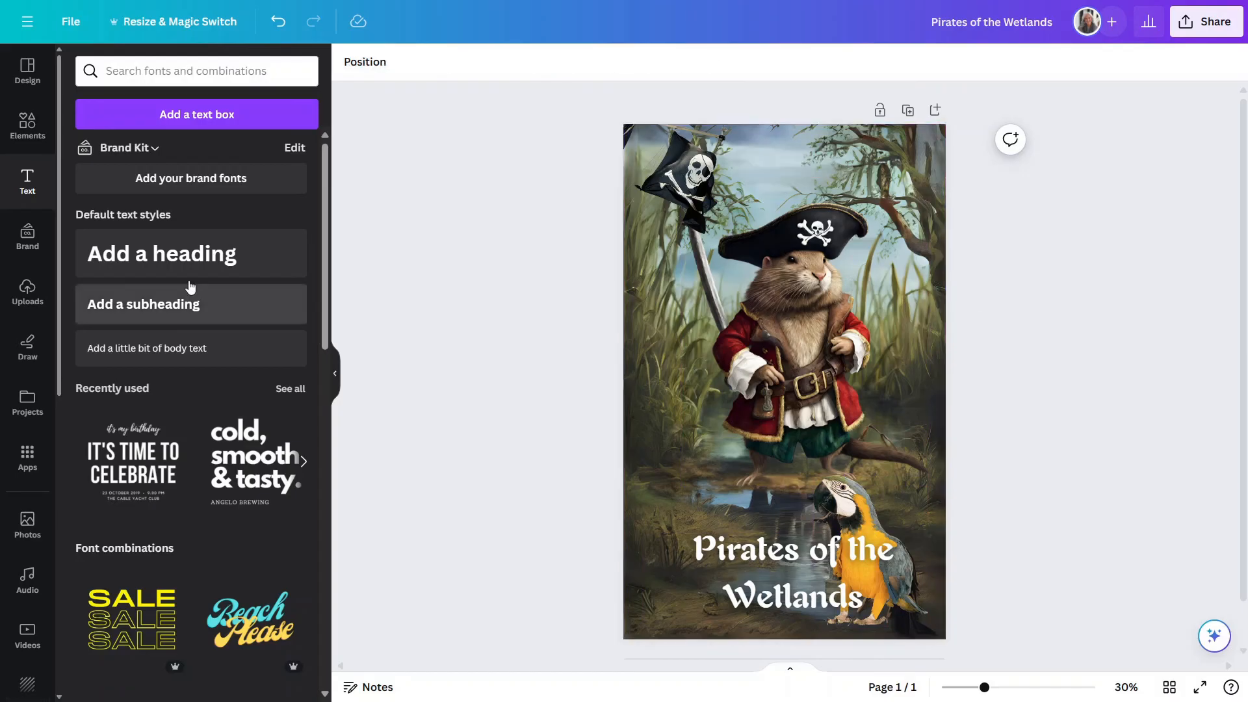
mouse_move(428, 381)
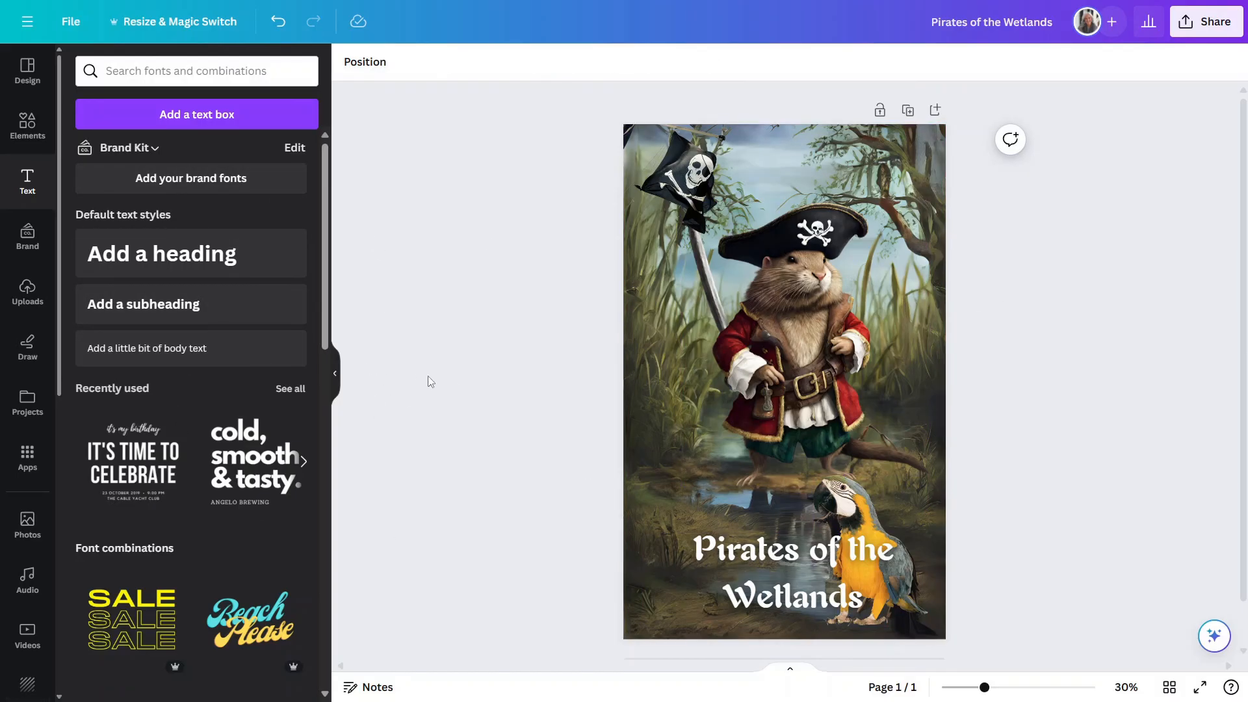
mouse_move(416, 385)
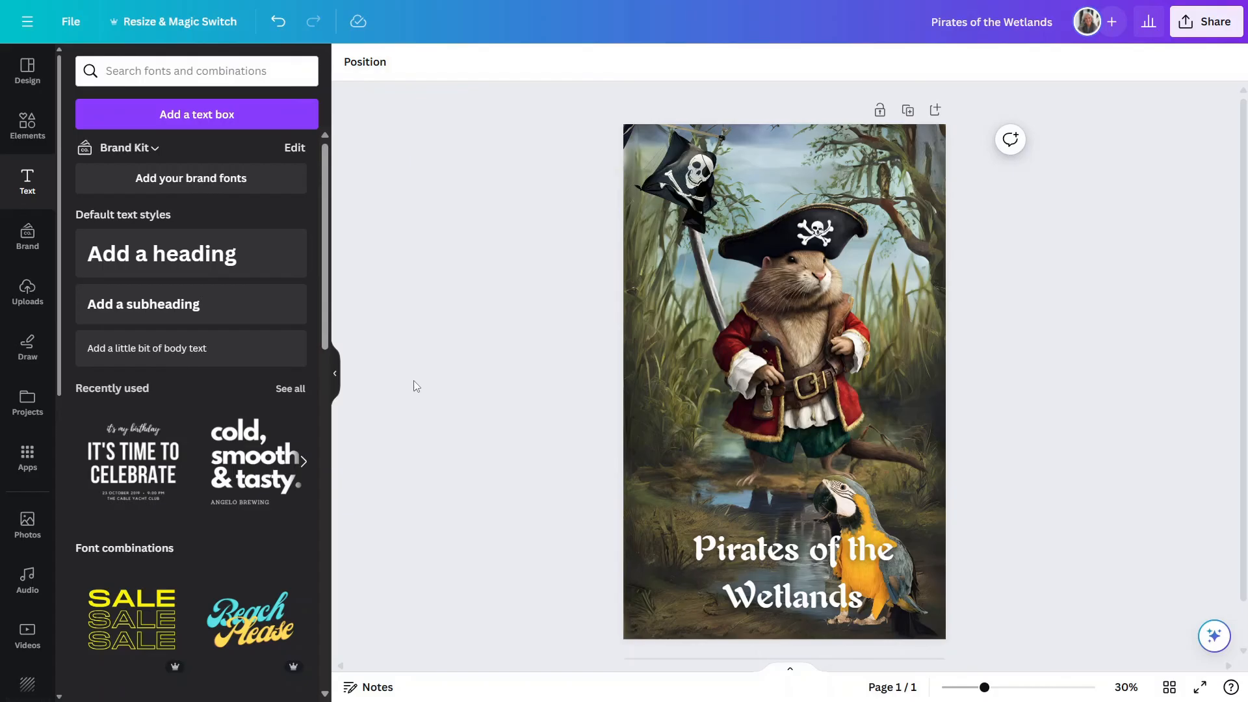
mouse_move(434, 402)
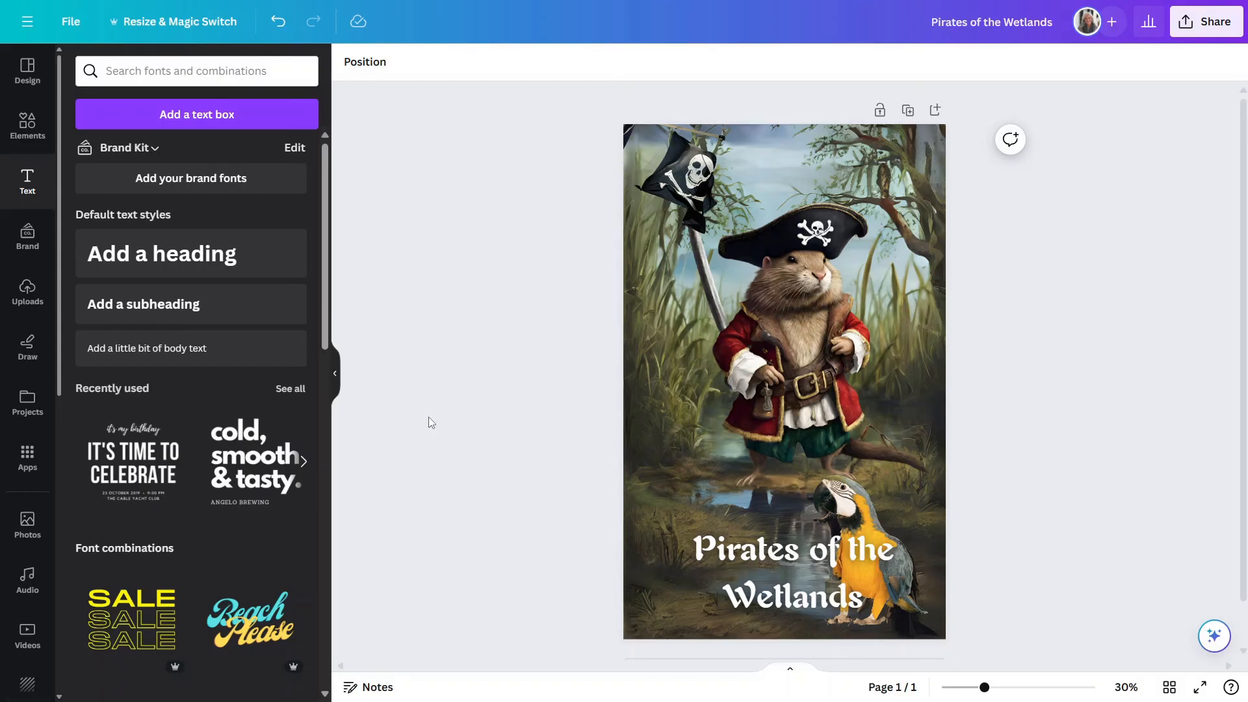
mouse_move(382, 397)
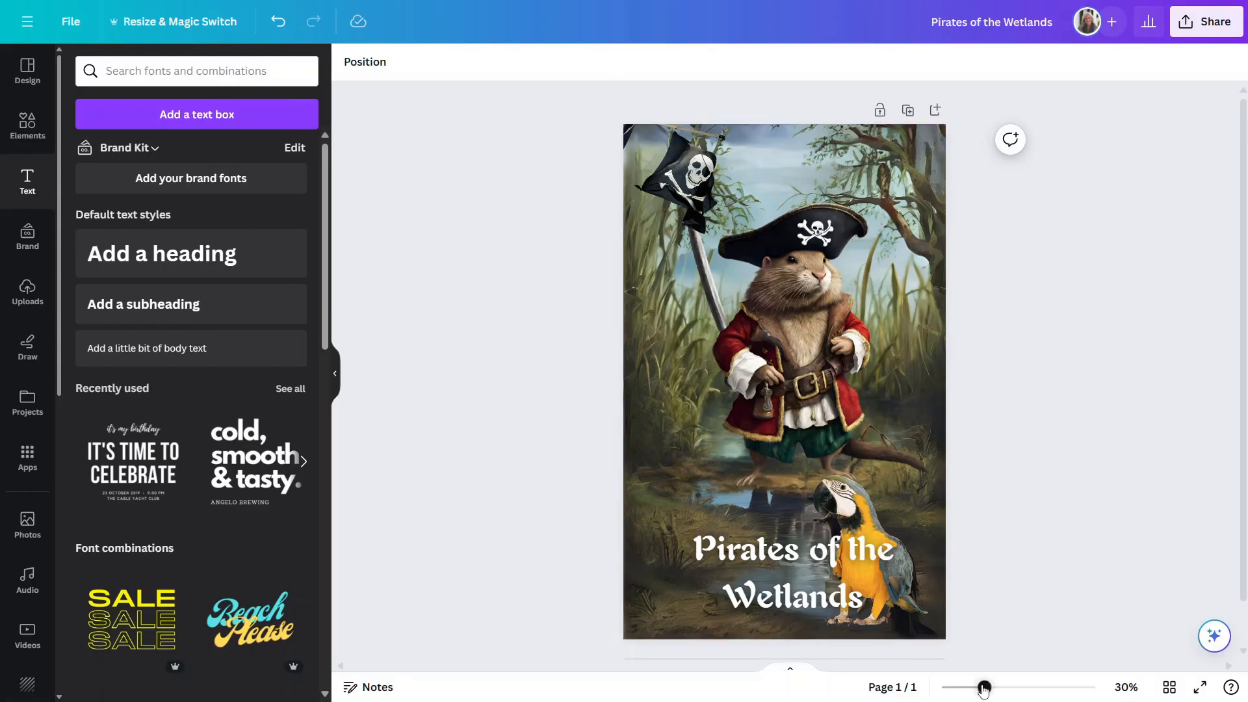
Step: Set up a black marker in the Draw tools and adjust its weight for the eye patch
left_click_drag(985, 688, 1000, 688)
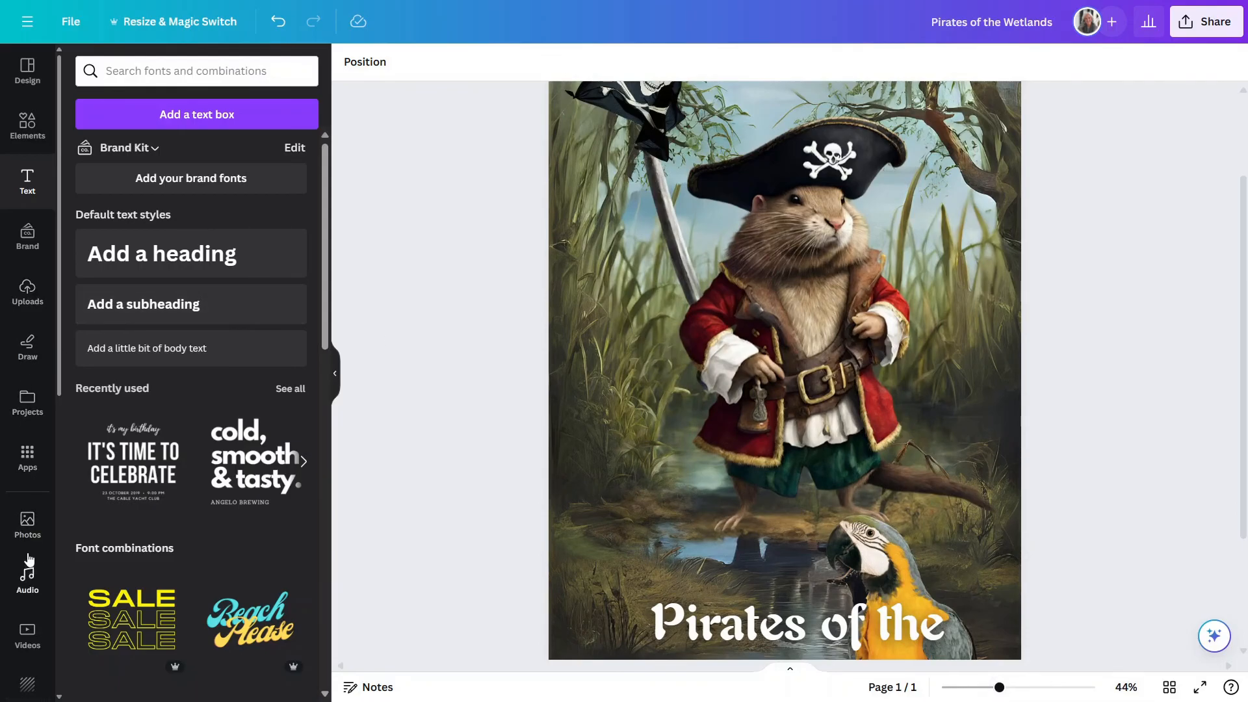
scroll("down", 3)
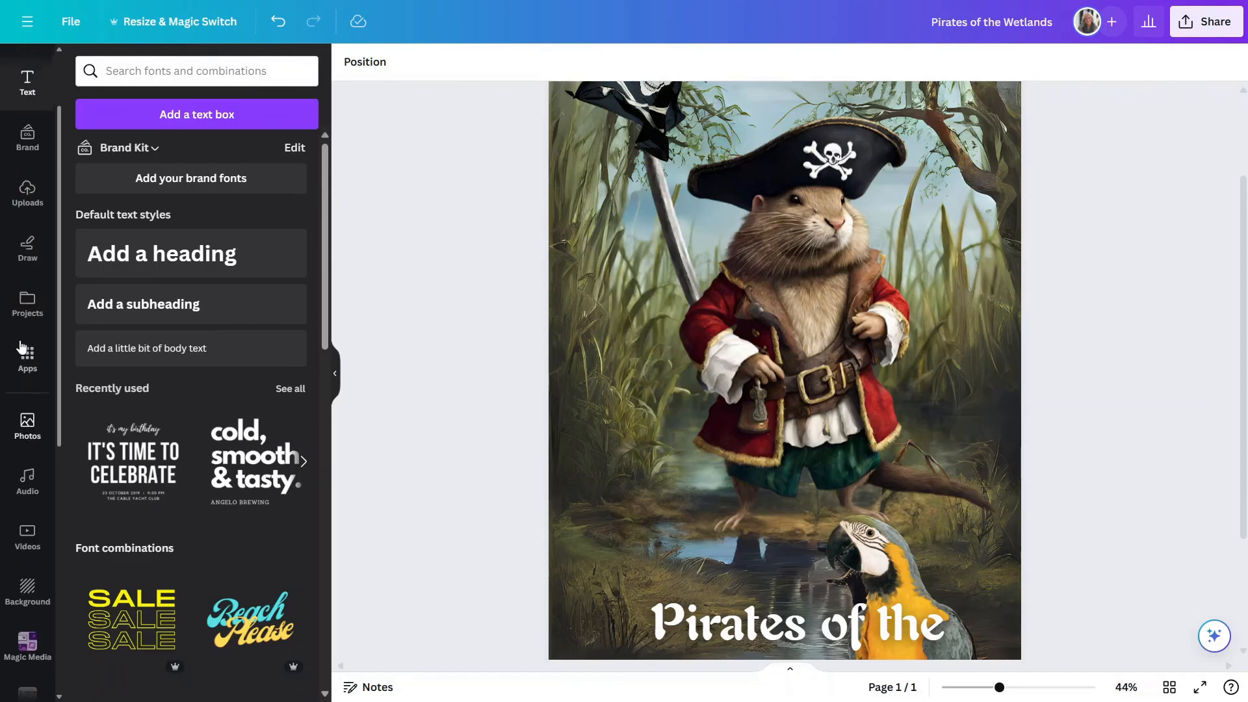
left_click(27, 249)
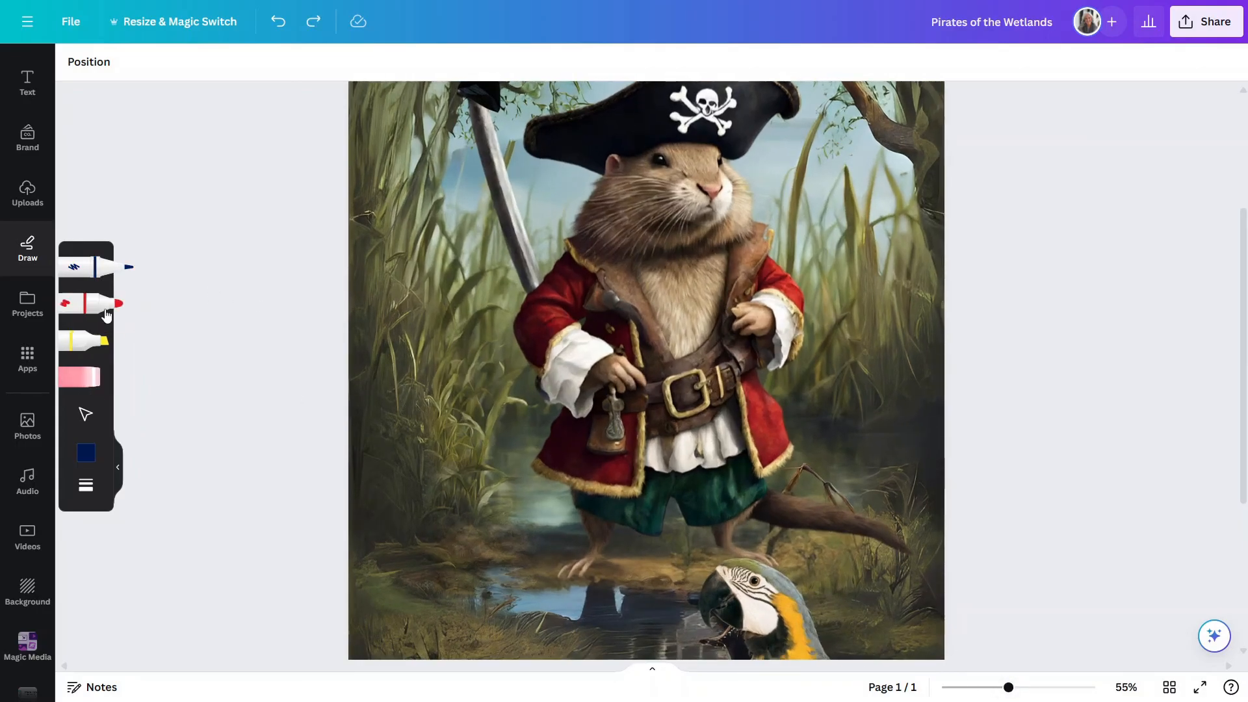
left_click(85, 452)
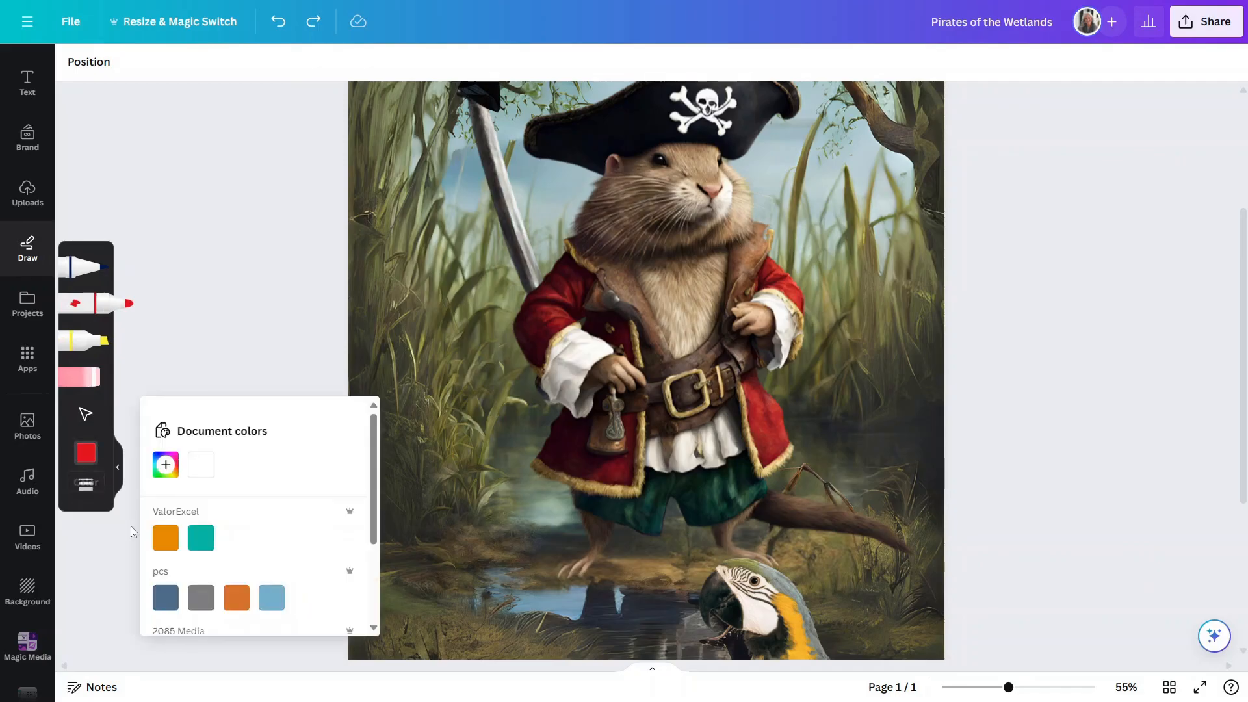
scroll("down", 3)
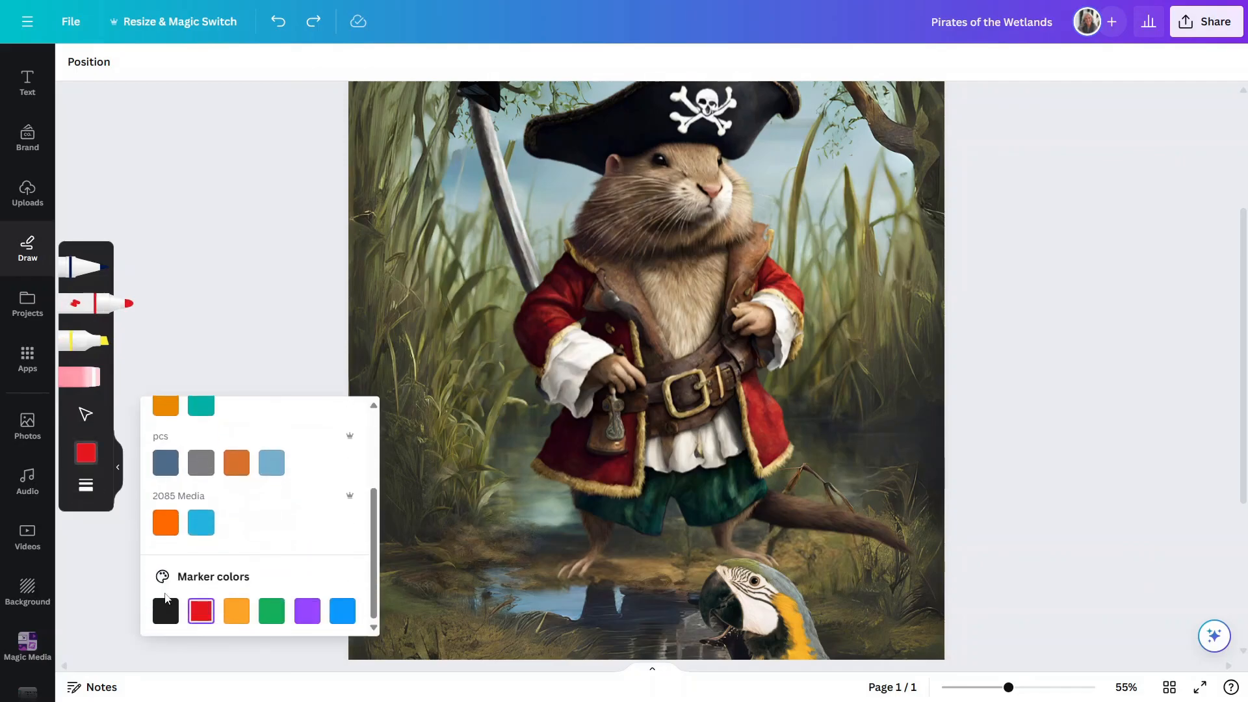
left_click(166, 611)
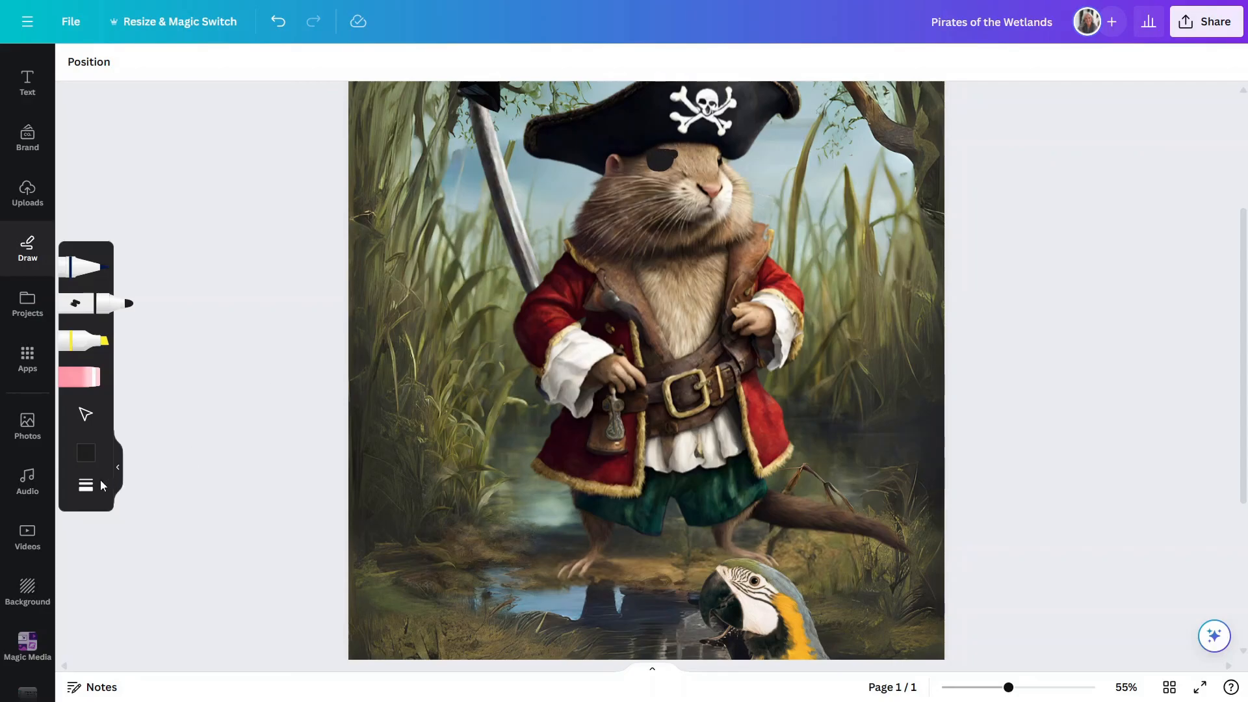
left_click(86, 485)
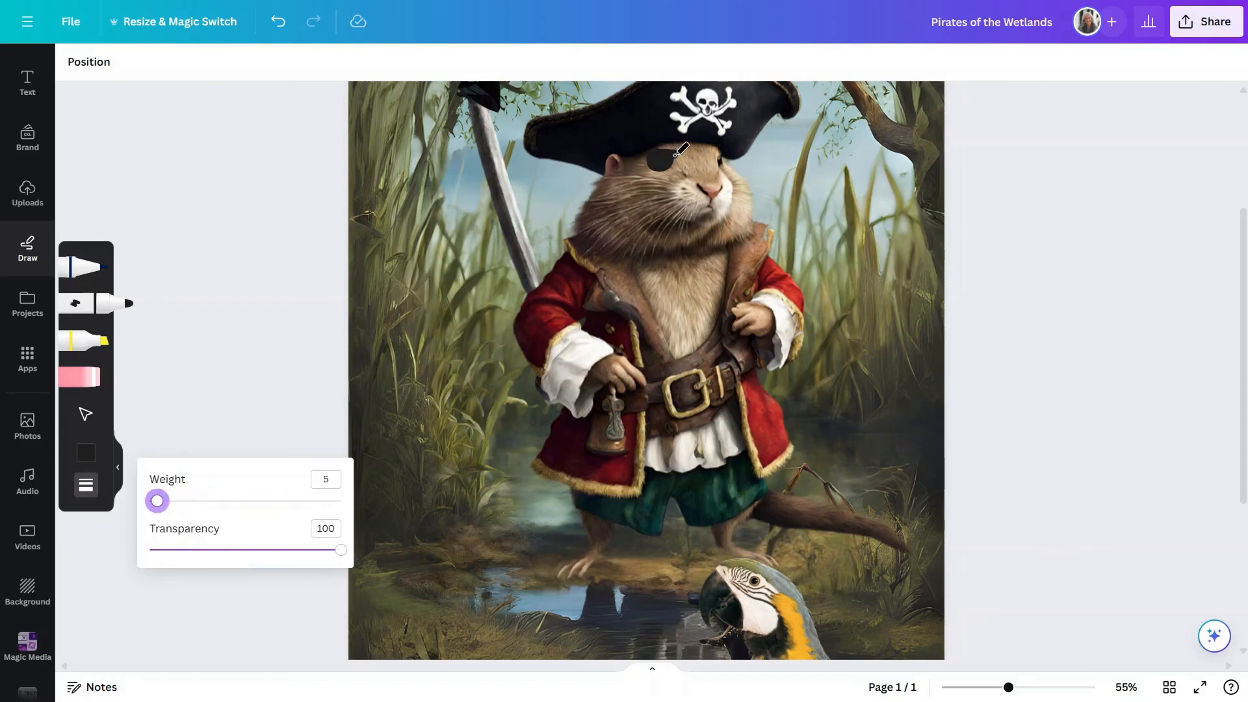
left_click(85, 486)
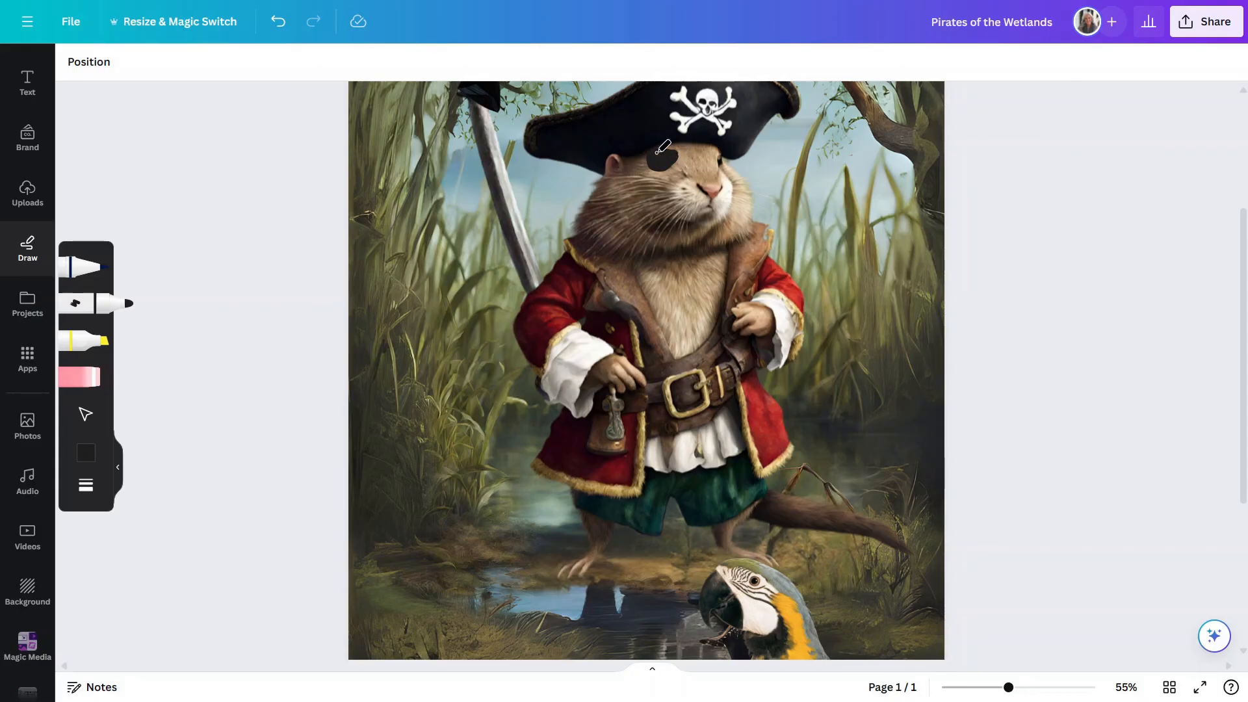
mouse_move(676, 148)
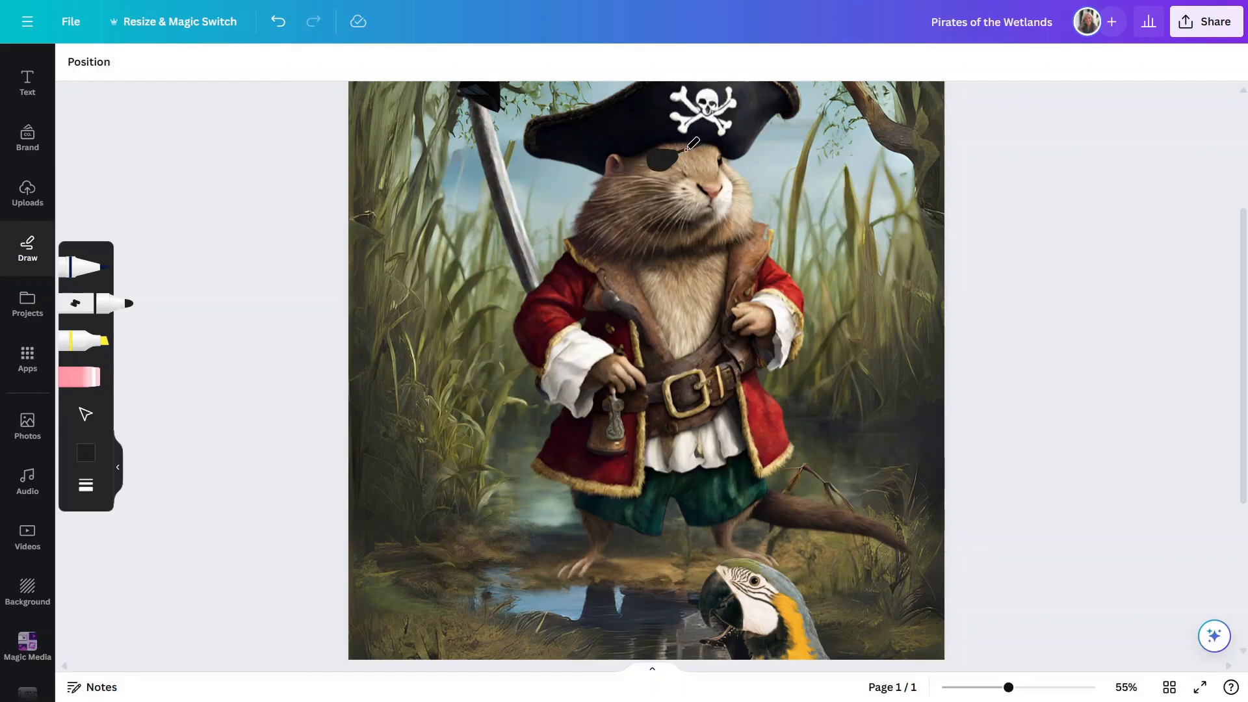
mouse_move(707, 201)
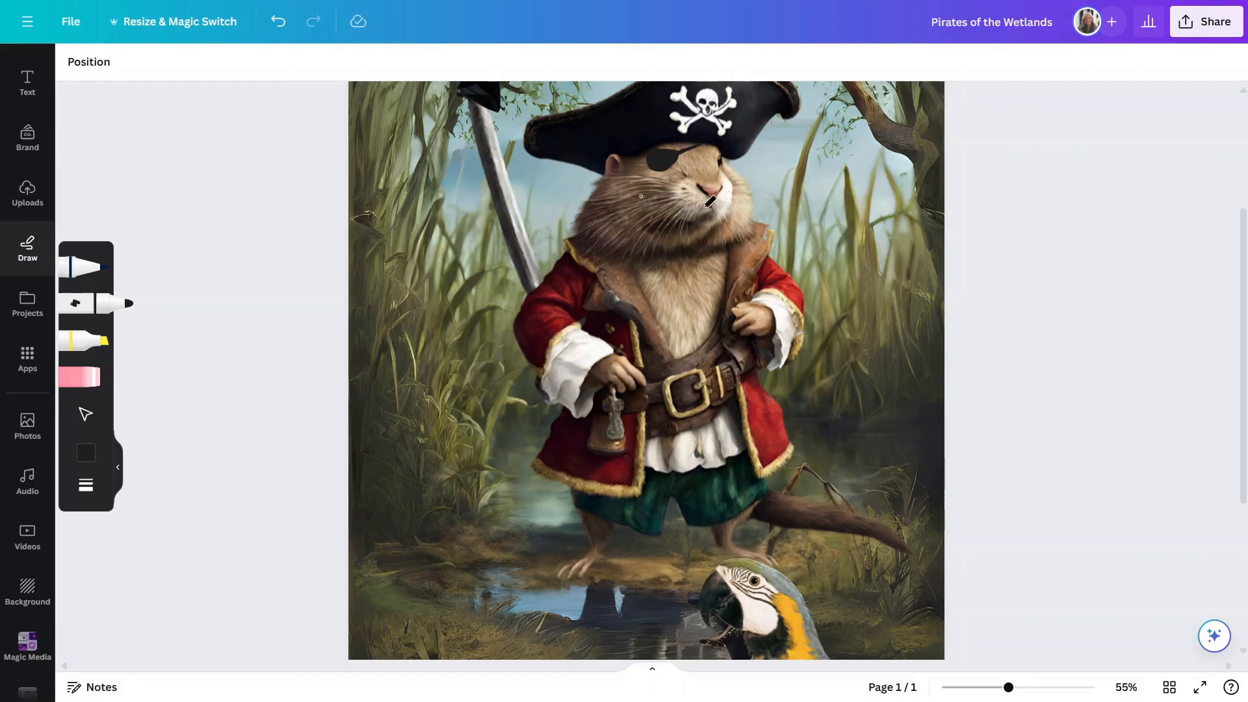
left_click_drag(1009, 686, 1001, 687)
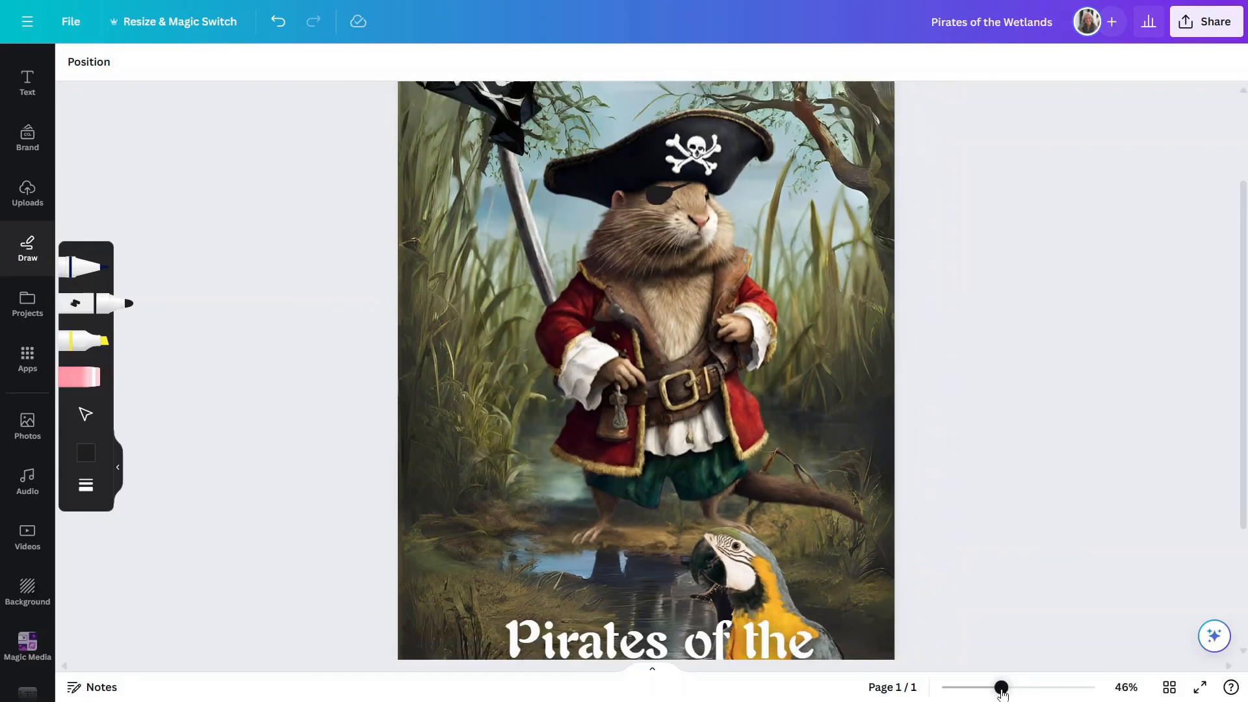
left_click_drag(1001, 687, 989, 686)
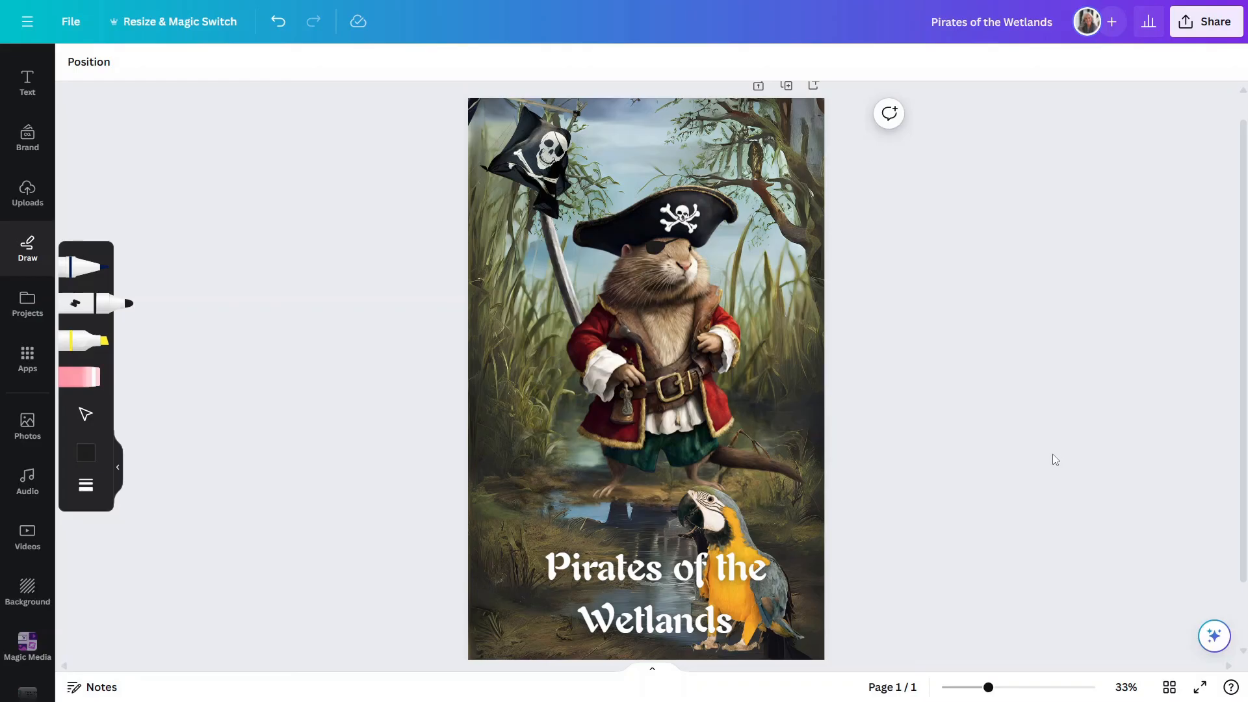
mouse_move(881, 471)
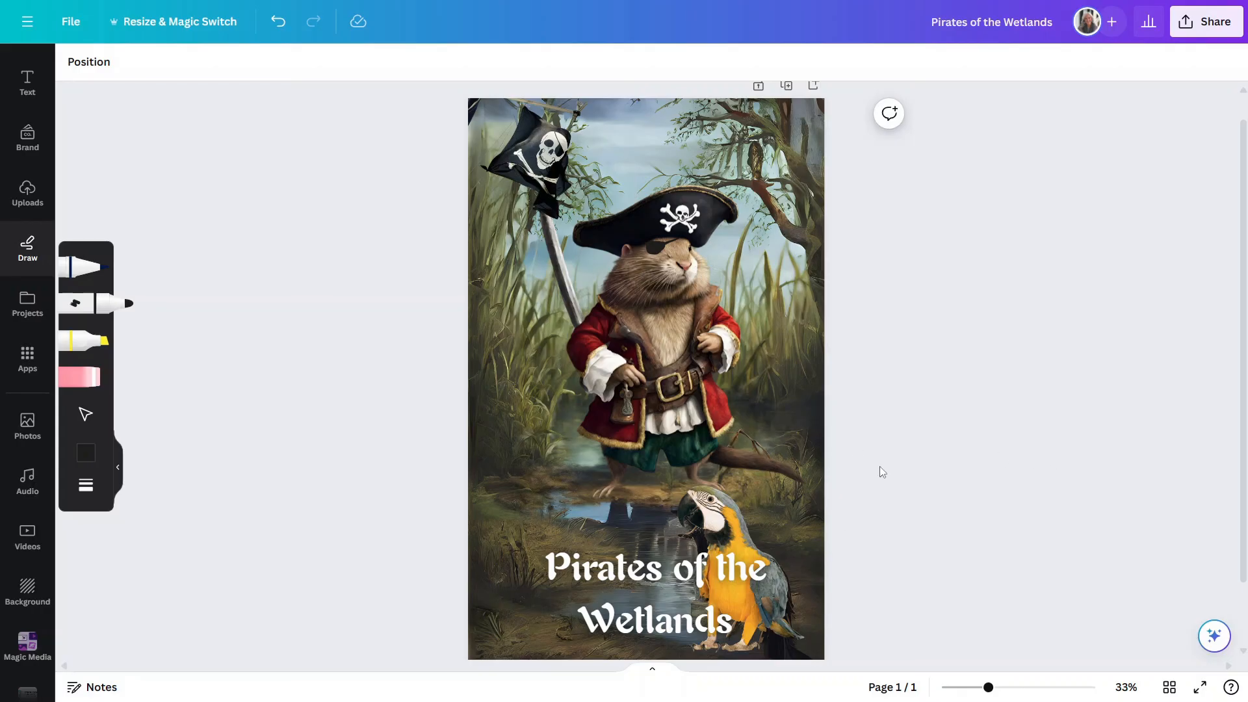